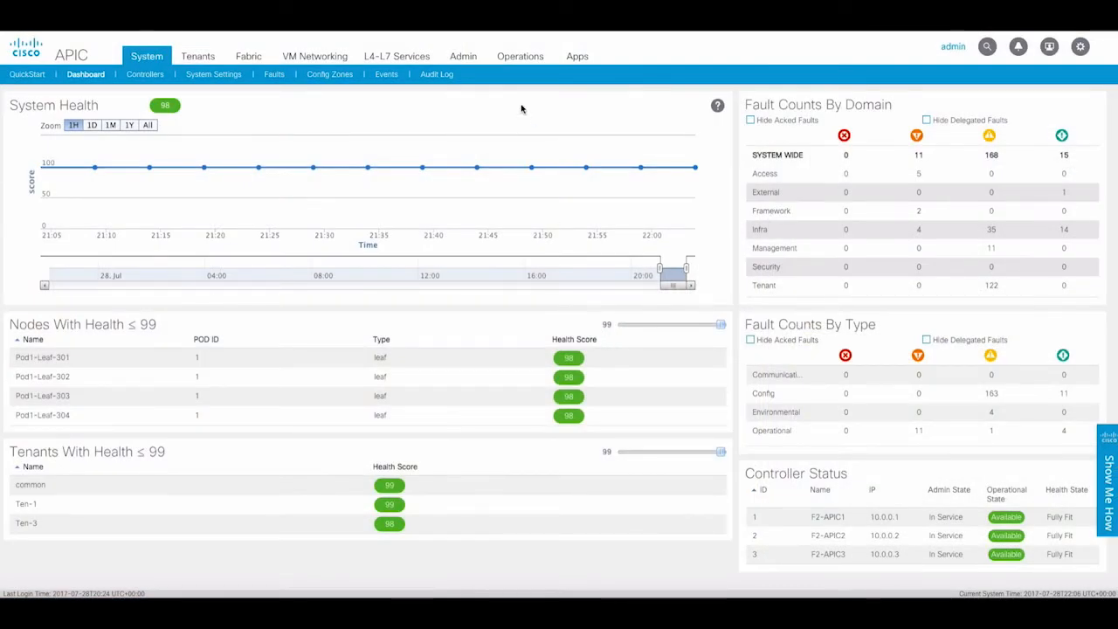
pyautogui.moveTo(521, 56)
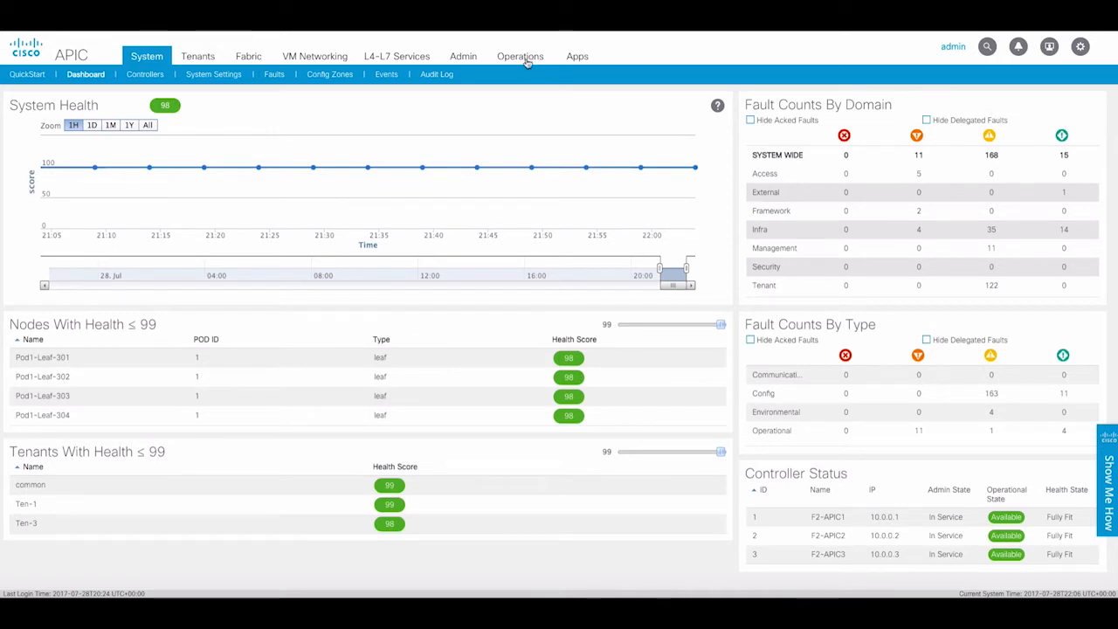
# - Open Visibility & Troubleshooting and list saved sessions demo1 and tshoot-session1 through 6
pyautogui.click(521, 56)
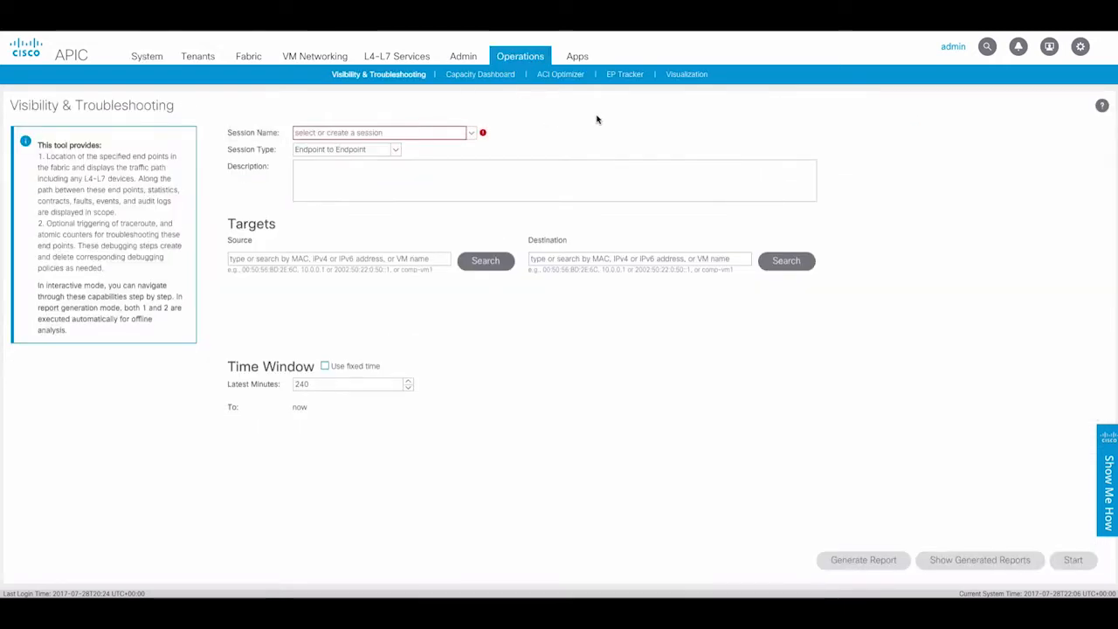
pyautogui.moveTo(572, 131)
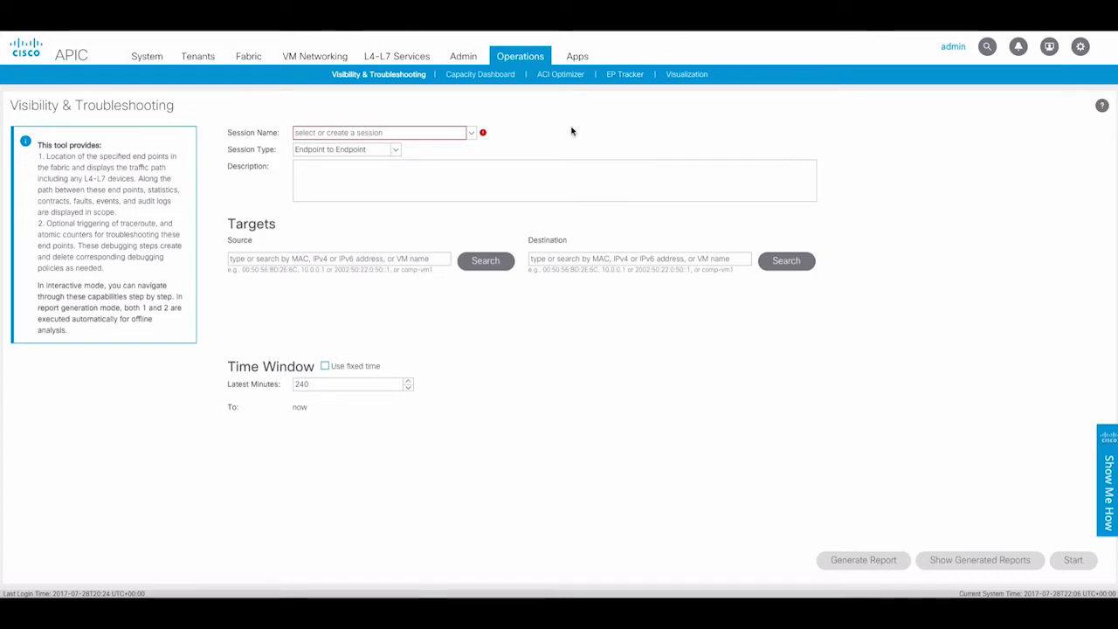
pyautogui.moveTo(523, 140)
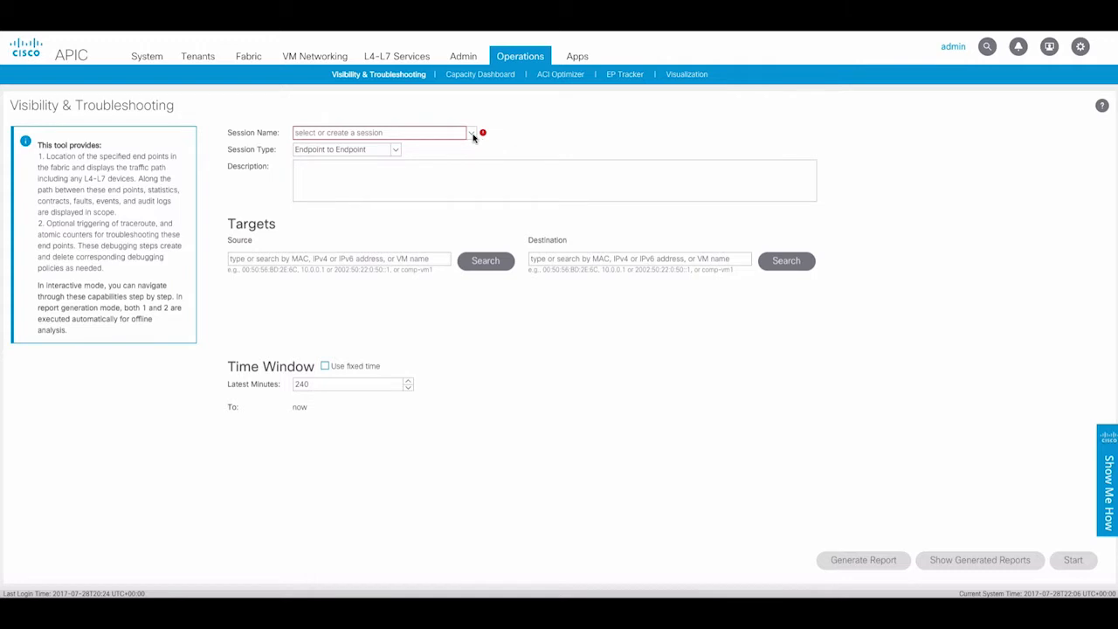
pyautogui.click(472, 131)
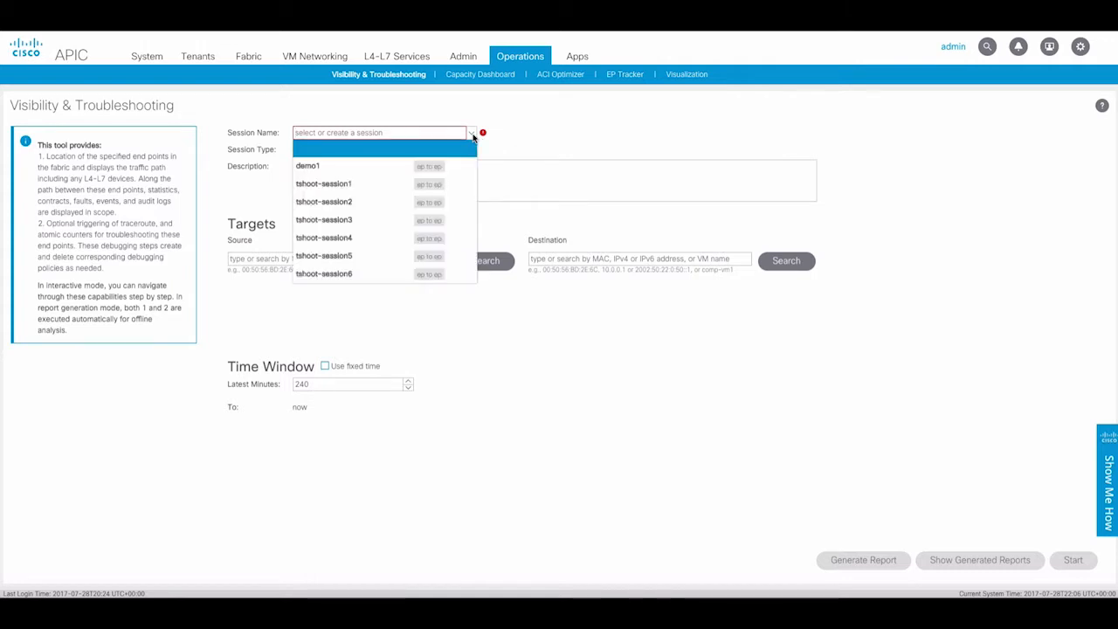
pyautogui.moveTo(428, 131)
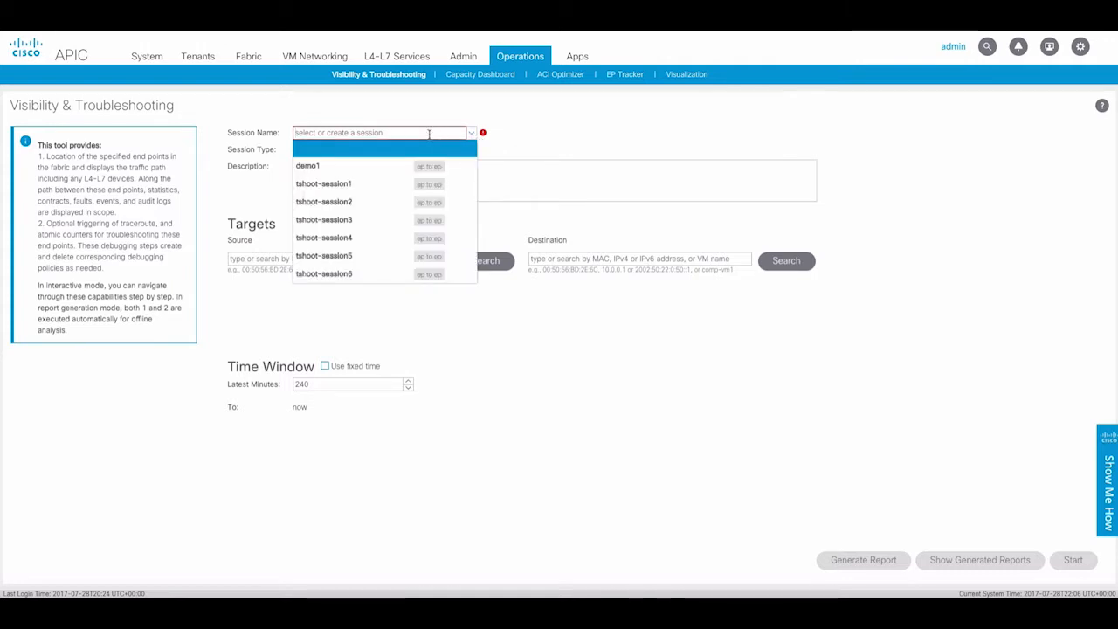
# - Create session demo2 with source endpoint 10.15.2.3 and destination endpoint 10.15.1.2
pyautogui.write('demo2')
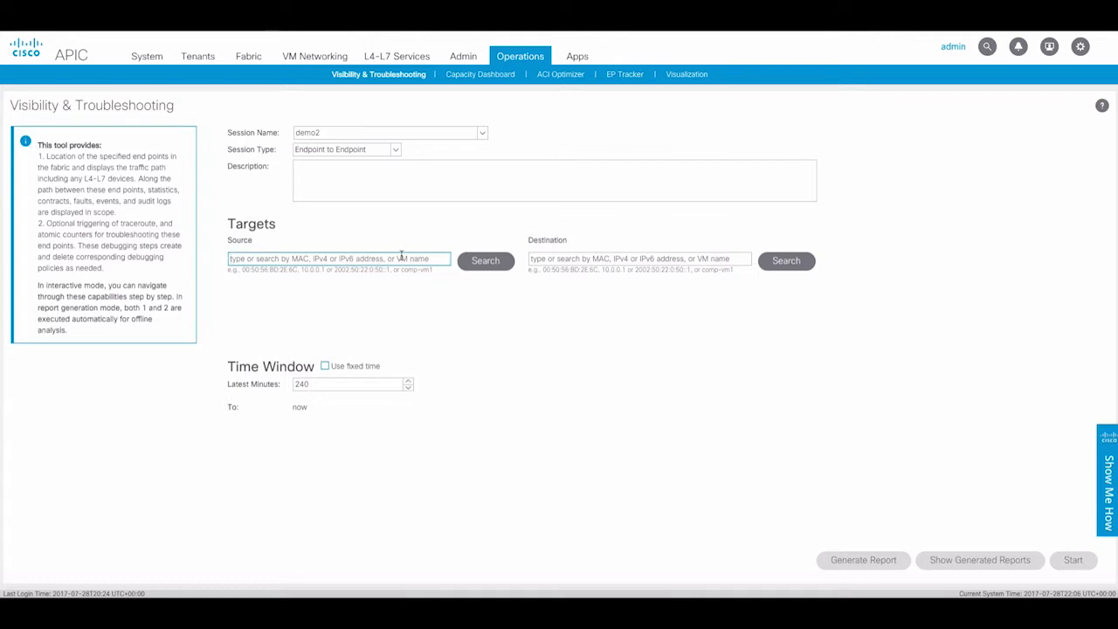
pyautogui.write('10.15.1.2')
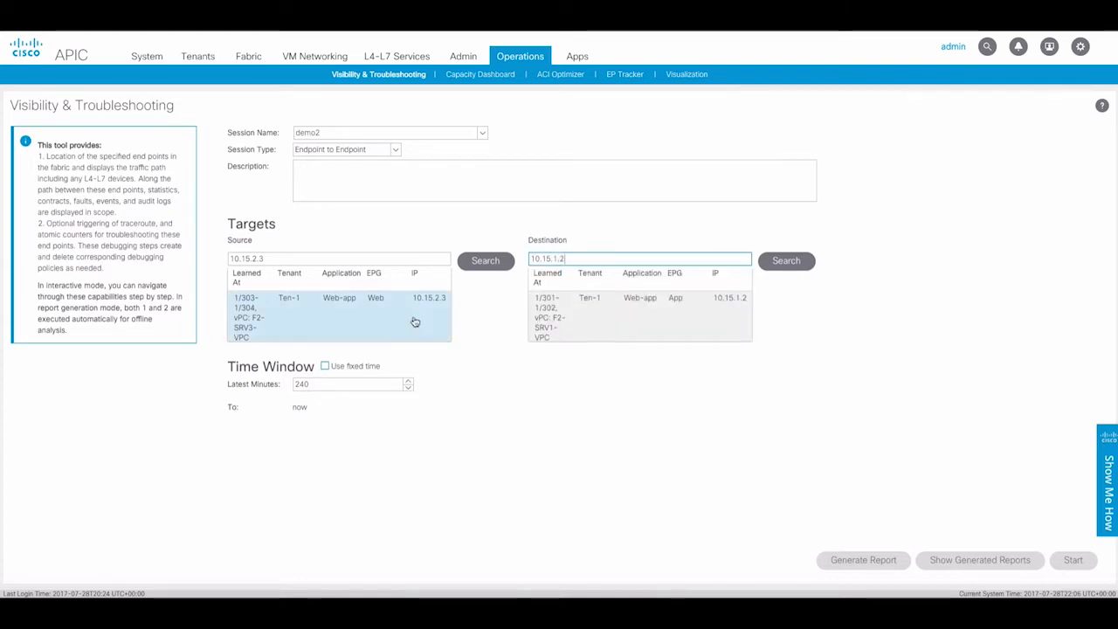
pyautogui.click(639, 317)
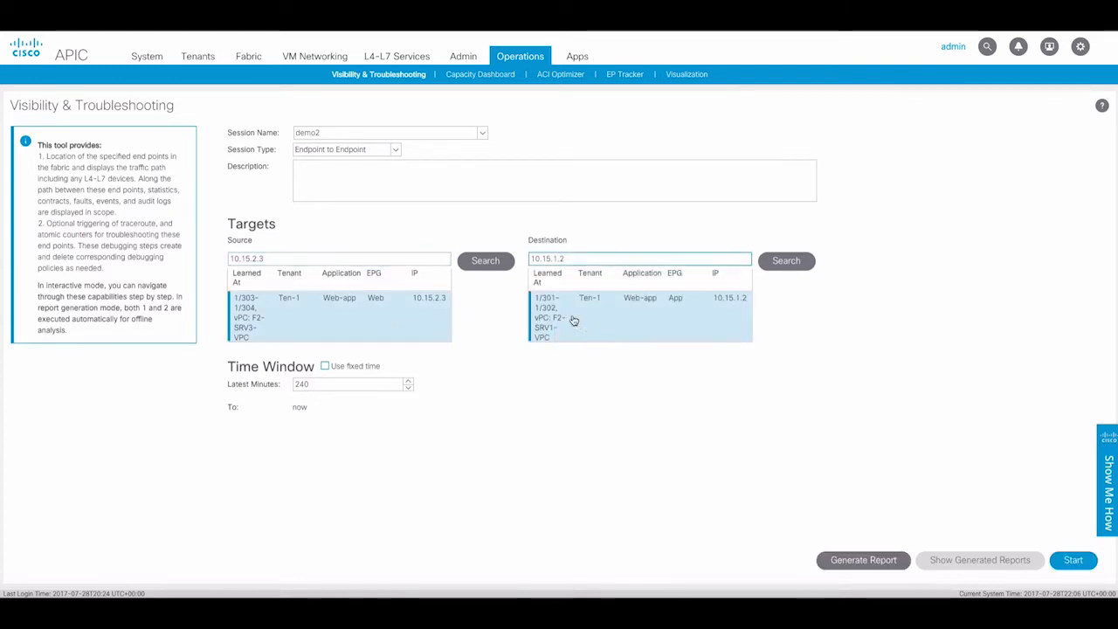
pyautogui.moveTo(830, 478)
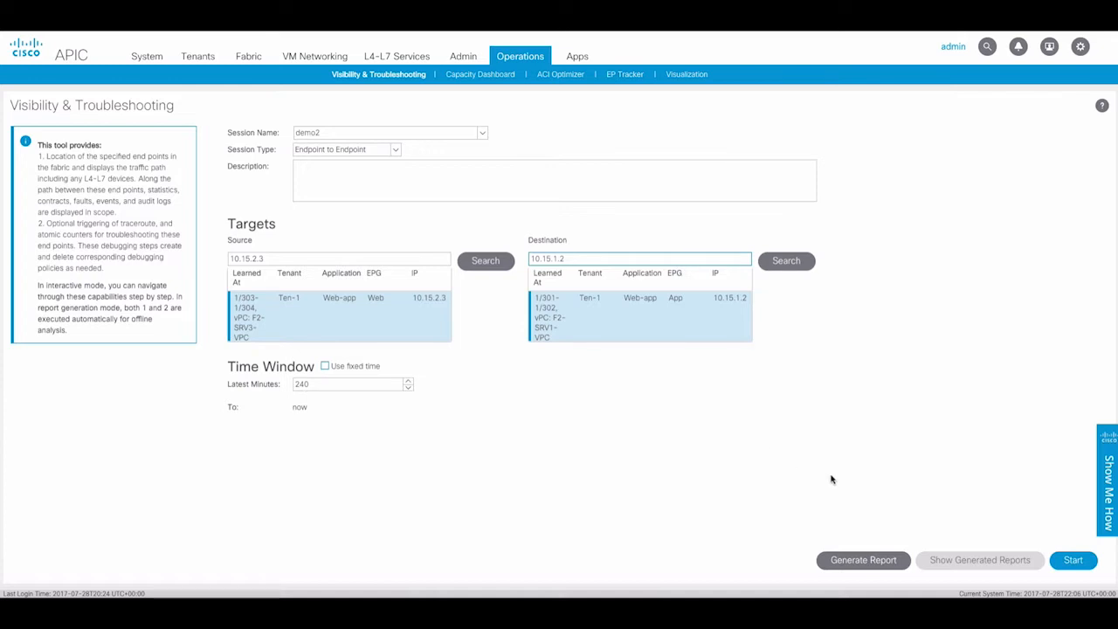
pyautogui.moveTo(803, 471)
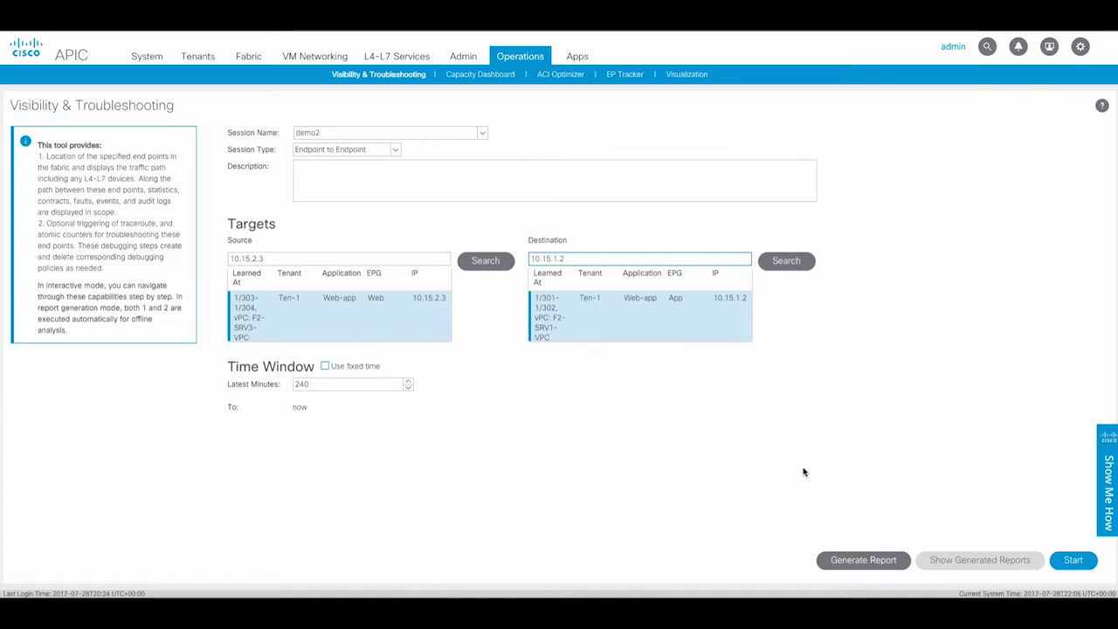
pyautogui.moveTo(816, 470)
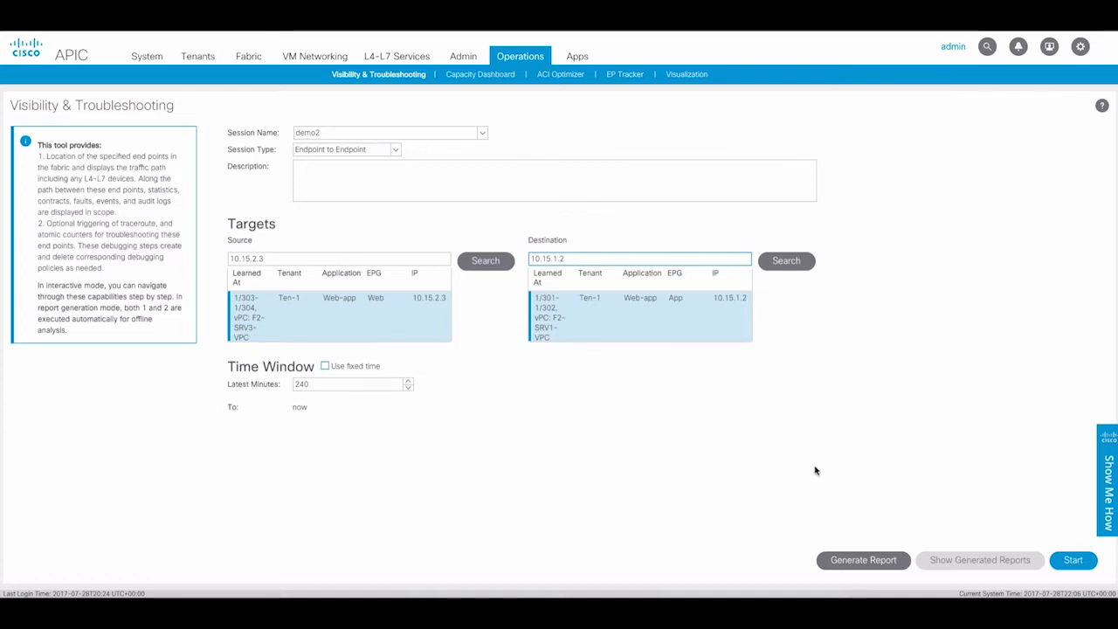
pyautogui.moveTo(806, 469)
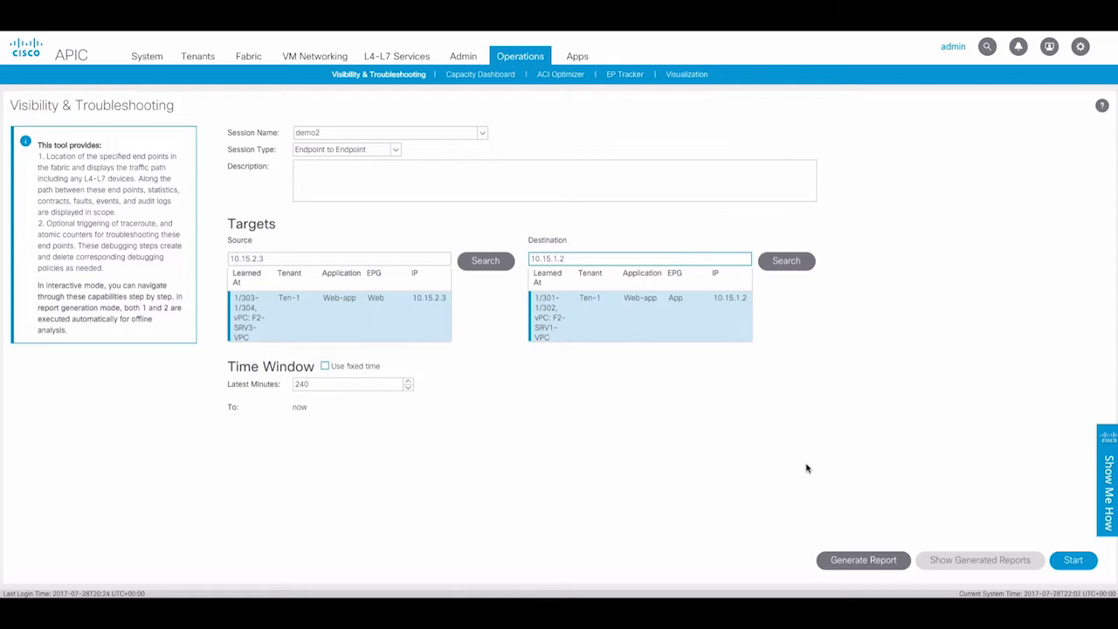
pyautogui.moveTo(829, 476)
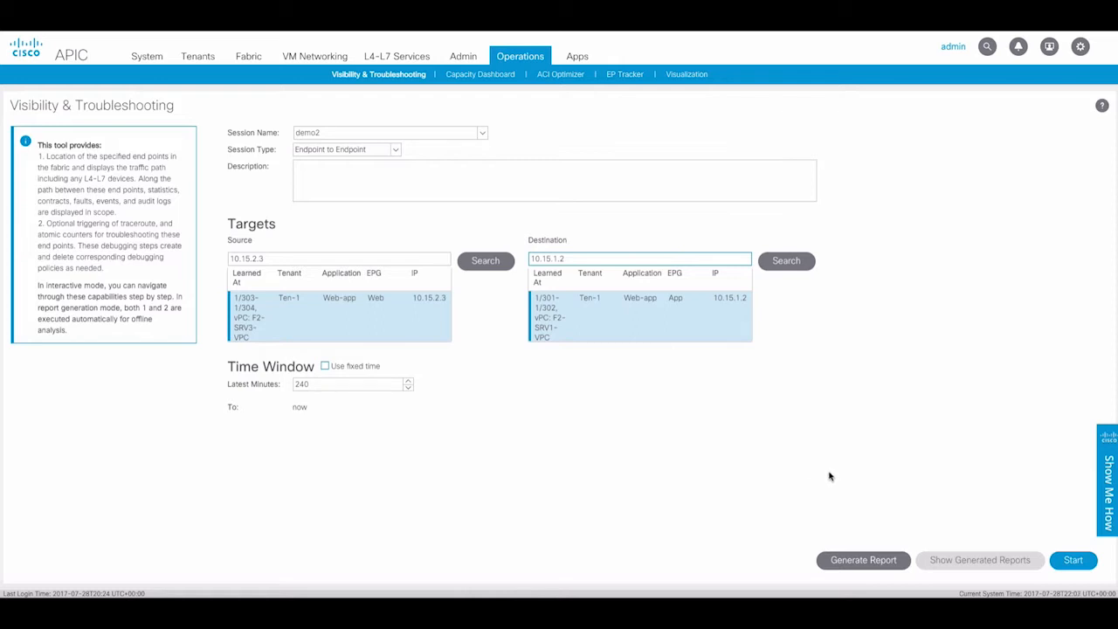
pyautogui.moveTo(534, 387)
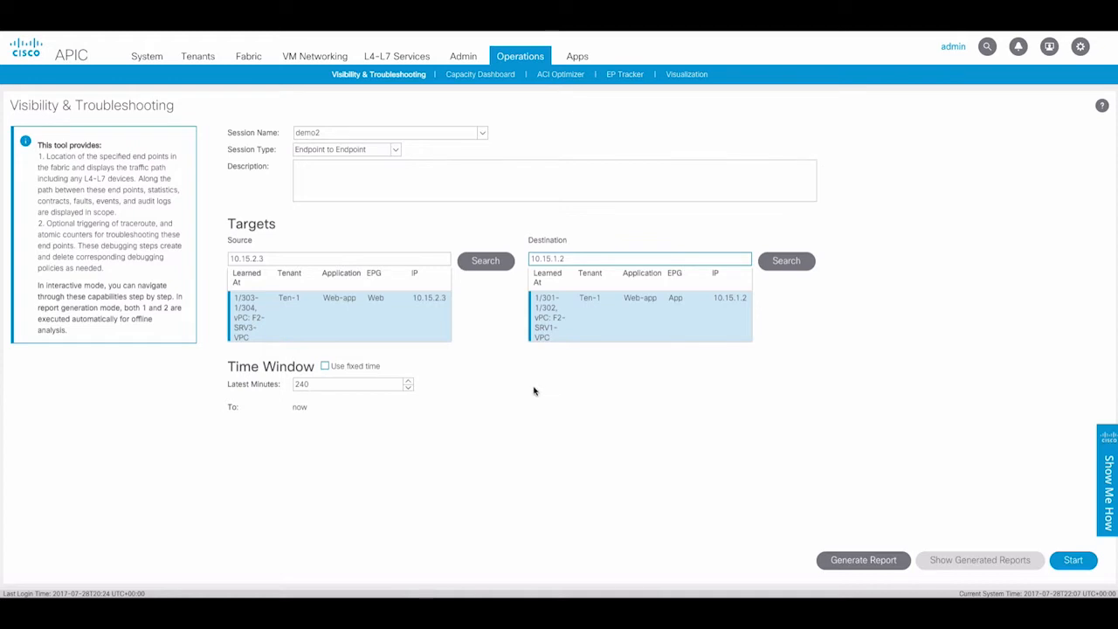
pyautogui.moveTo(392, 443)
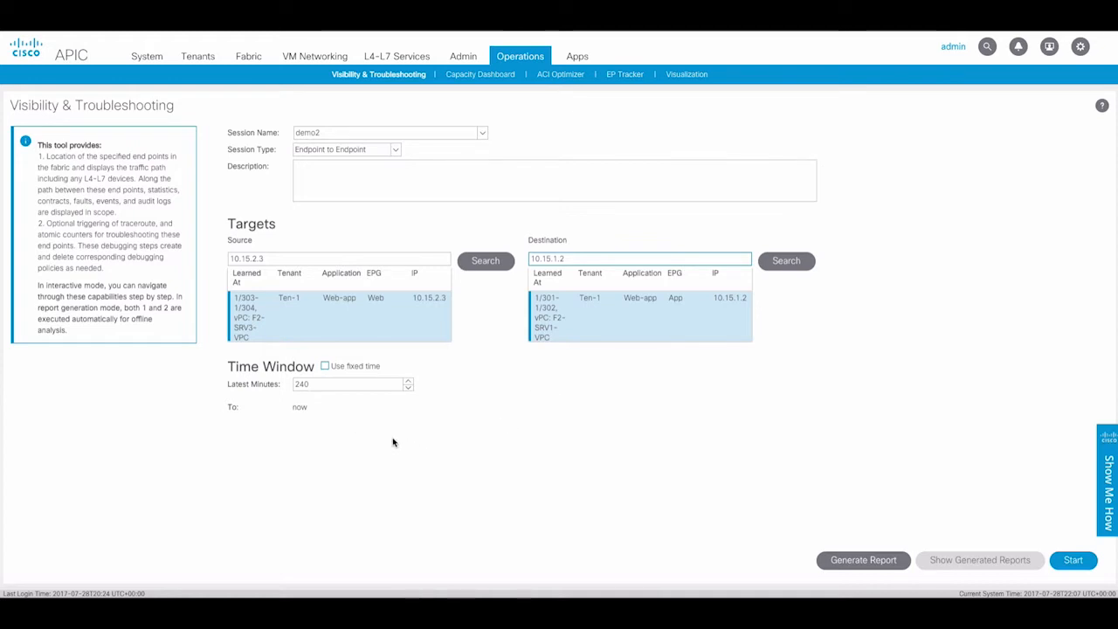
pyautogui.moveTo(371, 430)
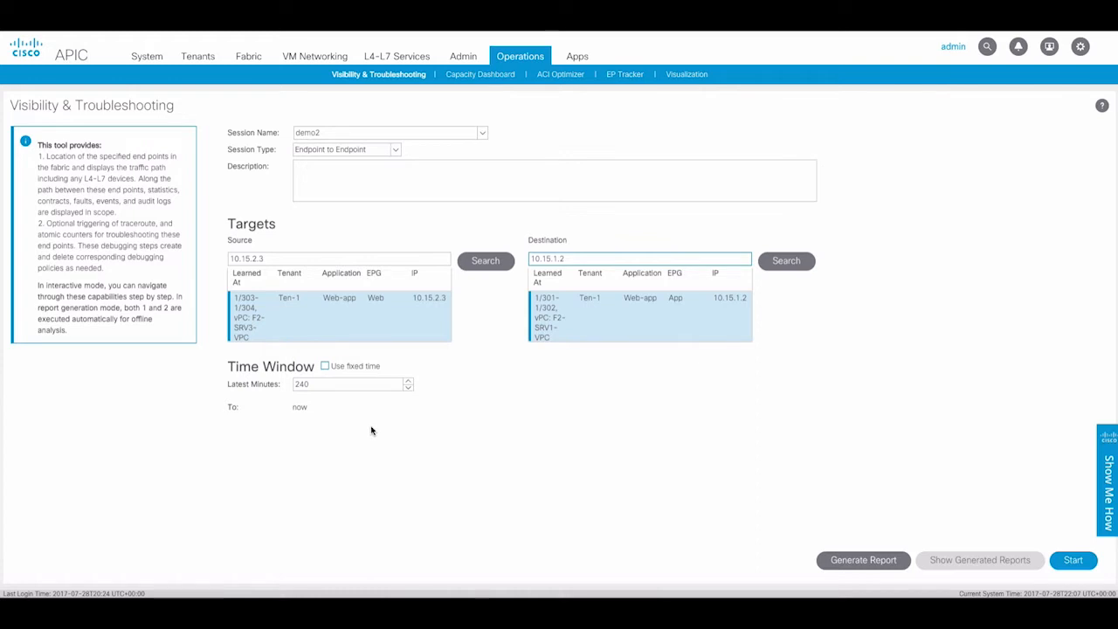
pyautogui.moveTo(599, 460)
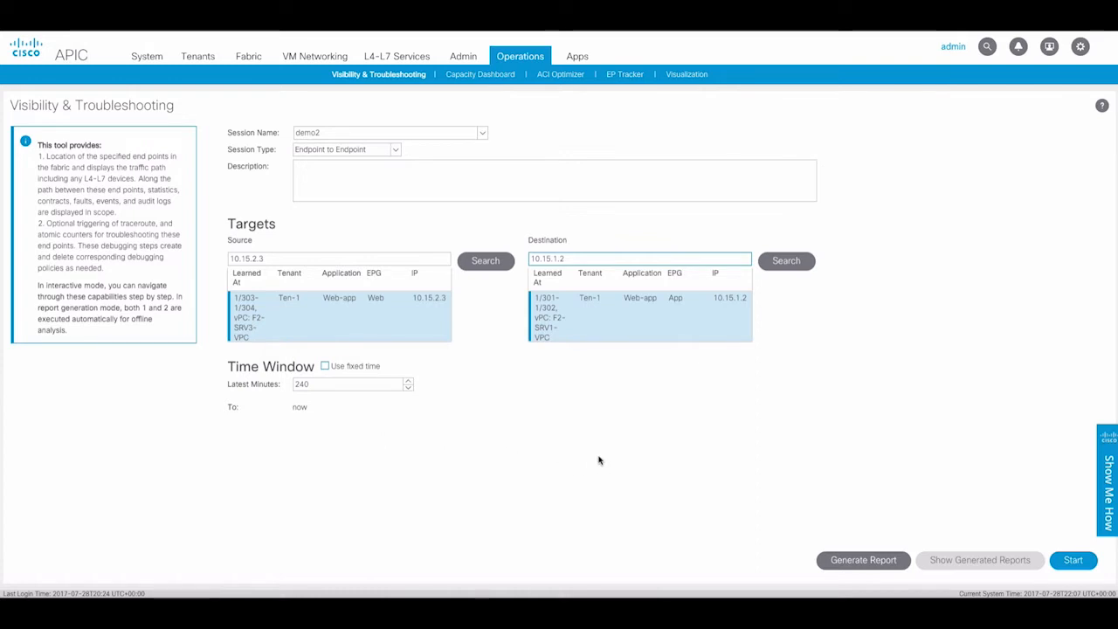
pyautogui.moveTo(627, 450)
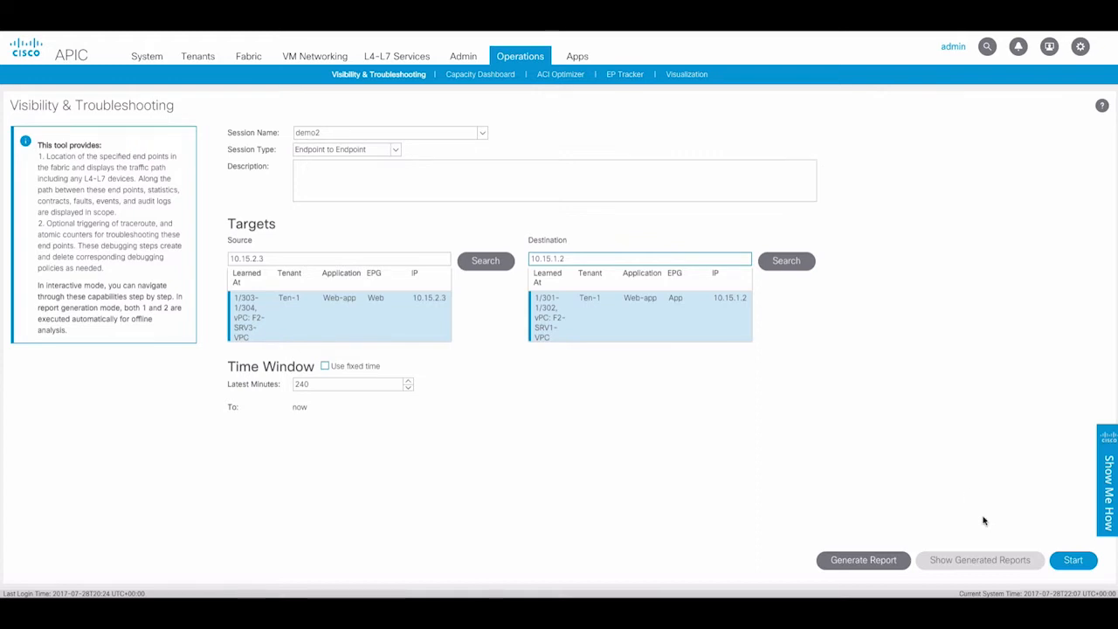
pyautogui.moveTo(952, 509)
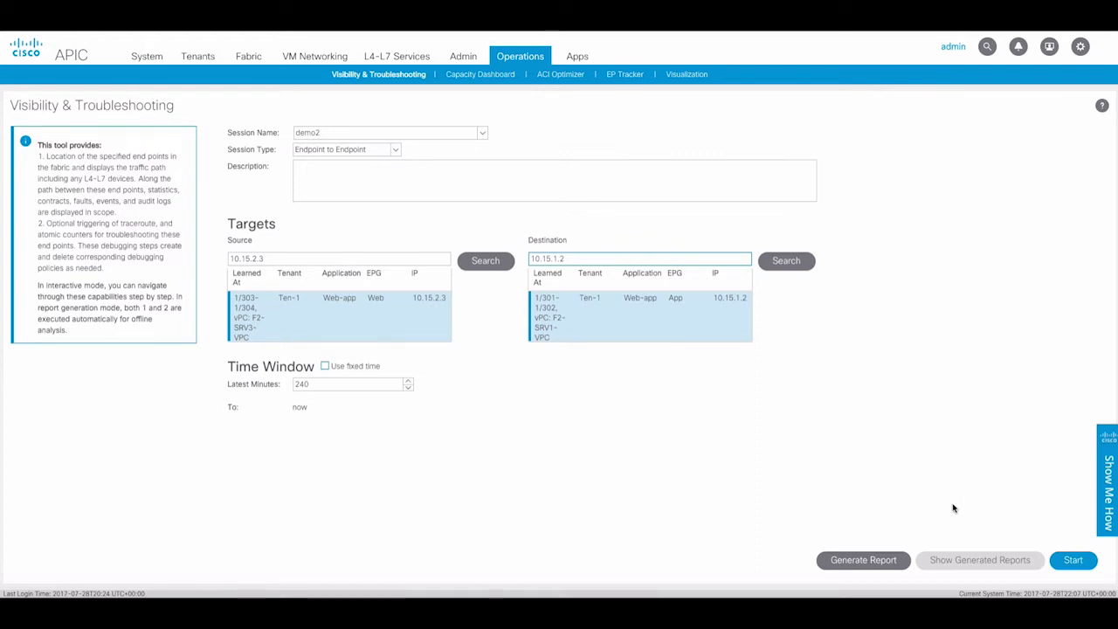
pyautogui.moveTo(903, 457)
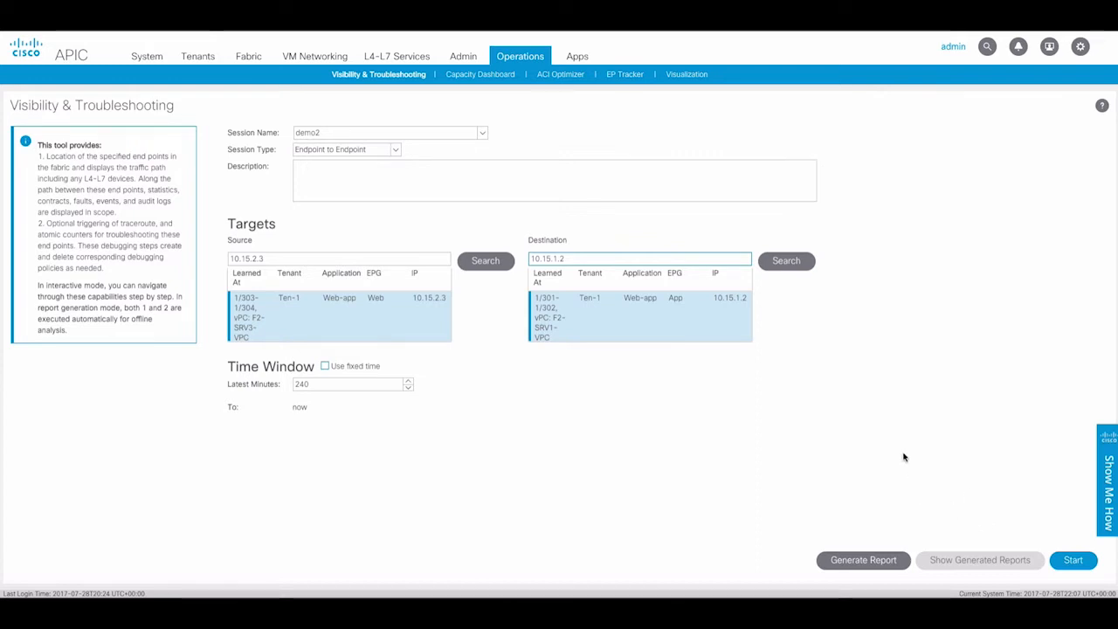
pyautogui.moveTo(898, 454)
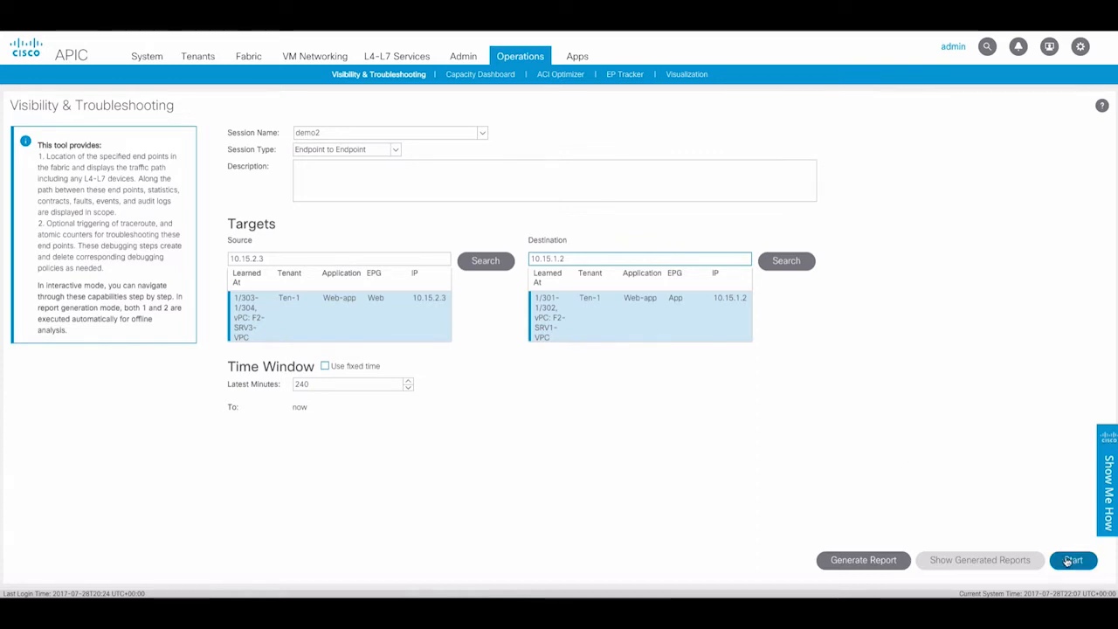
# - Start demo2 to show Webserver-2 connected through leaves 303 and 304 to spine 3002
pyautogui.click(1072, 560)
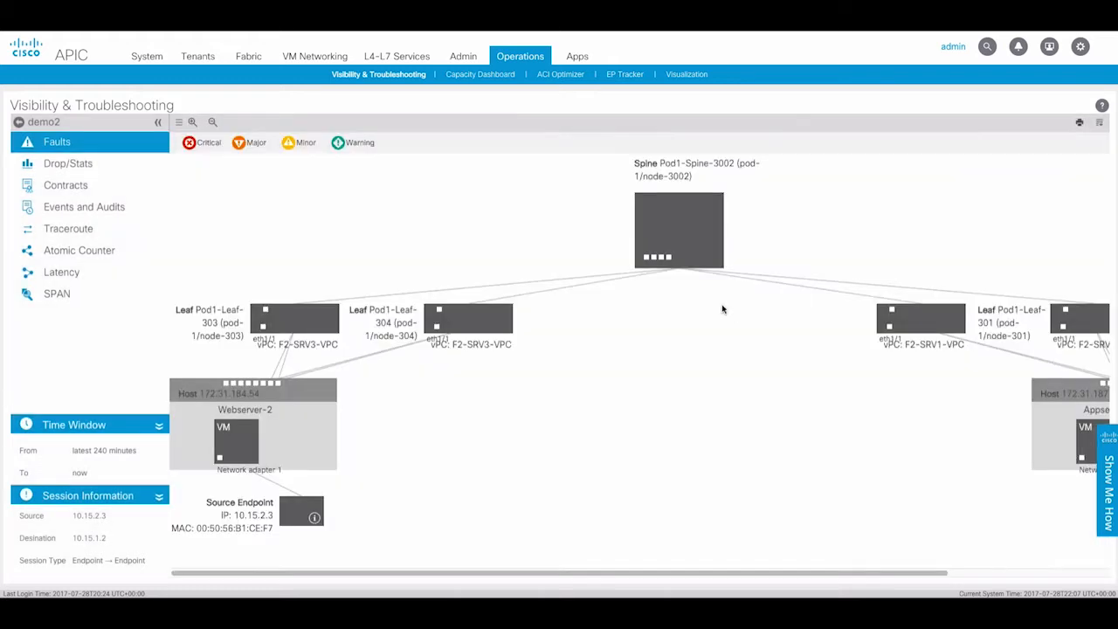
pyautogui.moveTo(339, 229)
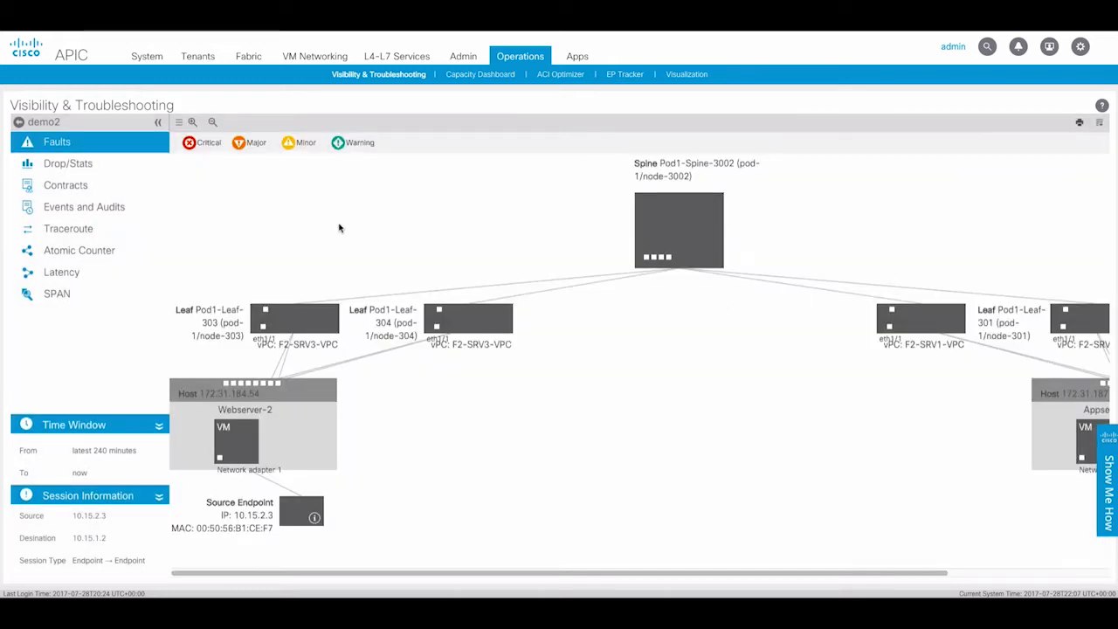
pyautogui.moveTo(280, 208)
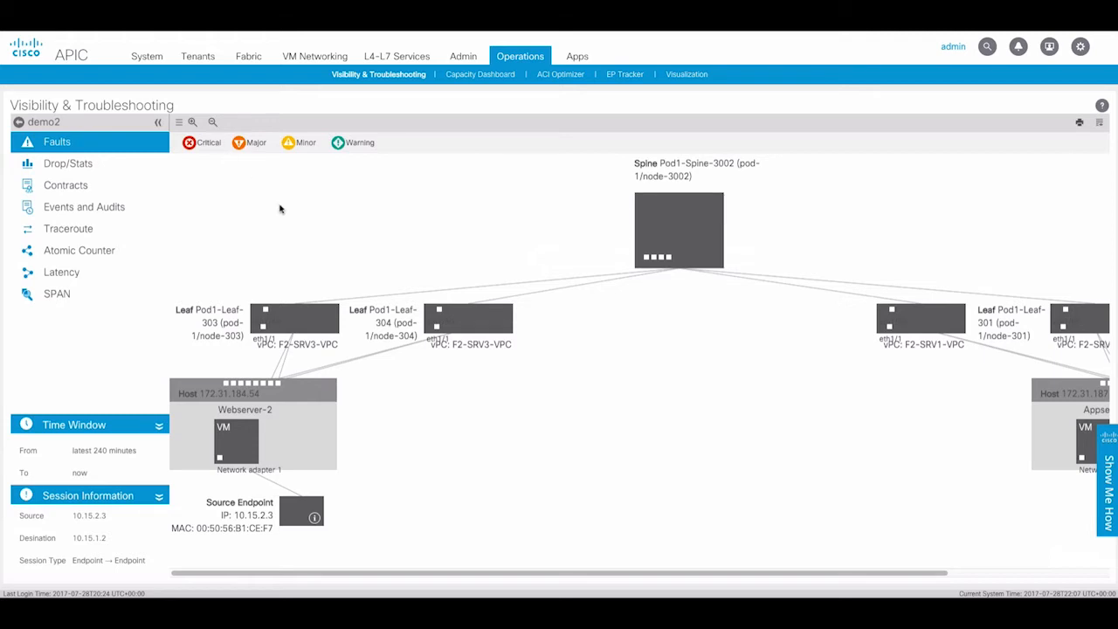
pyautogui.click(212, 122)
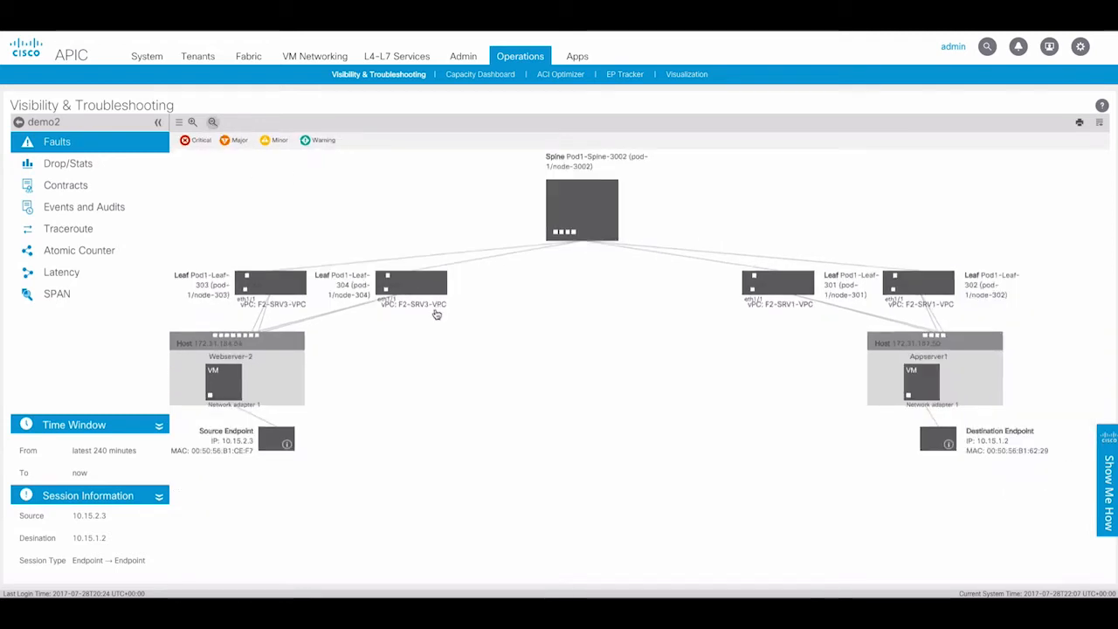
pyautogui.moveTo(534, 411)
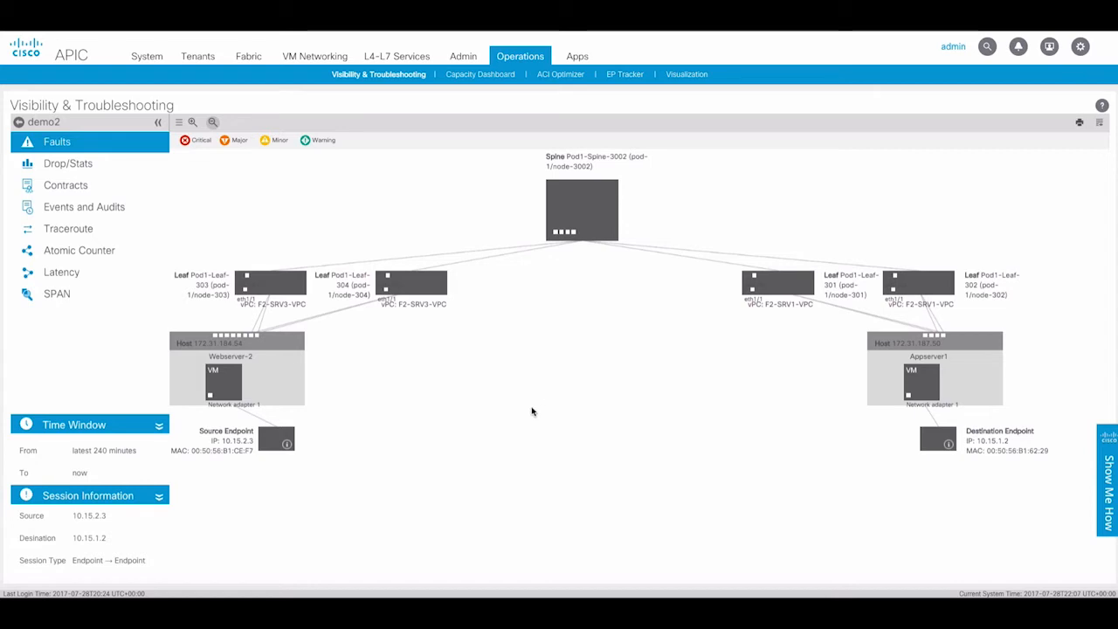
pyautogui.moveTo(842, 307)
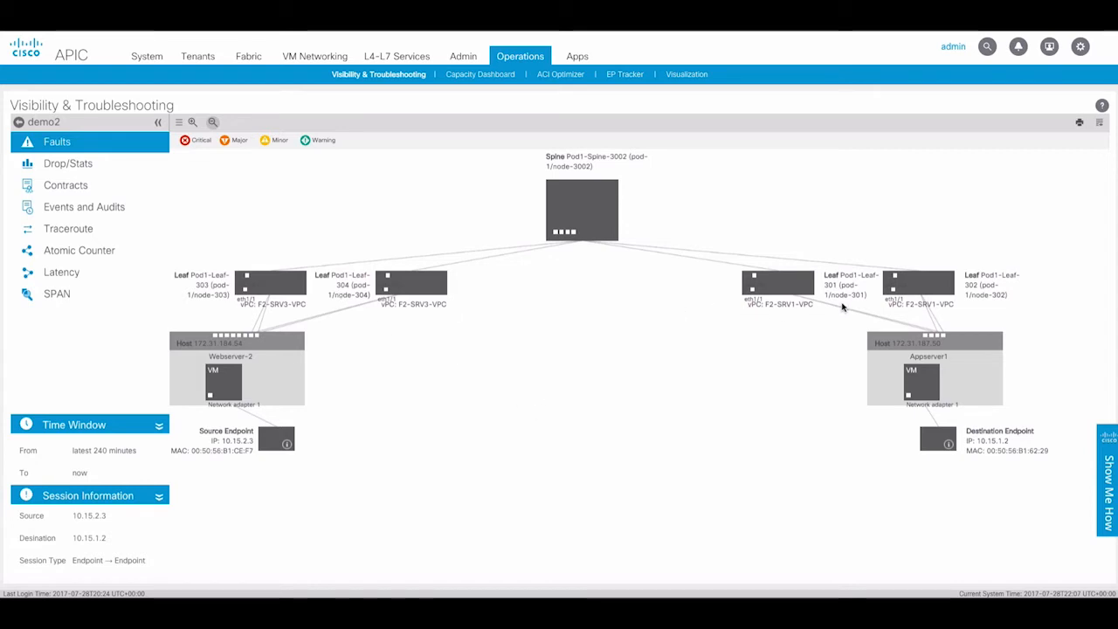
pyautogui.moveTo(526, 383)
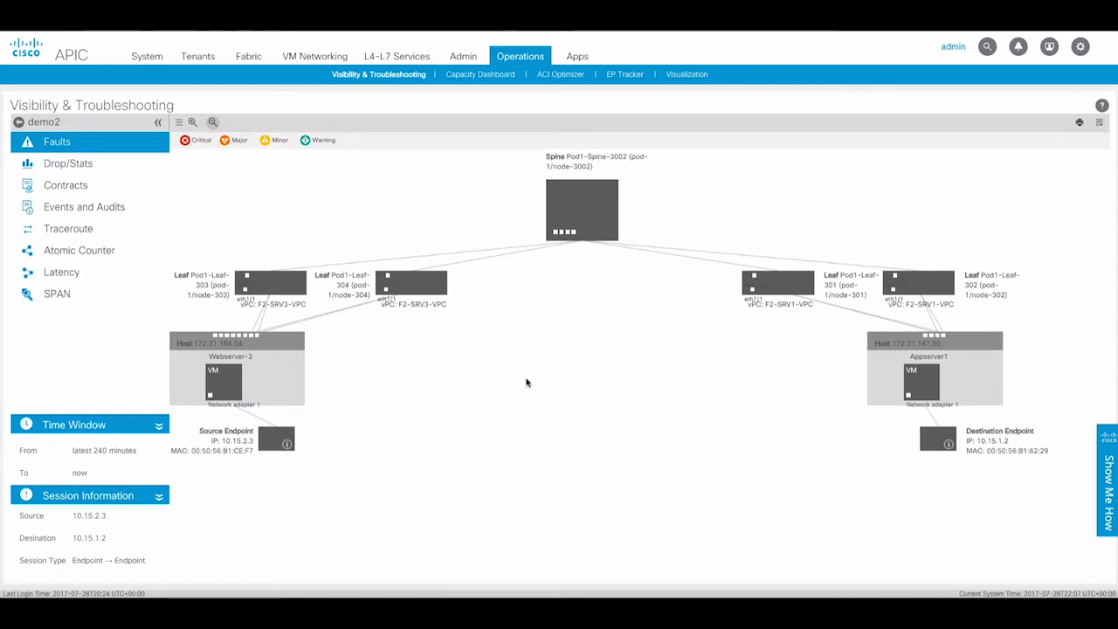
pyautogui.moveTo(520, 370)
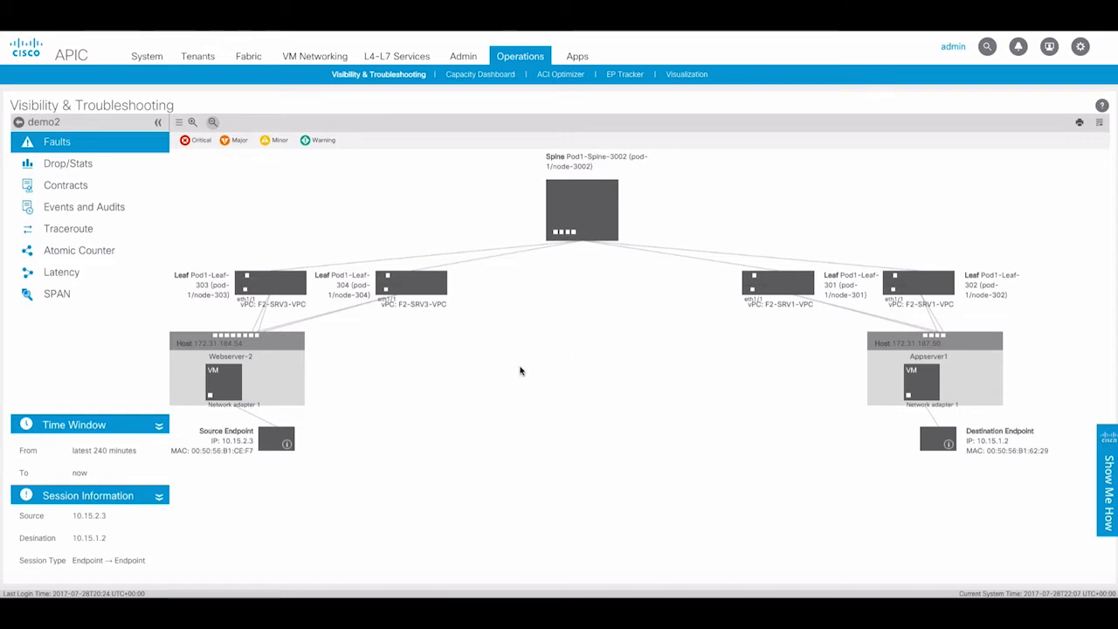
pyautogui.moveTo(559, 378)
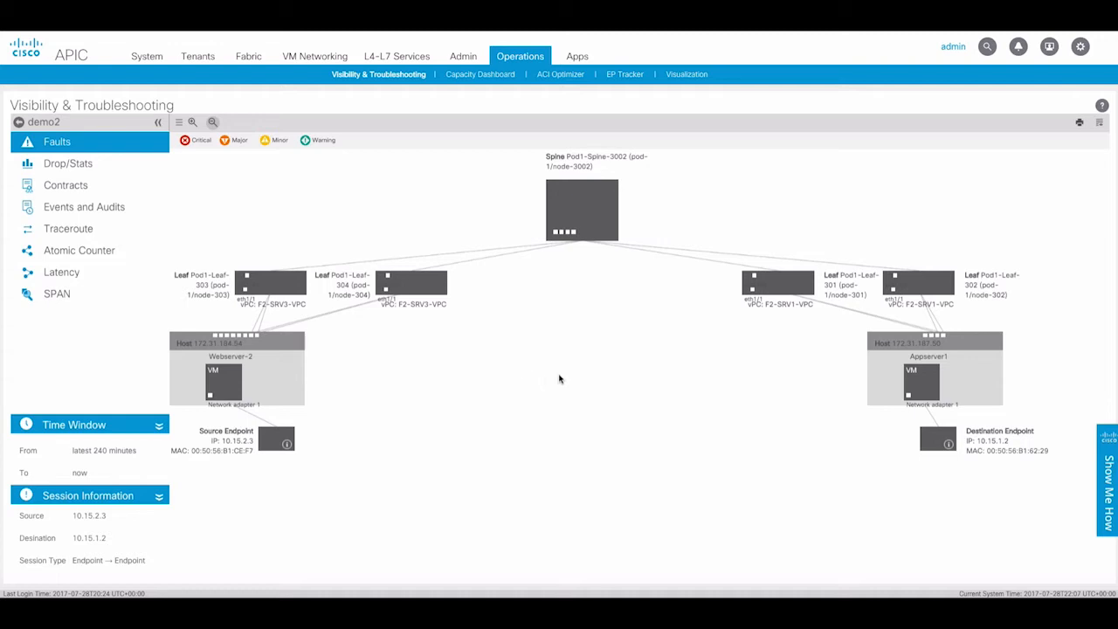
pyautogui.moveTo(559, 390)
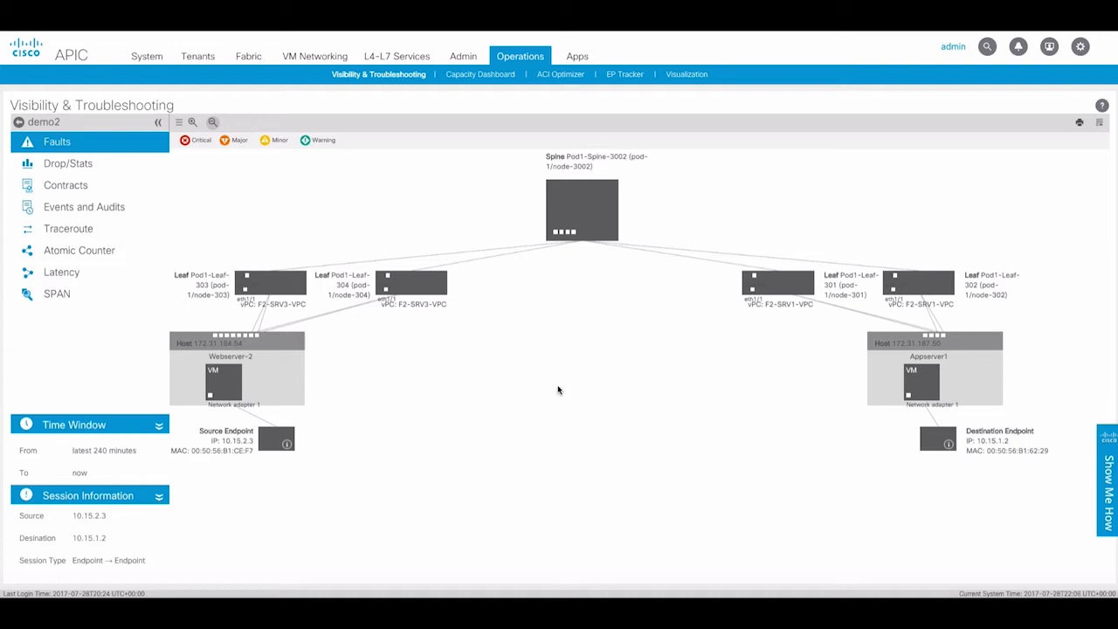
pyautogui.moveTo(445, 401)
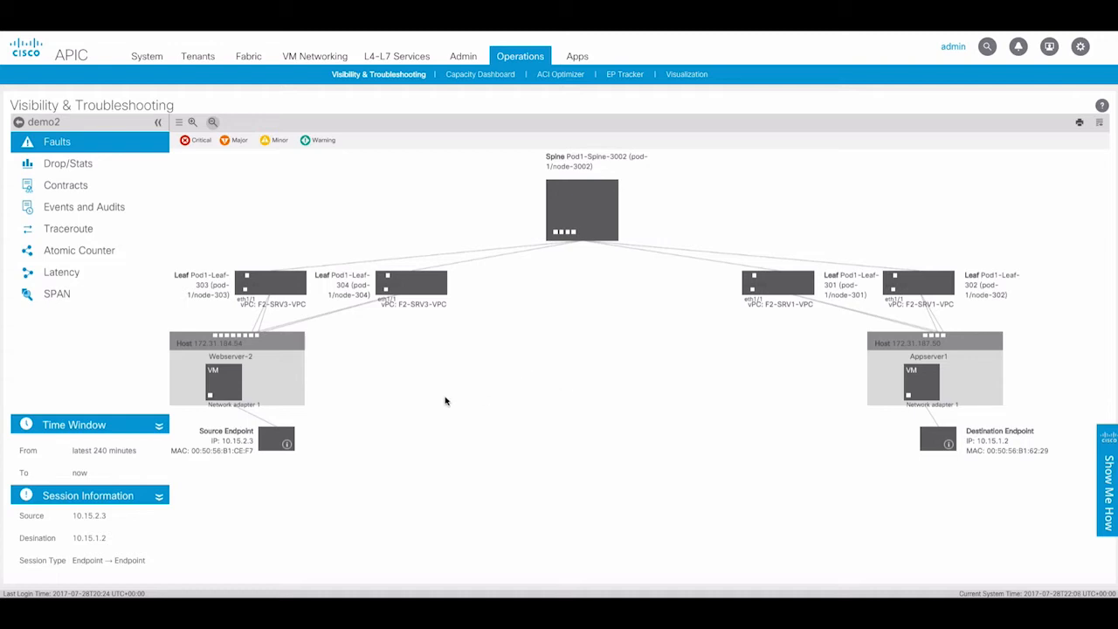
pyautogui.moveTo(422, 392)
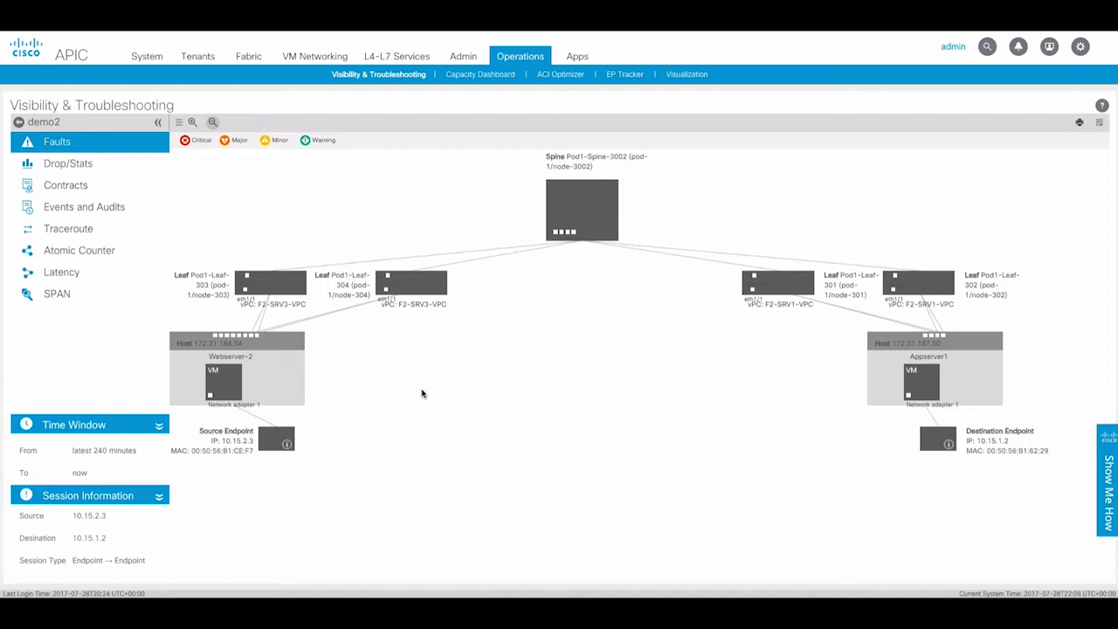
pyautogui.moveTo(420, 398)
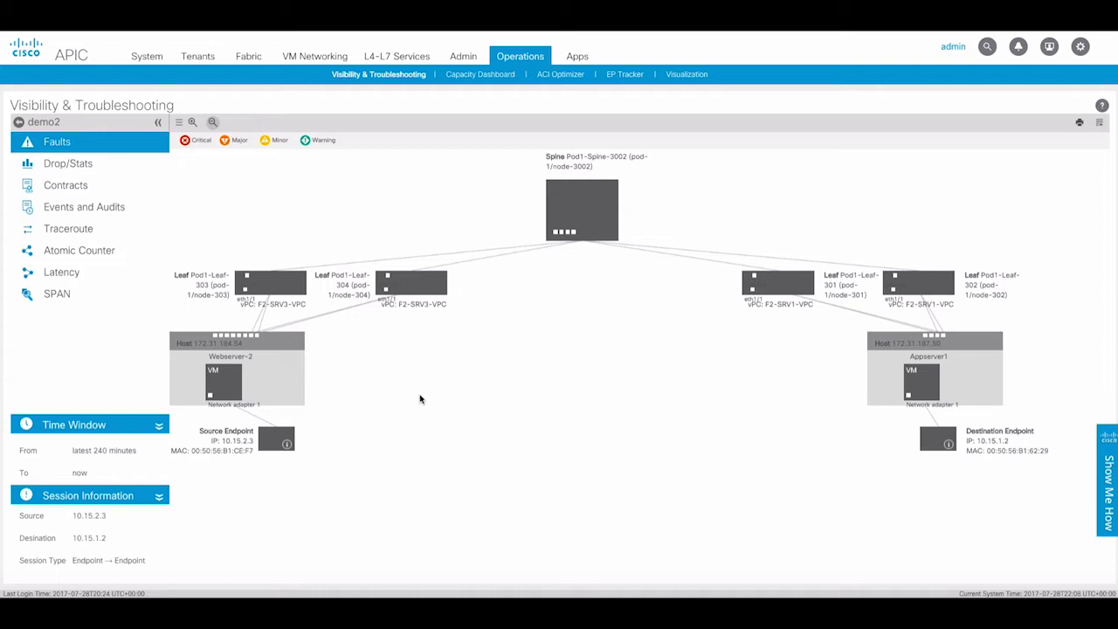
pyautogui.moveTo(401, 392)
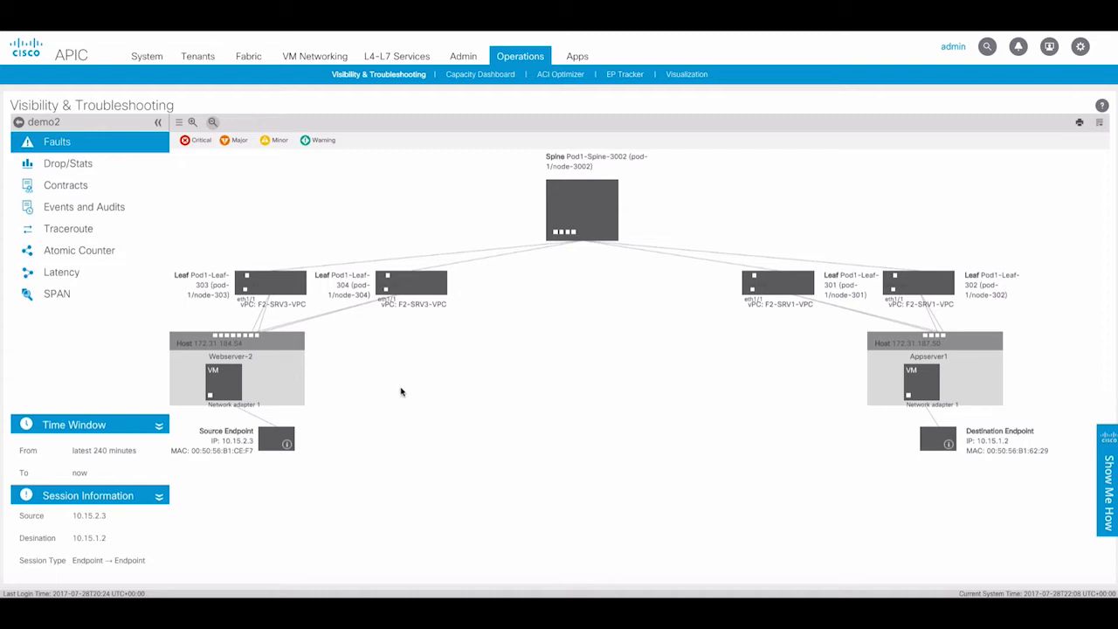
pyautogui.moveTo(410, 387)
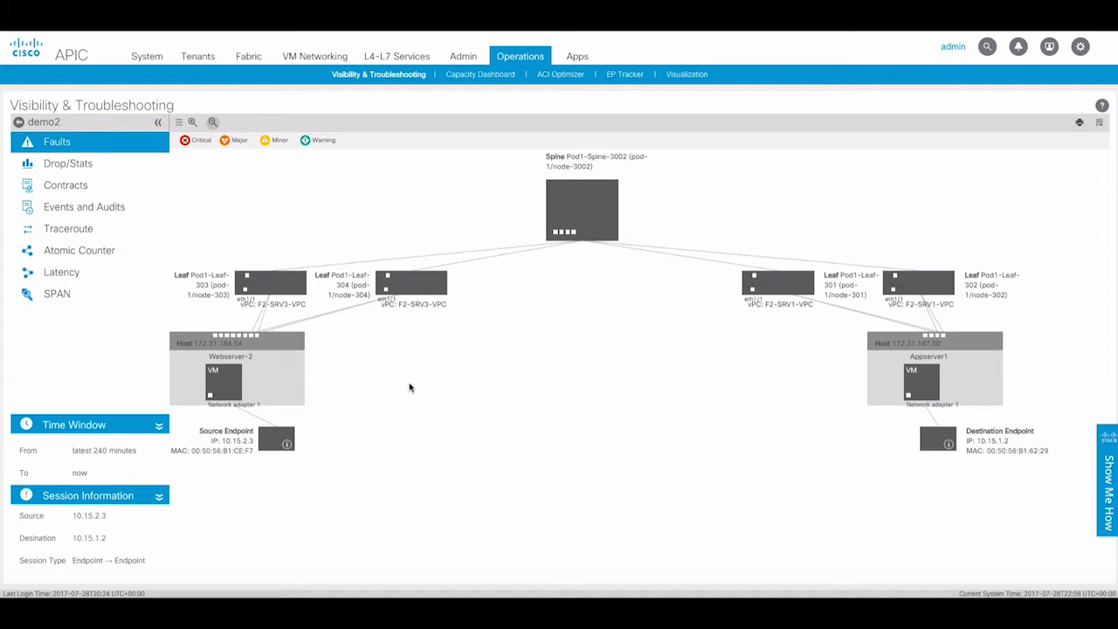
pyautogui.moveTo(397, 382)
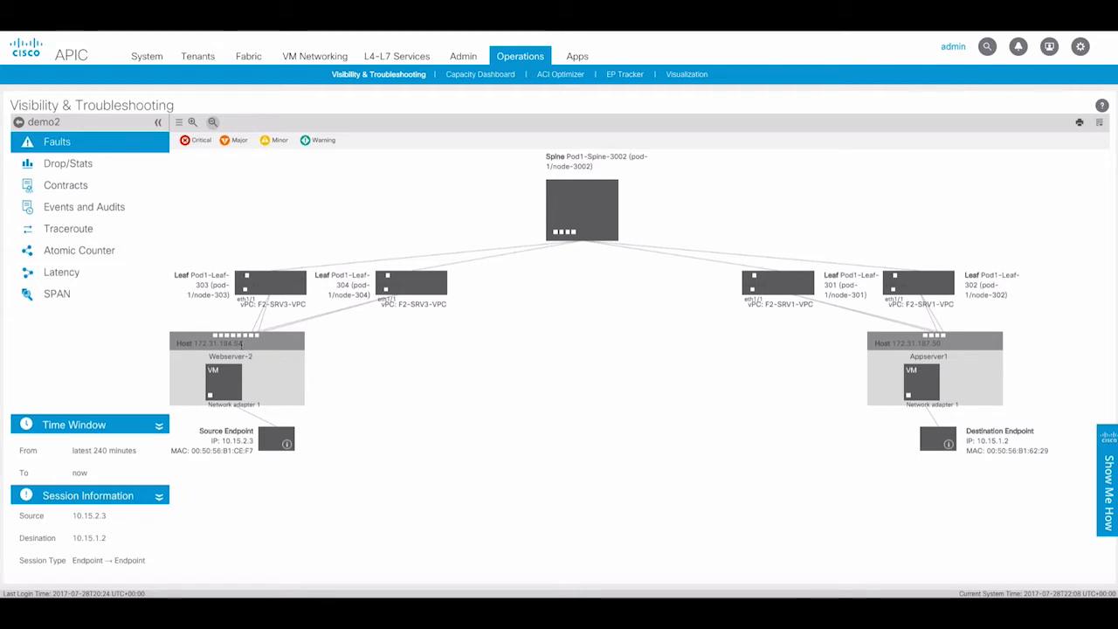
pyautogui.moveTo(265, 367)
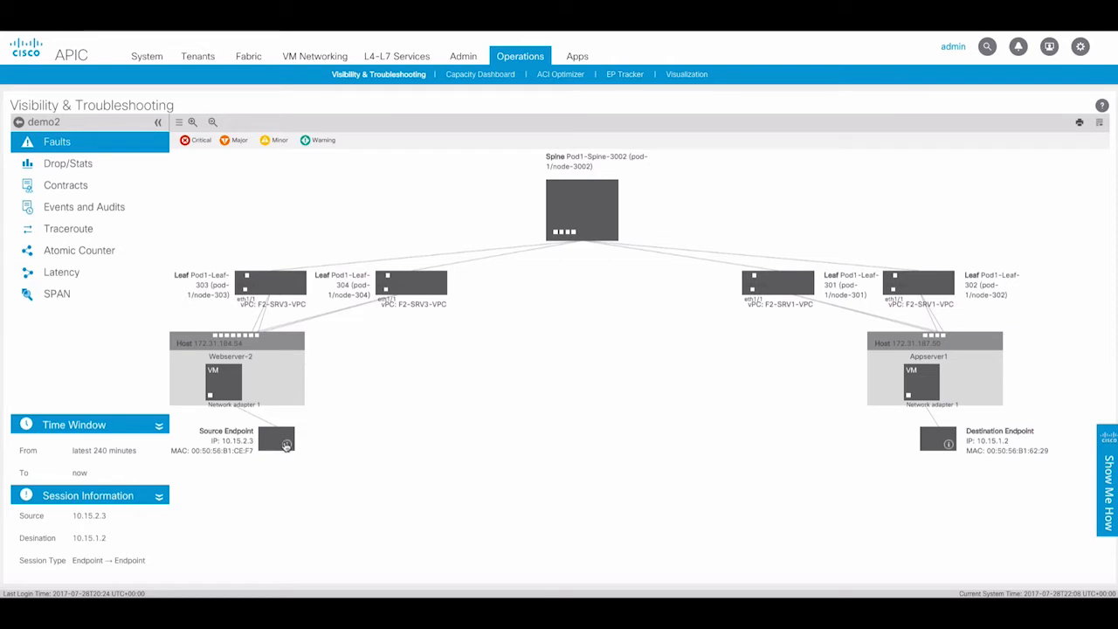
pyautogui.click(284, 439)
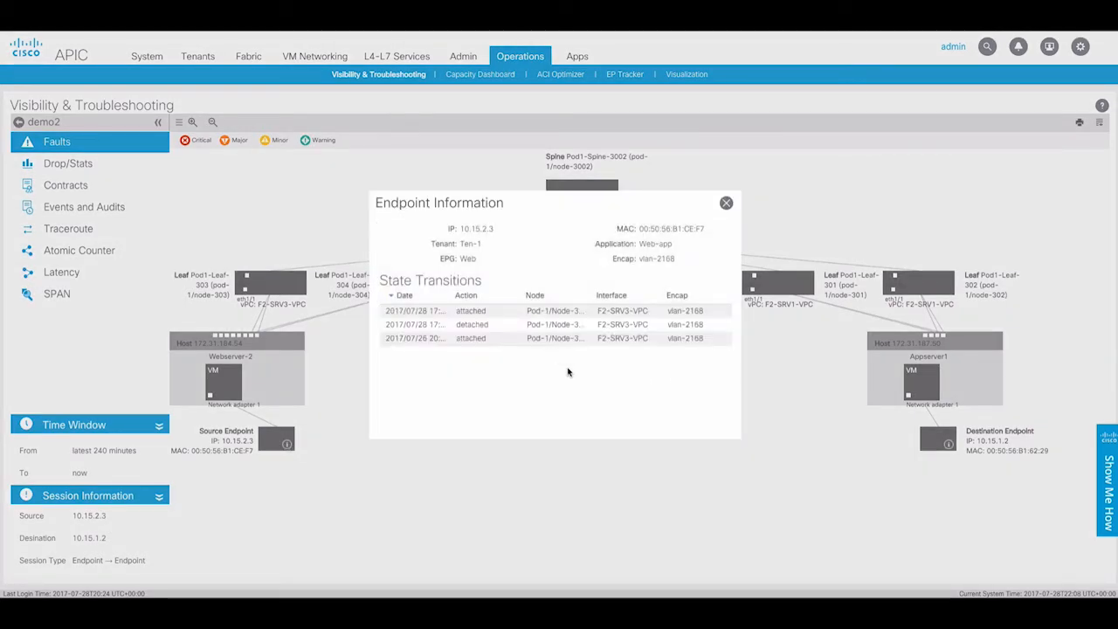
pyautogui.moveTo(598, 358)
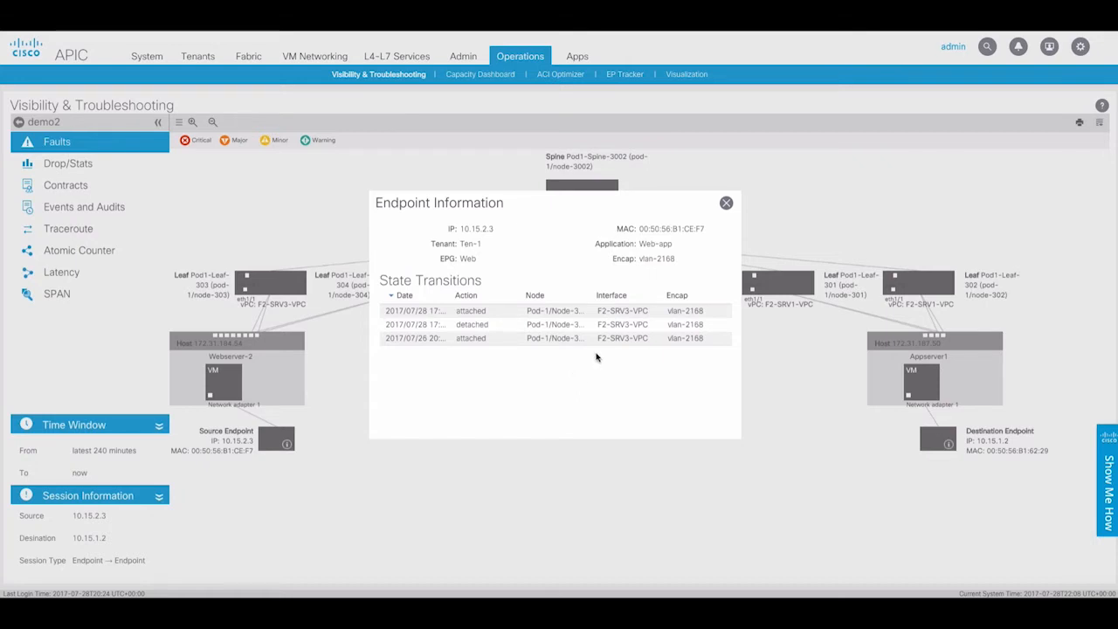
pyautogui.moveTo(684, 249)
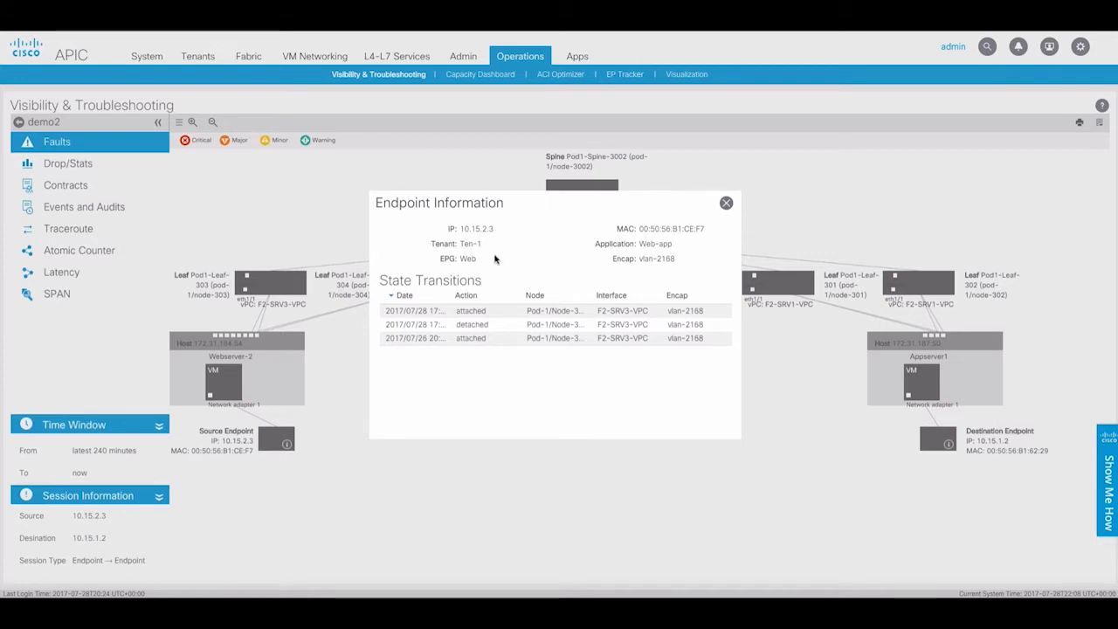
pyautogui.moveTo(480, 260)
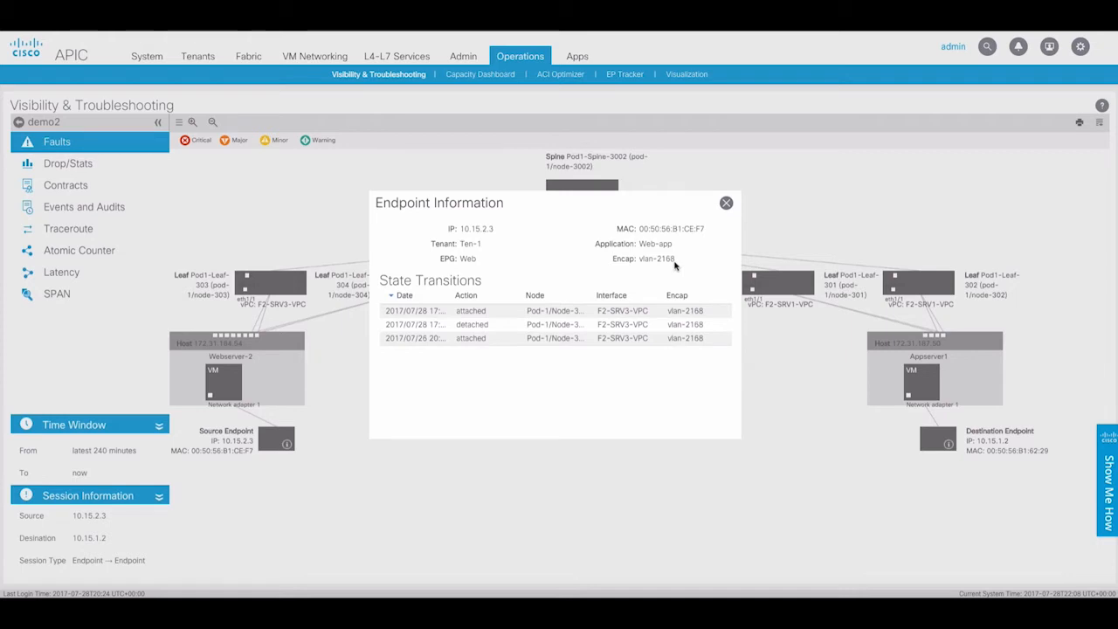
pyautogui.moveTo(520, 297)
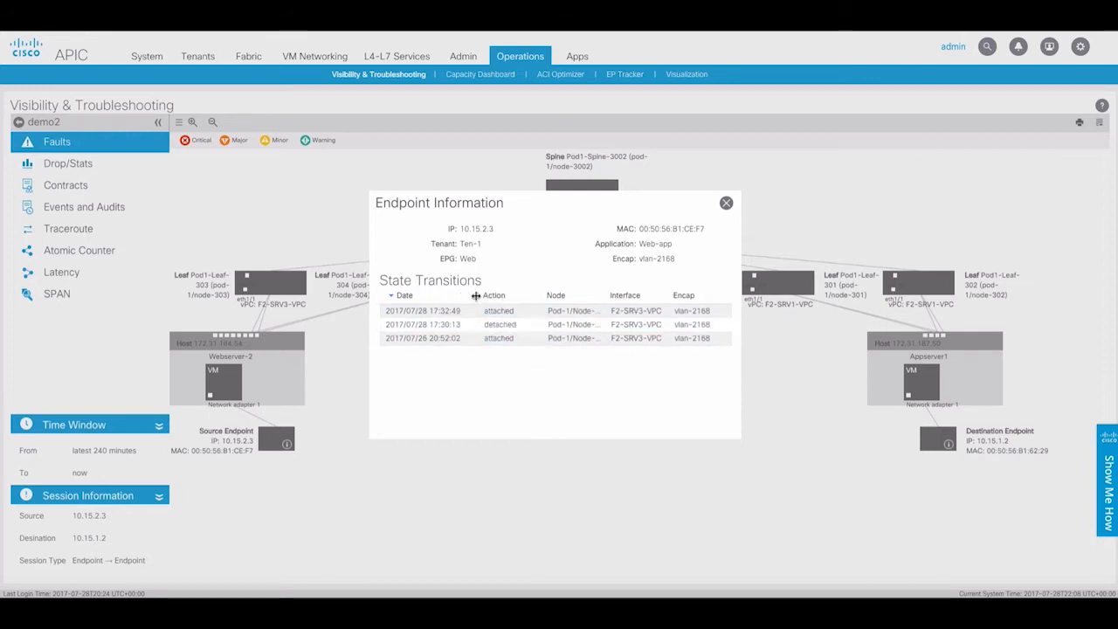
pyautogui.moveTo(445, 324)
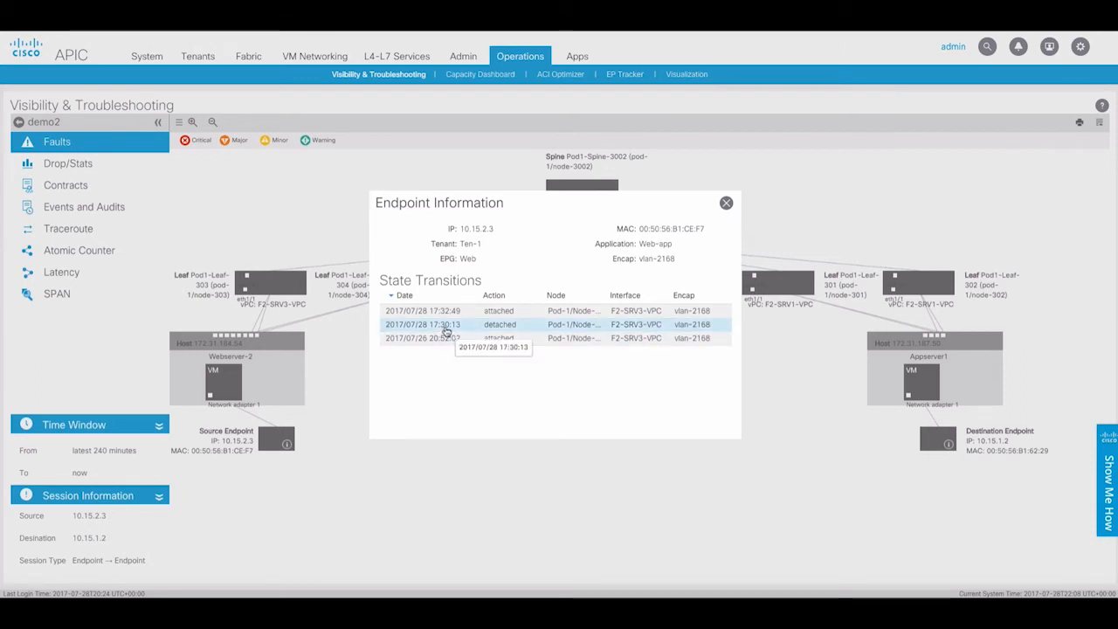
pyautogui.moveTo(480, 408)
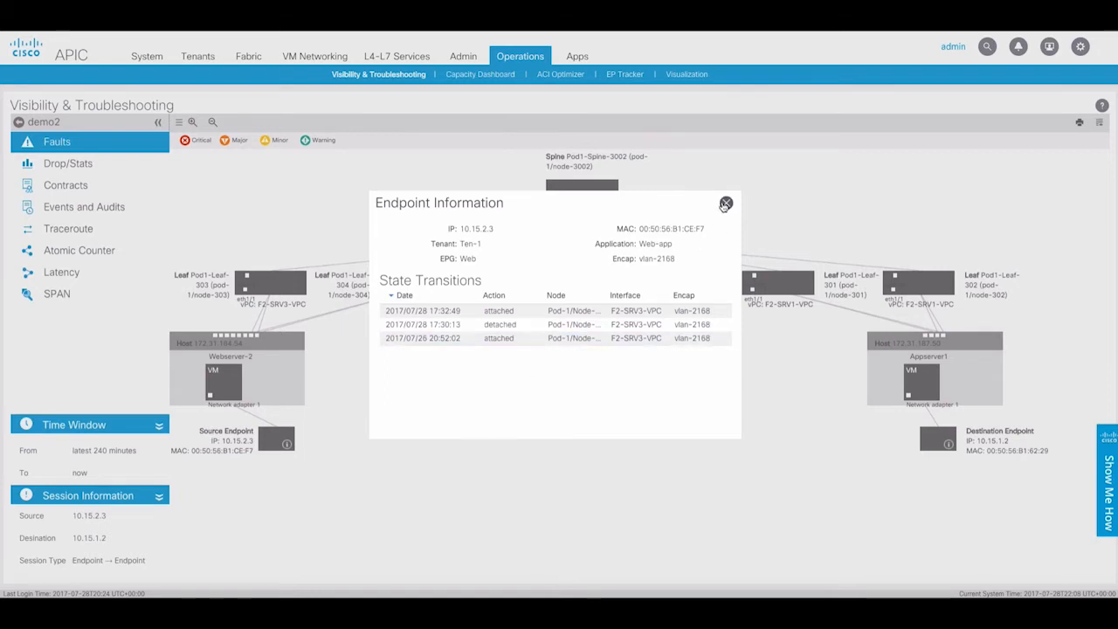
pyautogui.click(726, 204)
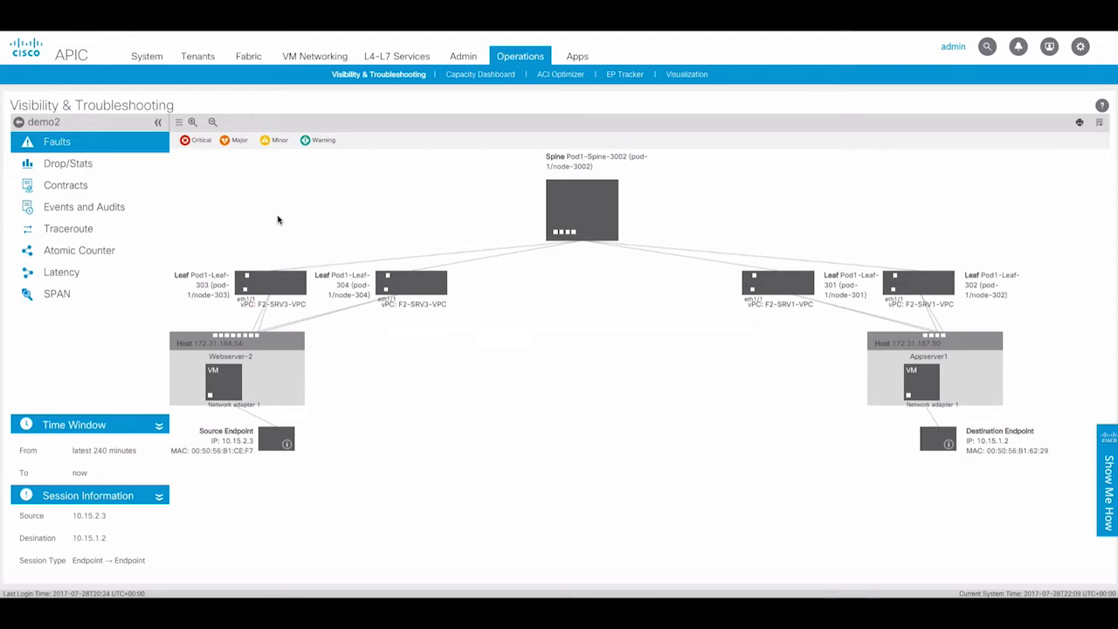
pyautogui.moveTo(179, 204)
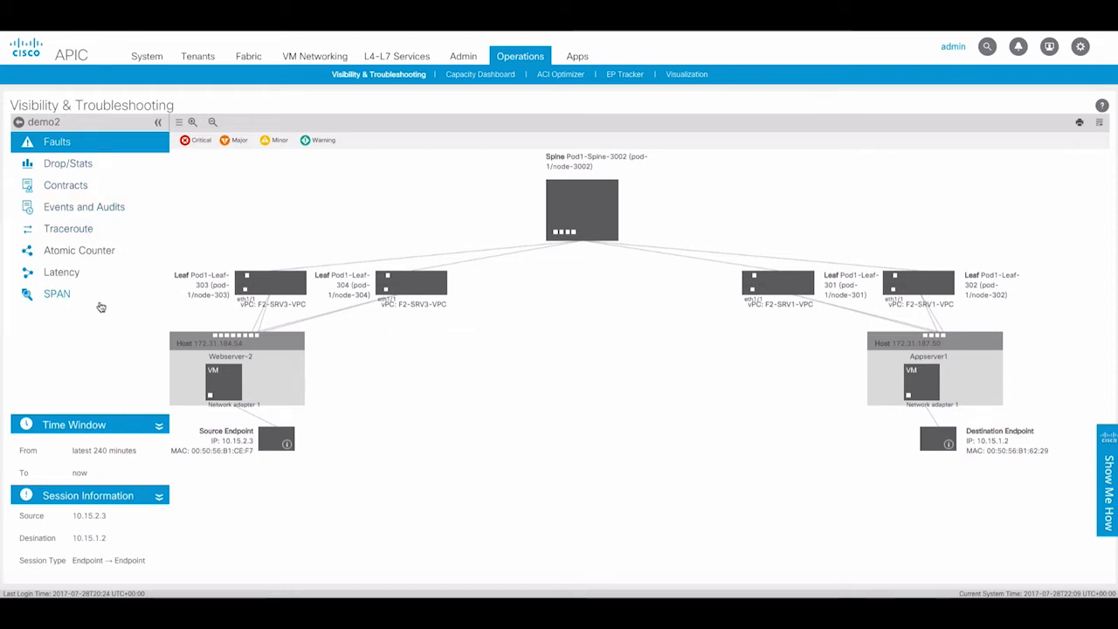
pyautogui.moveTo(307, 232)
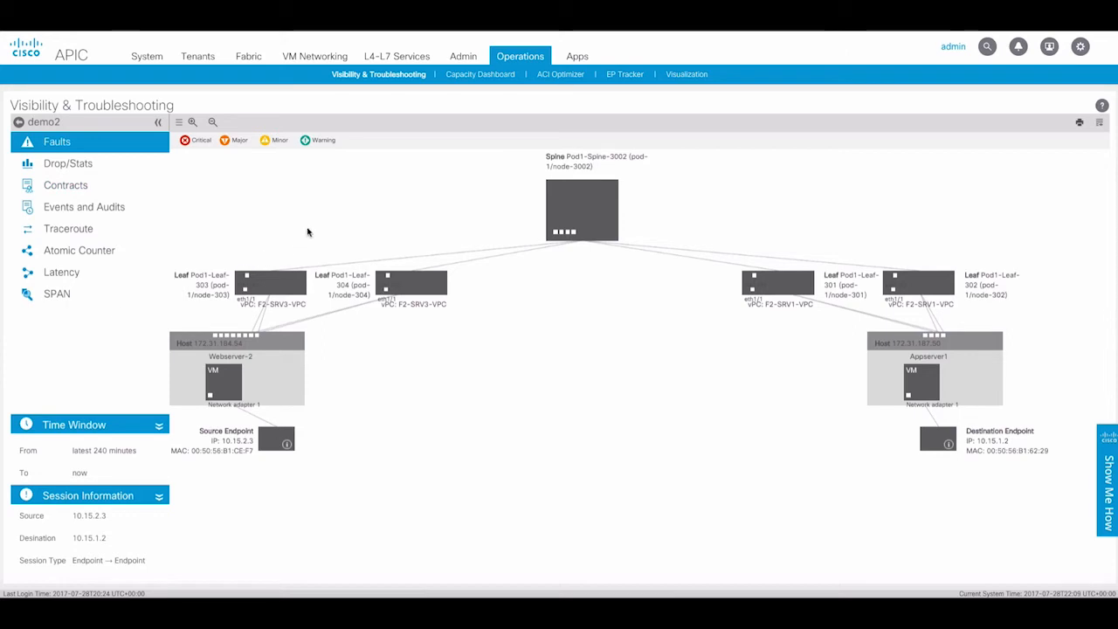
pyautogui.moveTo(234, 192)
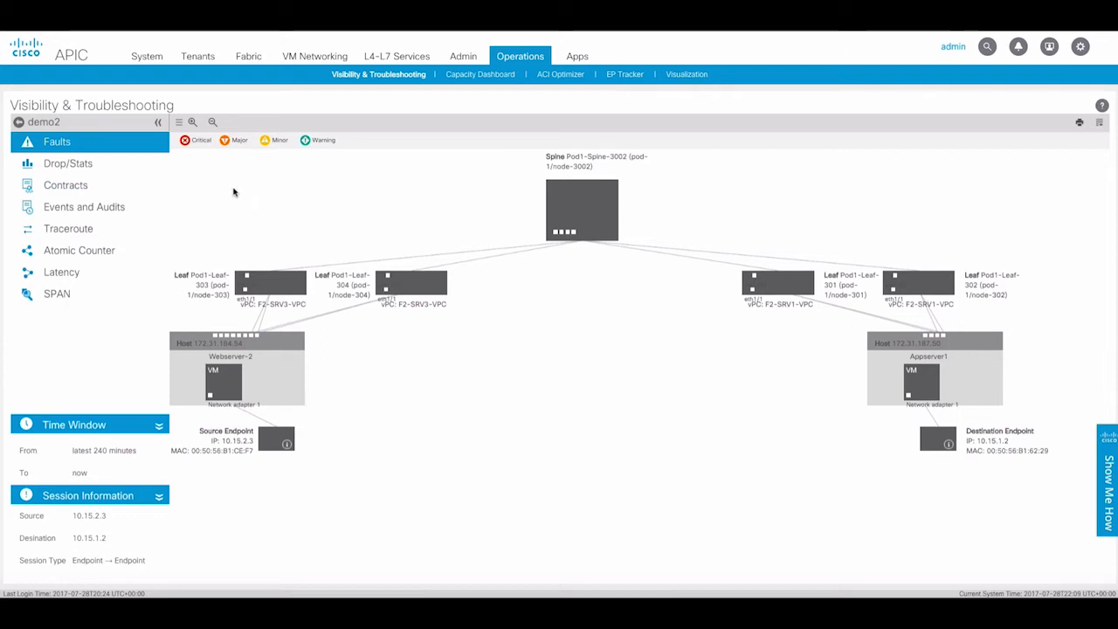
pyautogui.moveTo(95, 160)
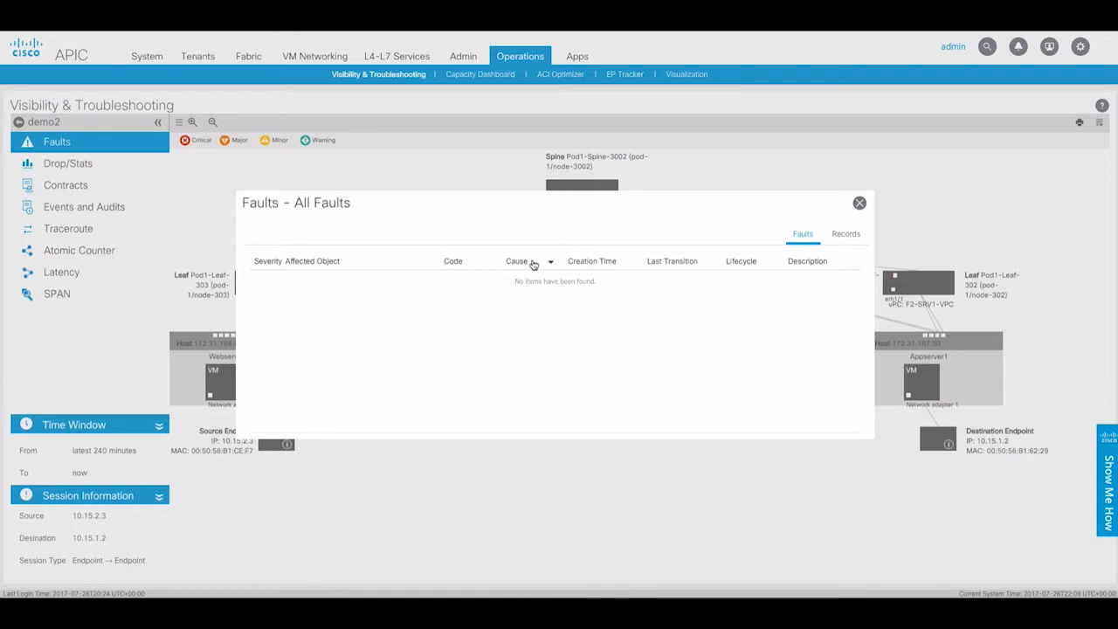
pyautogui.moveTo(548, 298)
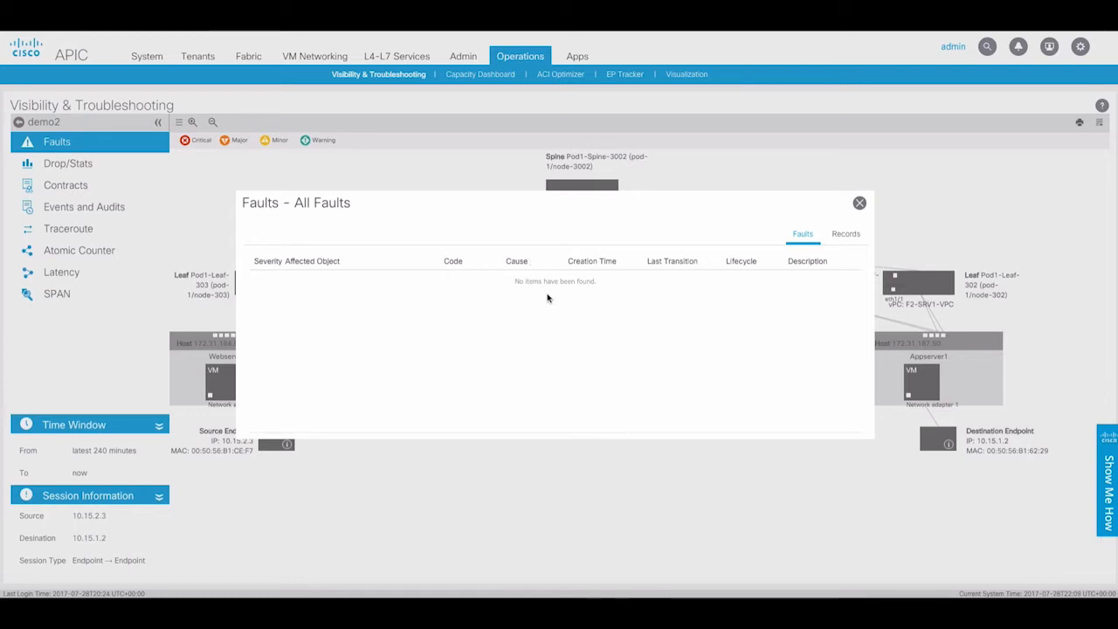
pyautogui.moveTo(581, 331)
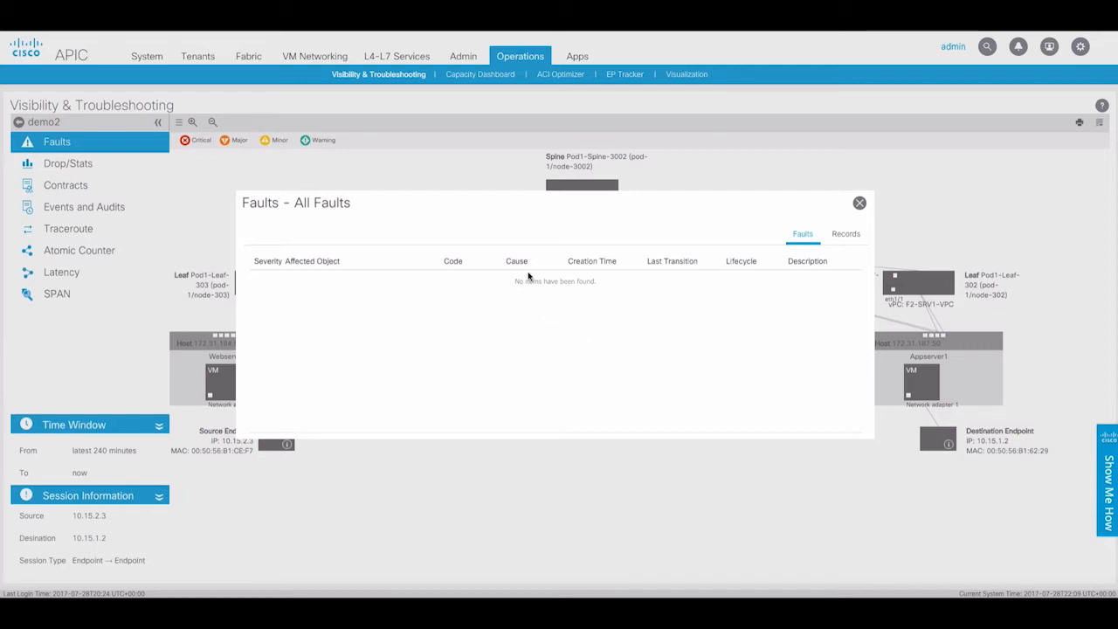
pyautogui.moveTo(859, 203)
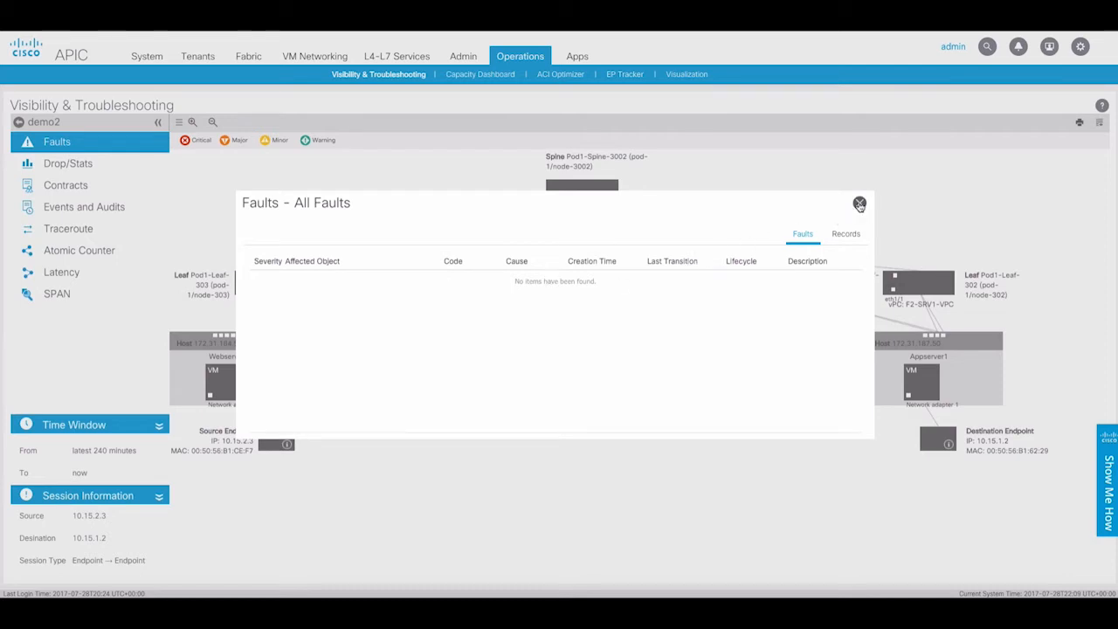
# - Close the empty fault list and switch the topology to drop statistics
pyautogui.click(859, 204)
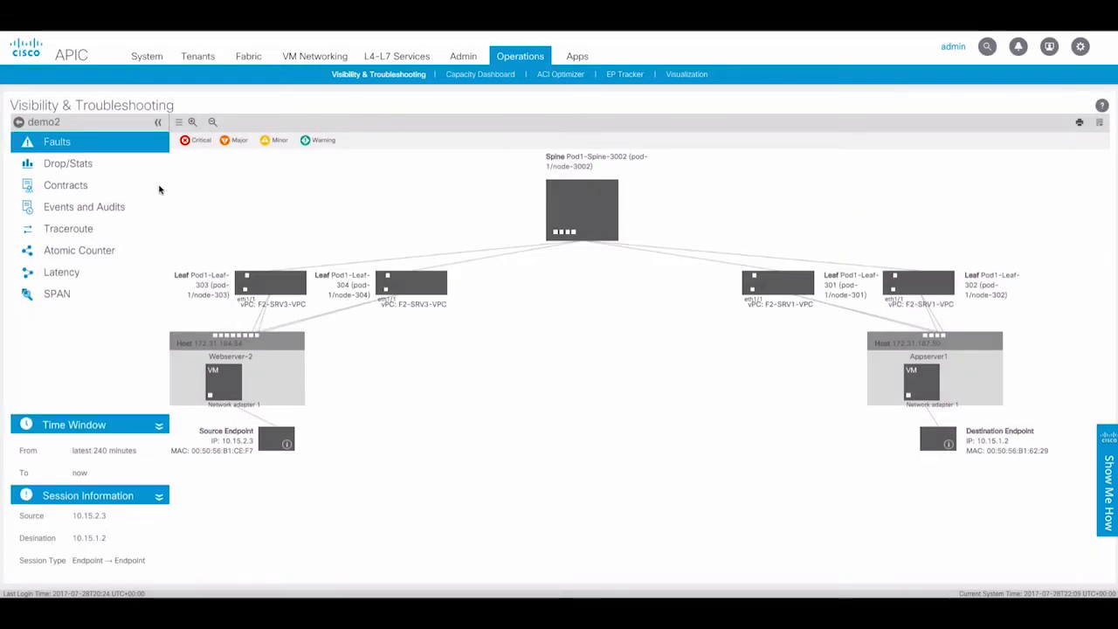
pyautogui.click(67, 163)
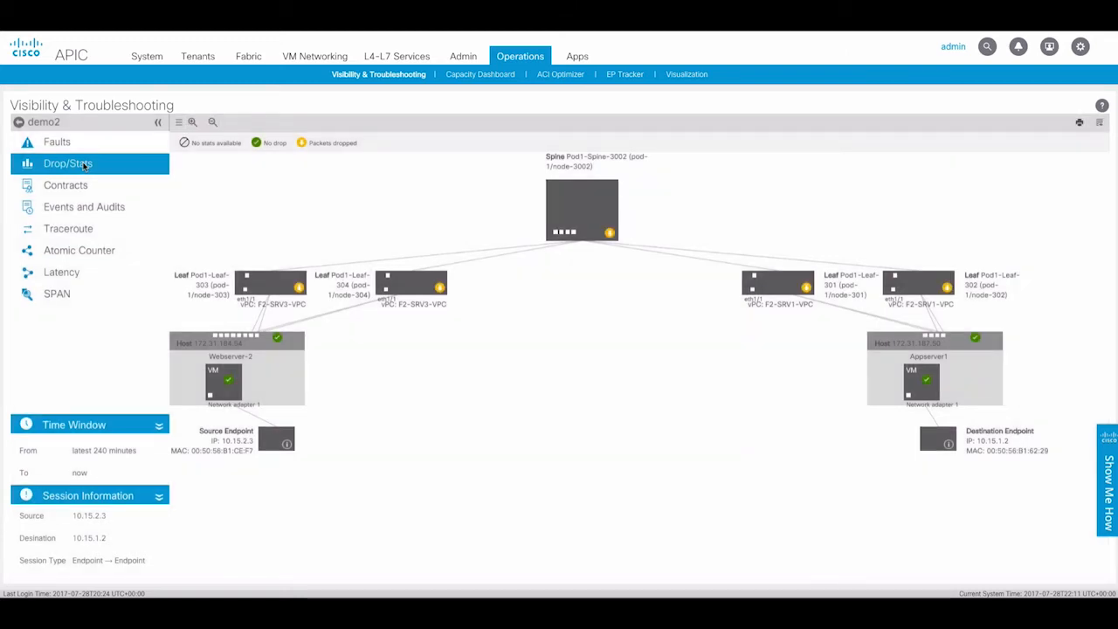
pyautogui.moveTo(407, 210)
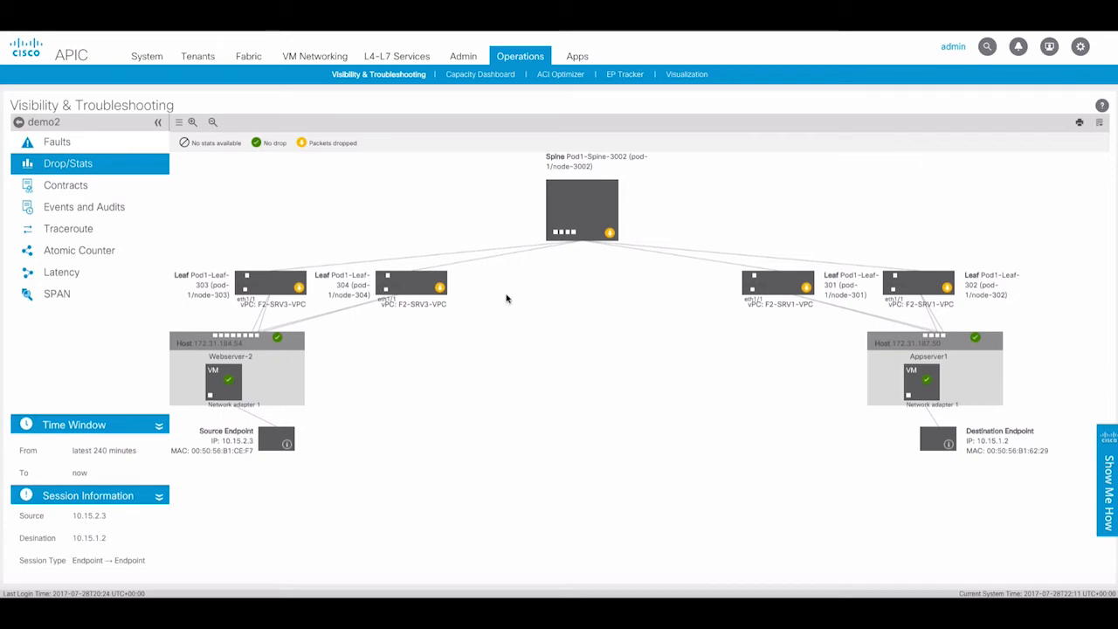
pyautogui.moveTo(857, 290)
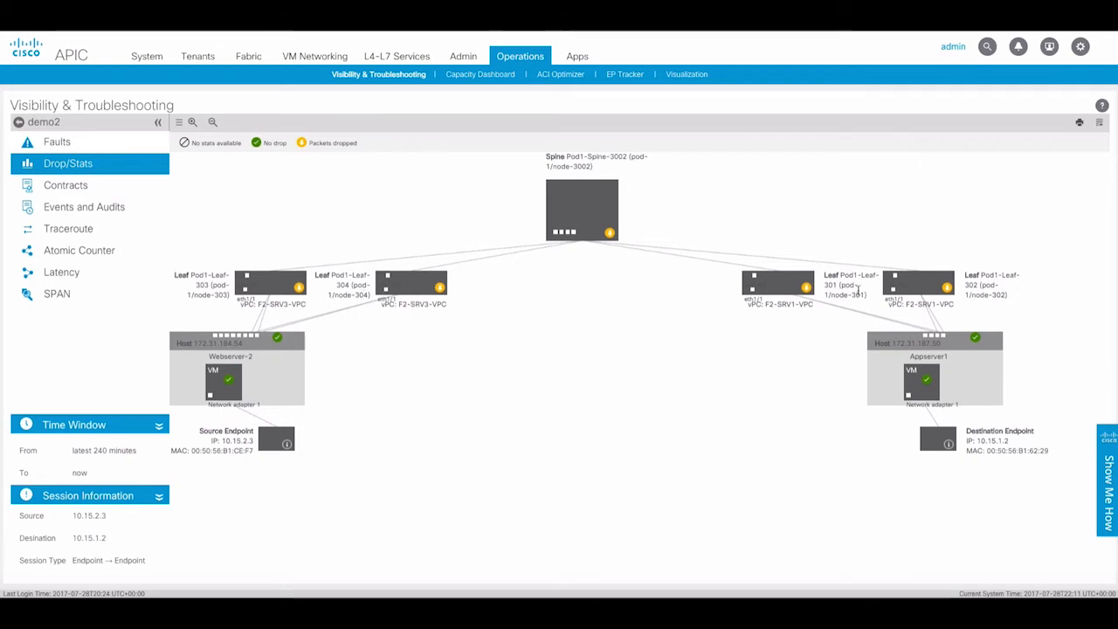
pyautogui.moveTo(847, 293)
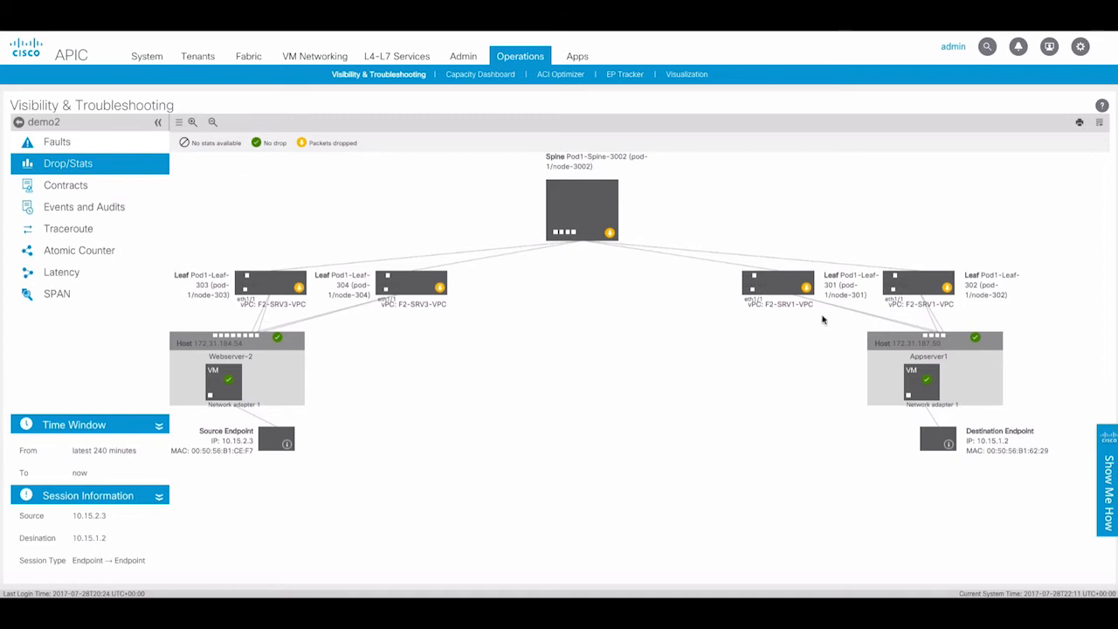
pyautogui.moveTo(180, 127)
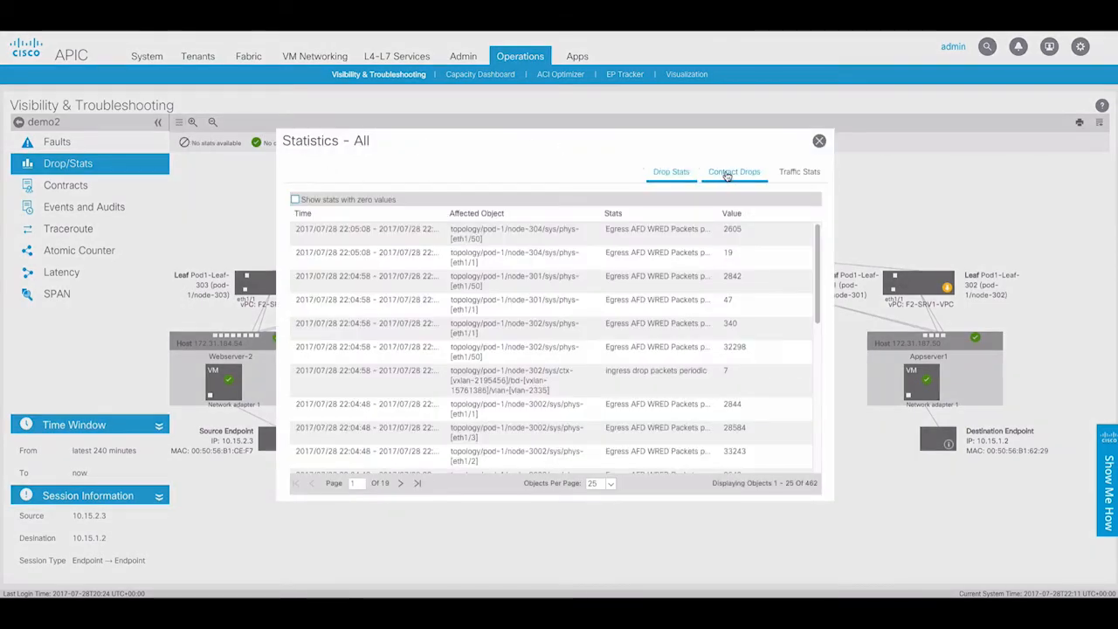
# - Show contract drops: three TCP port 22 flows from 10.15.2.3 to 10.15.1.2 on node-303
pyautogui.click(733, 171)
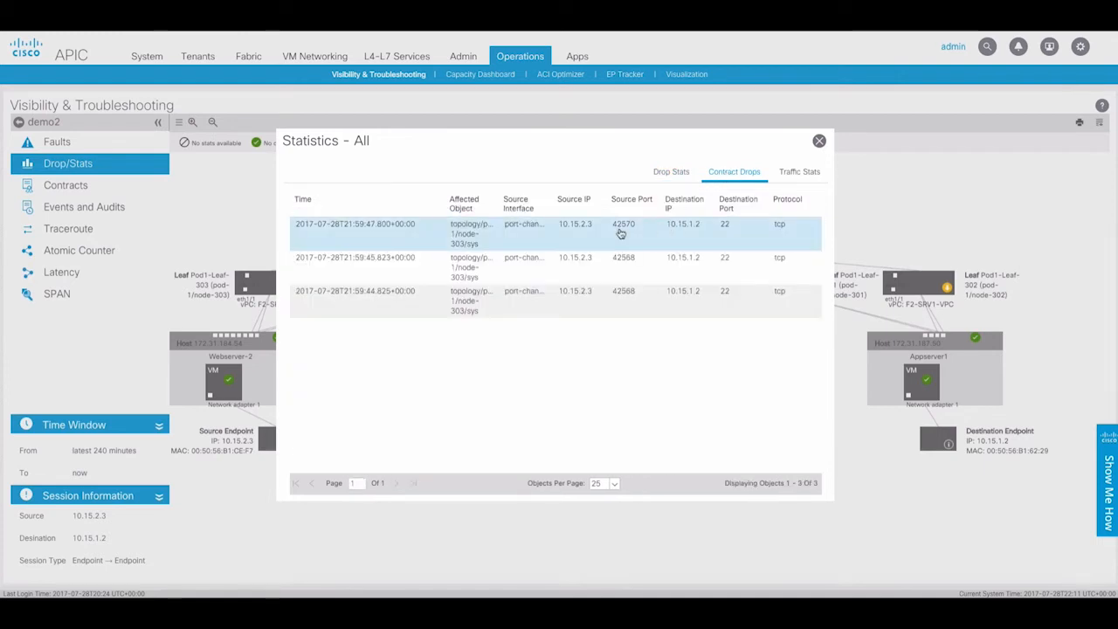
pyautogui.moveTo(614, 233)
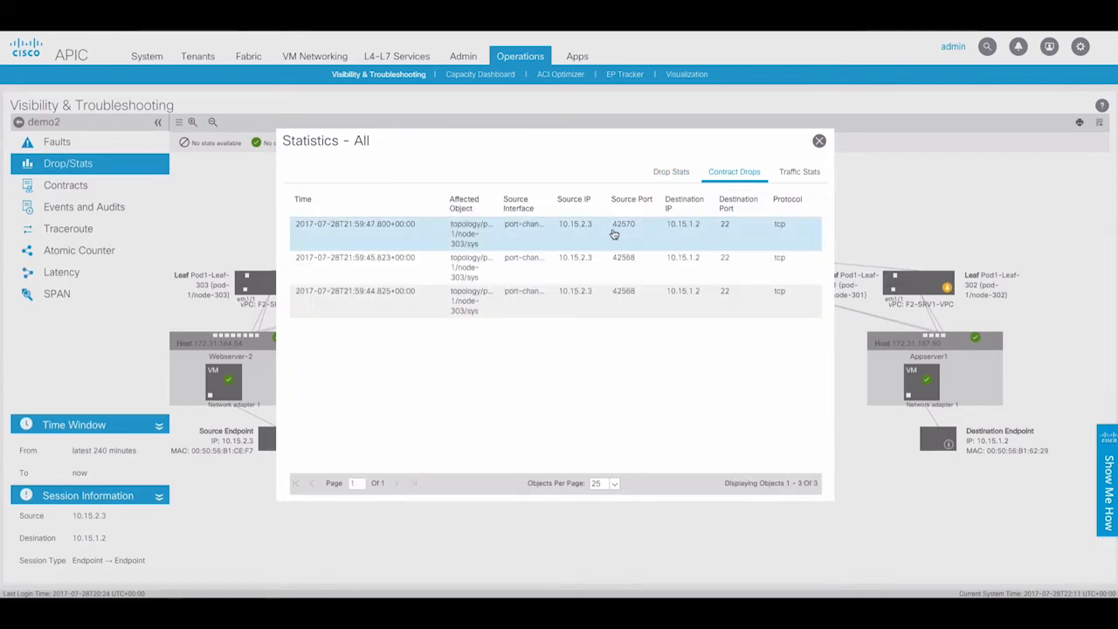
pyautogui.moveTo(561, 242)
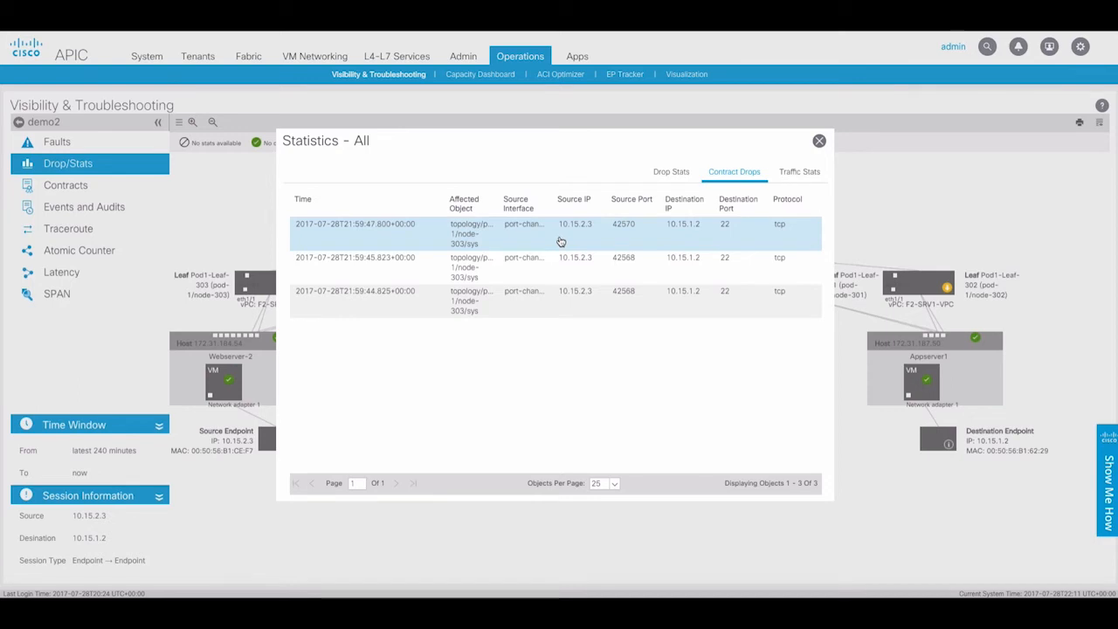
pyautogui.moveTo(593, 234)
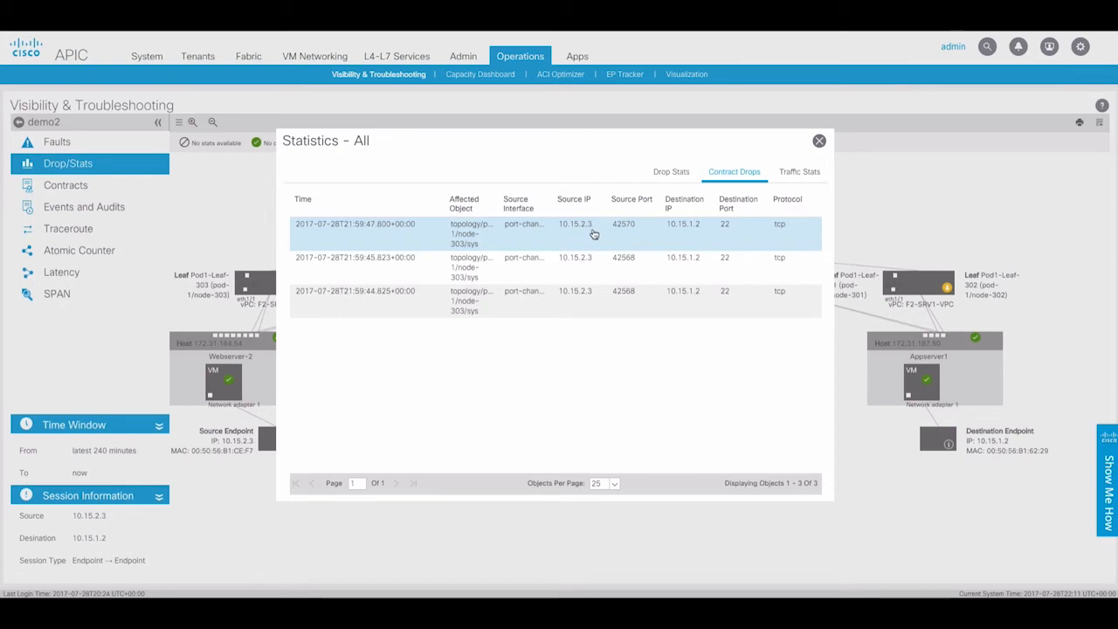
pyautogui.moveTo(742, 241)
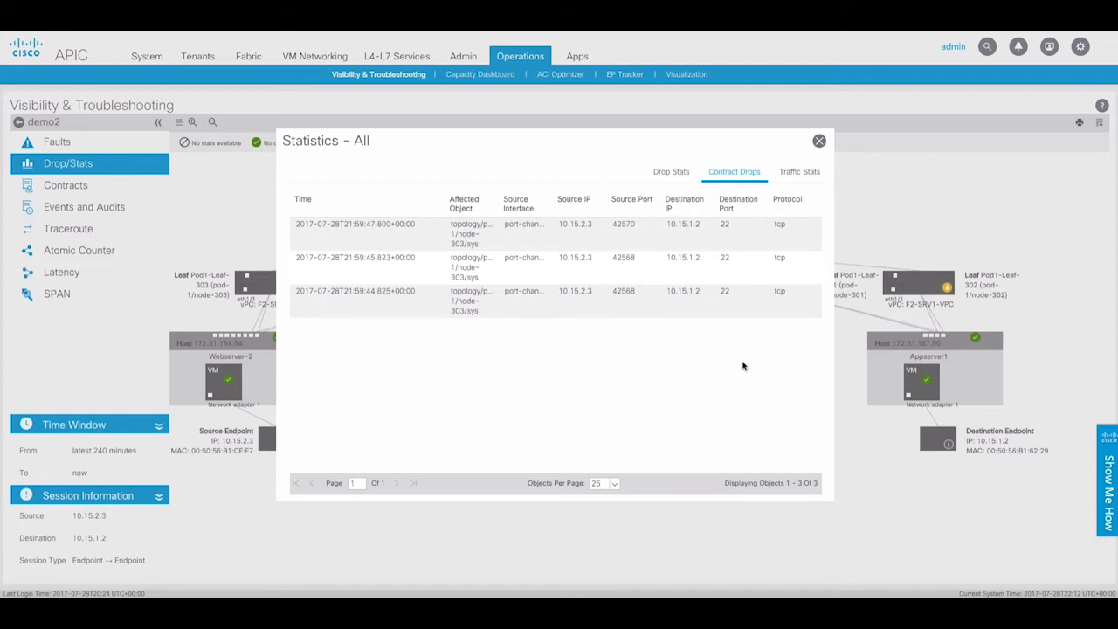
# - Close the statistics list and view contracts permitting only HTTP and ICMP between endpoints
pyautogui.click(817, 140)
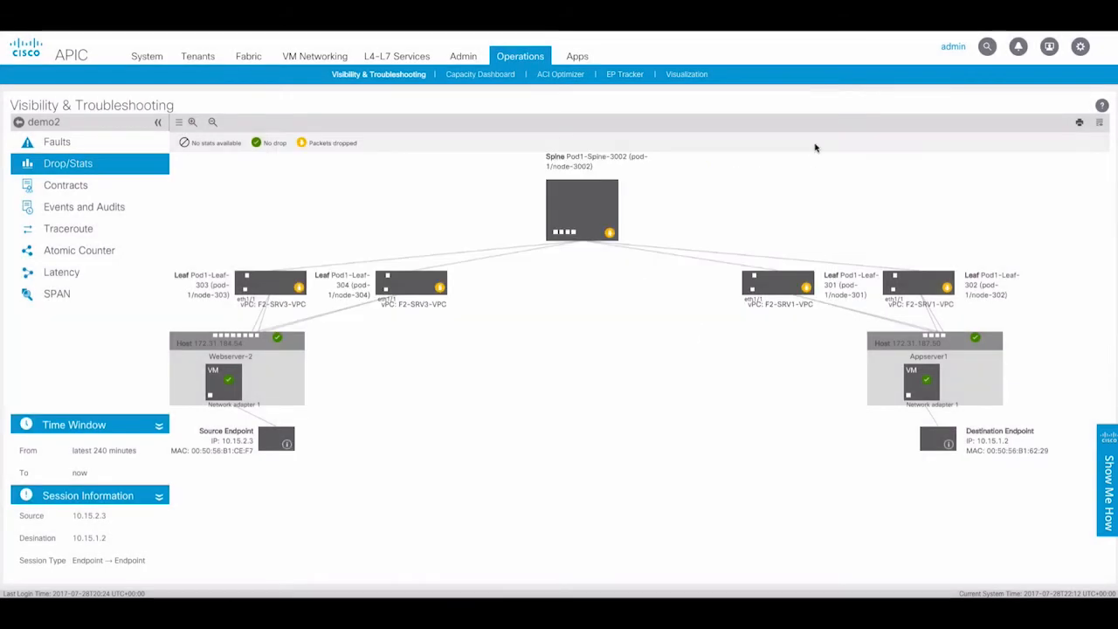
pyautogui.moveTo(177, 198)
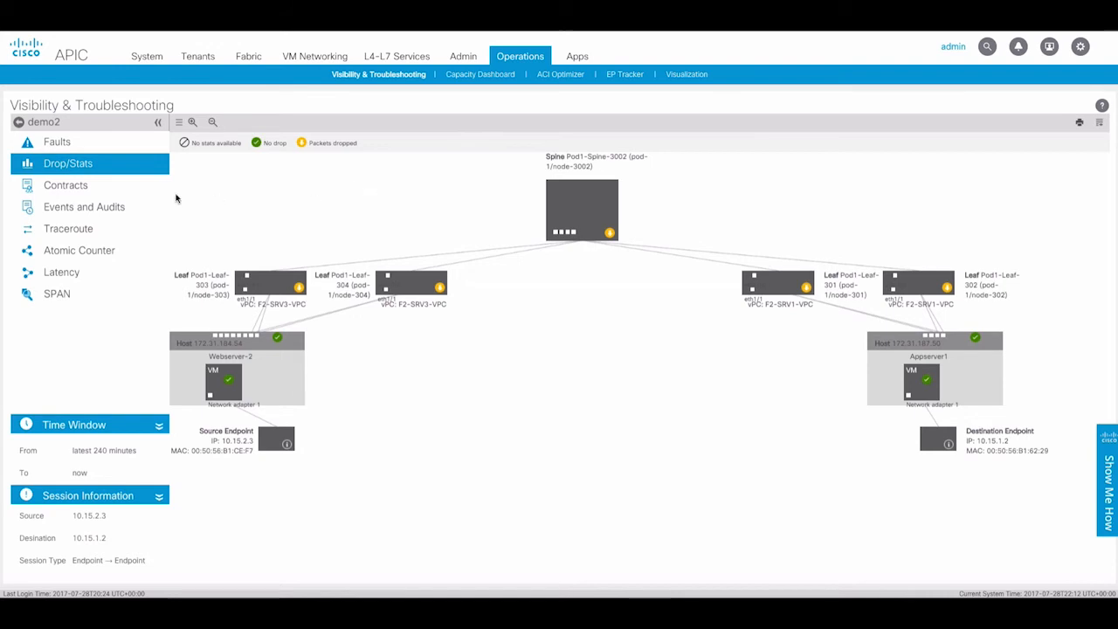
pyautogui.click(65, 184)
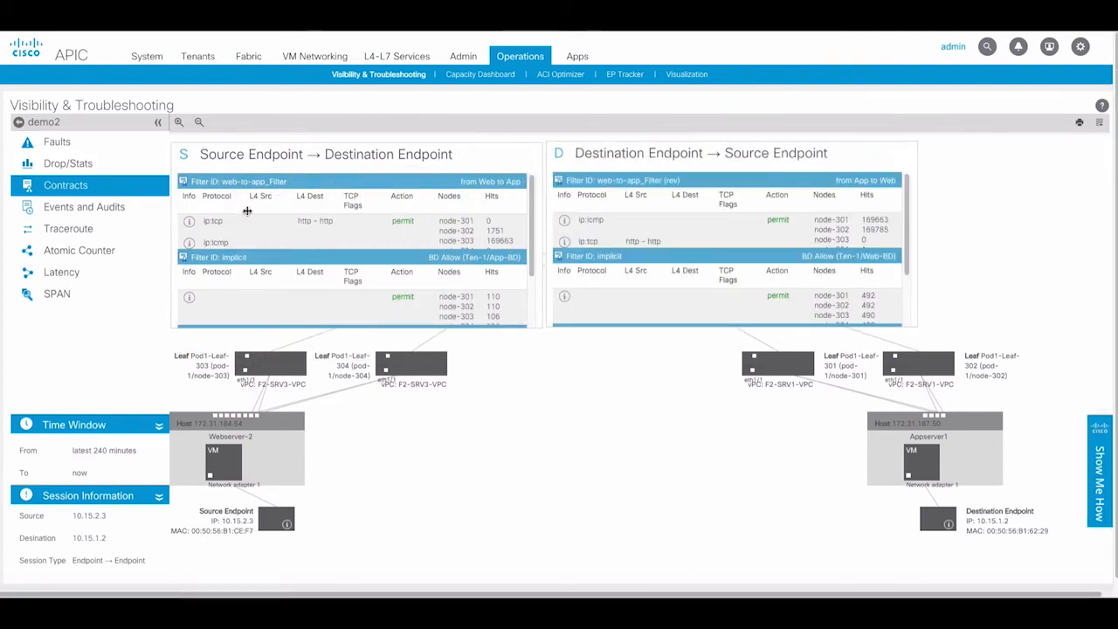
pyautogui.moveTo(253, 231)
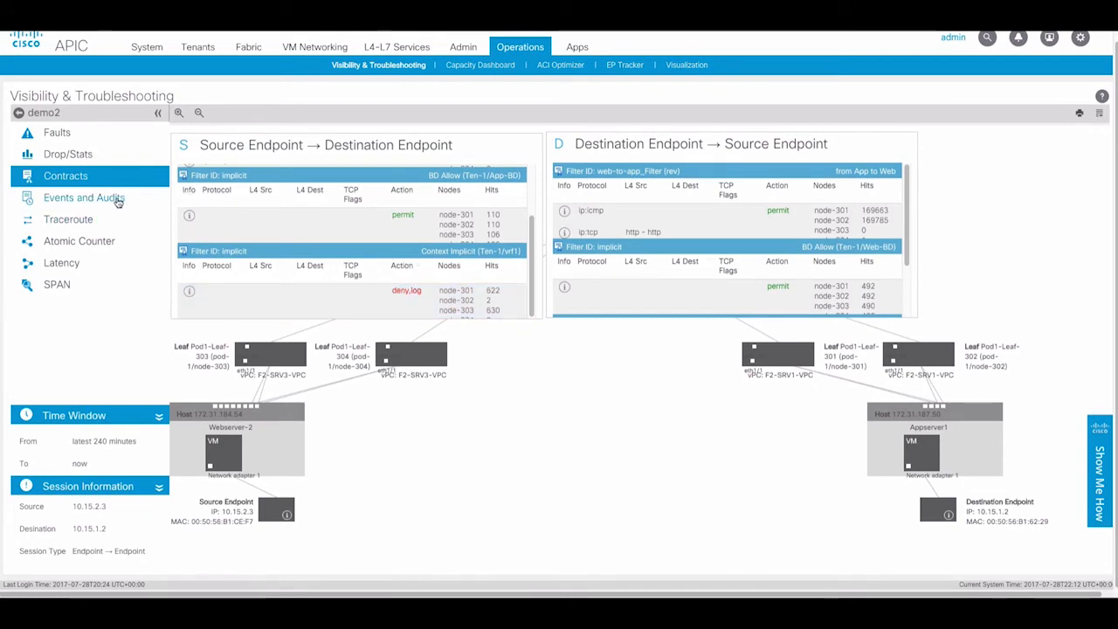
# - Open Events and Audits listing the demo2 creation and earlier endpoint-pair deletions
pyautogui.click(84, 197)
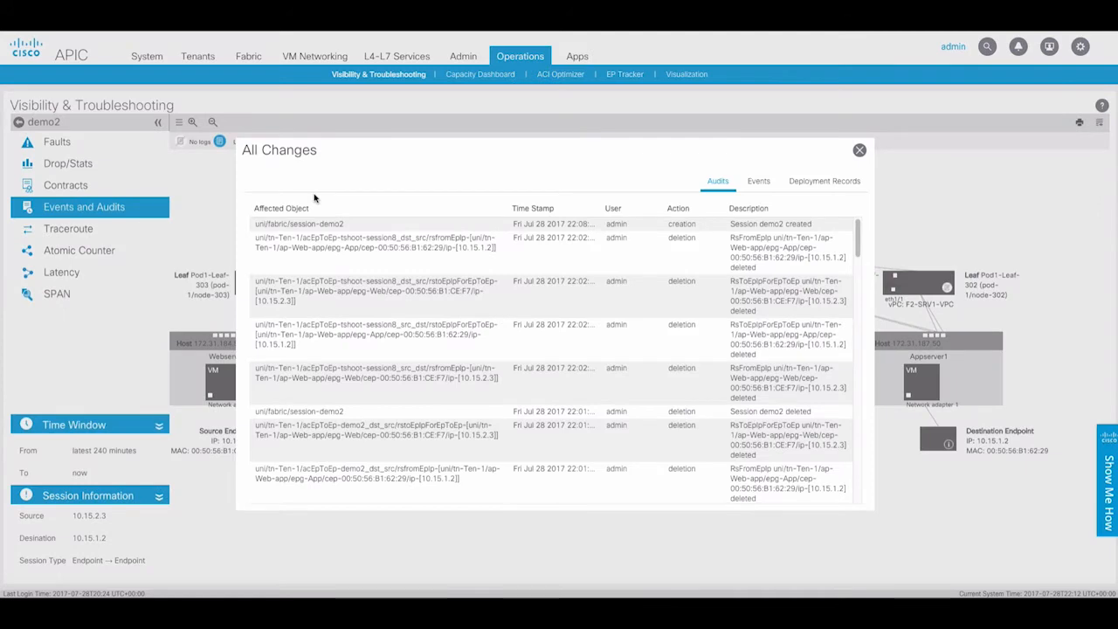
pyautogui.moveTo(552, 165)
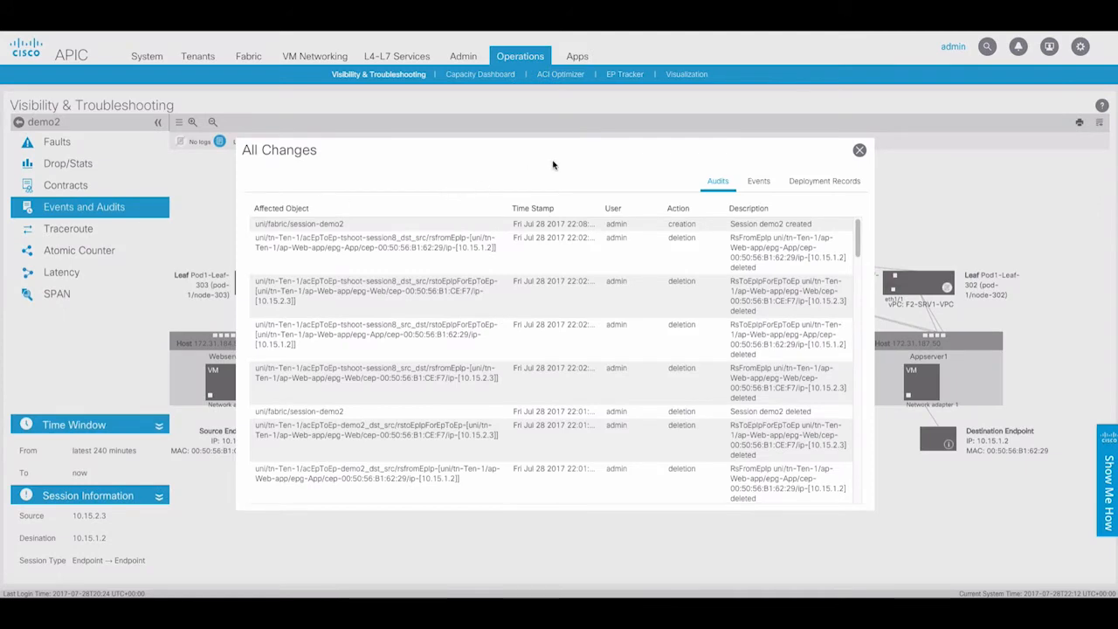
pyautogui.moveTo(556, 161)
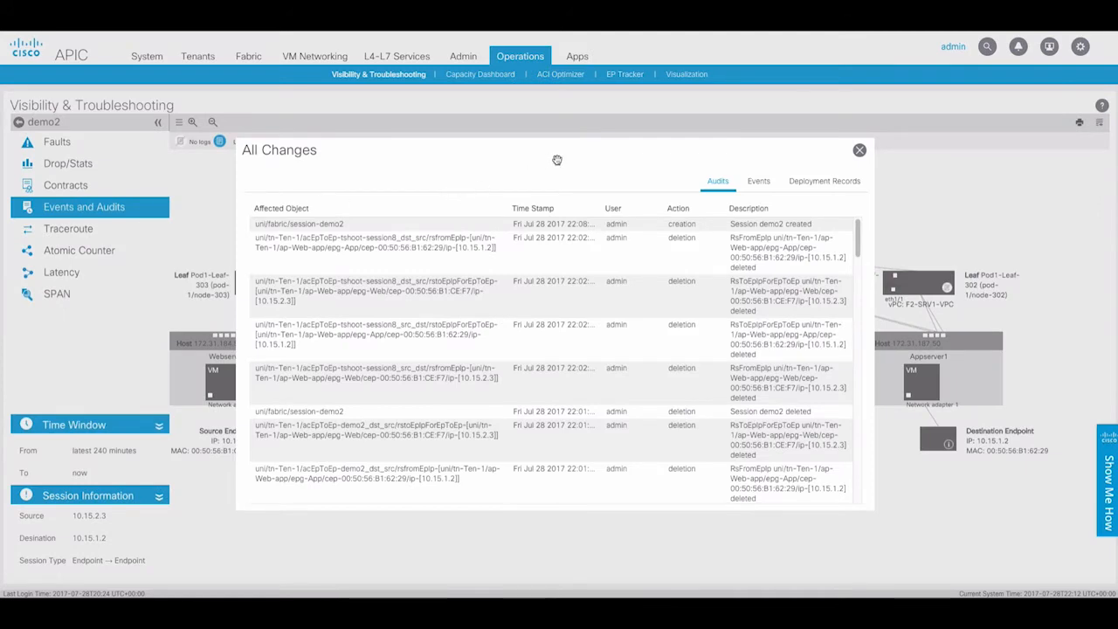
pyautogui.moveTo(622, 183)
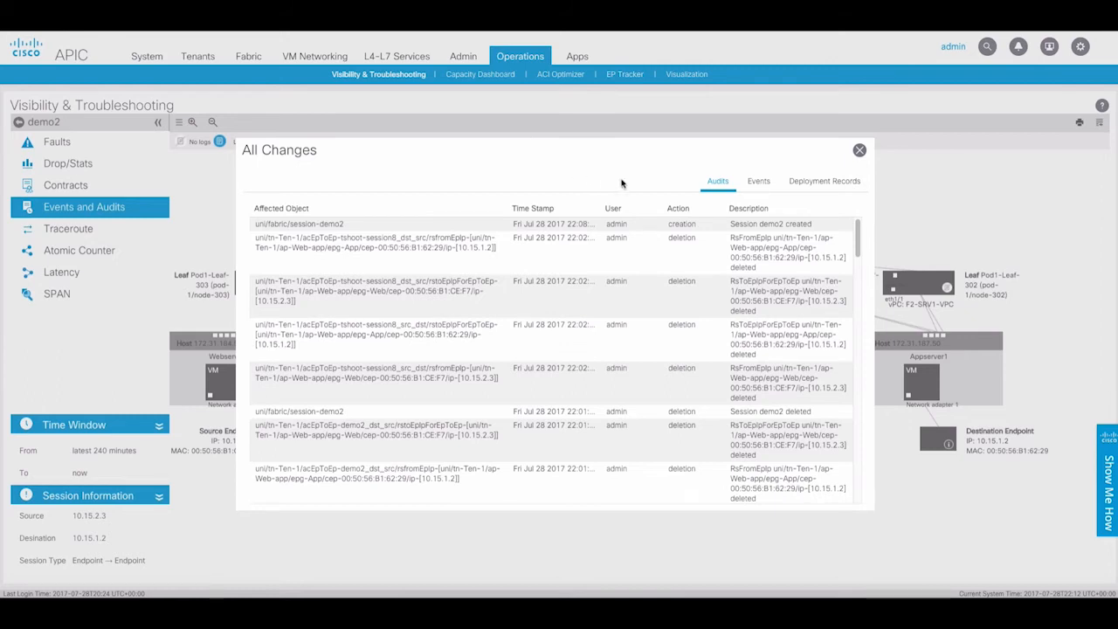
pyautogui.moveTo(631, 247)
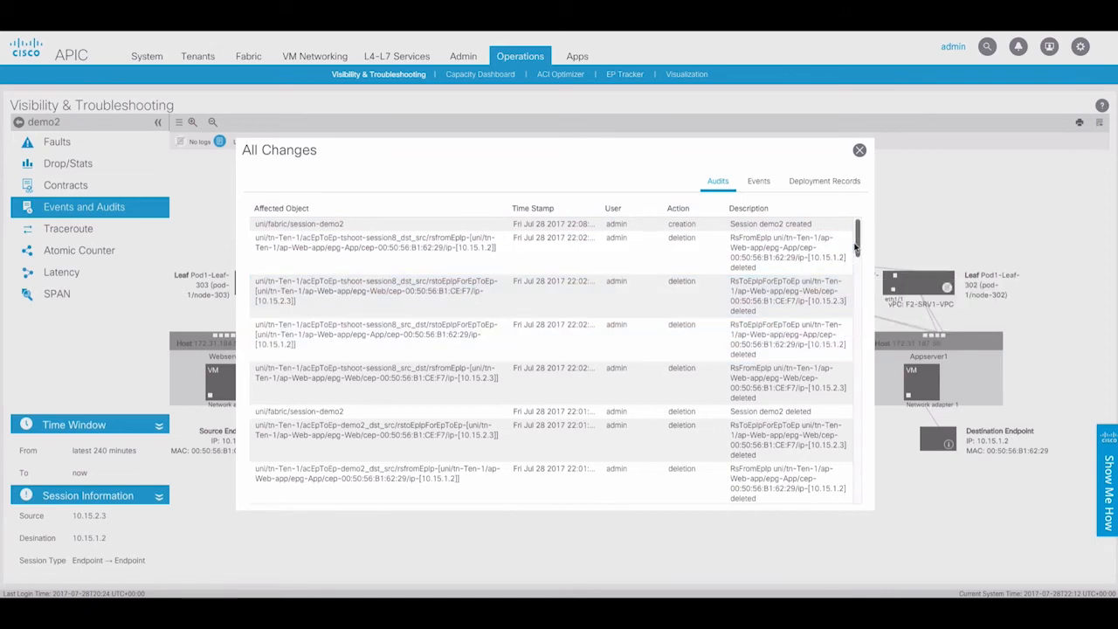
# - Scroll the audit log to the web-to-db contract removal, then close it
pyautogui.scroll(-3)
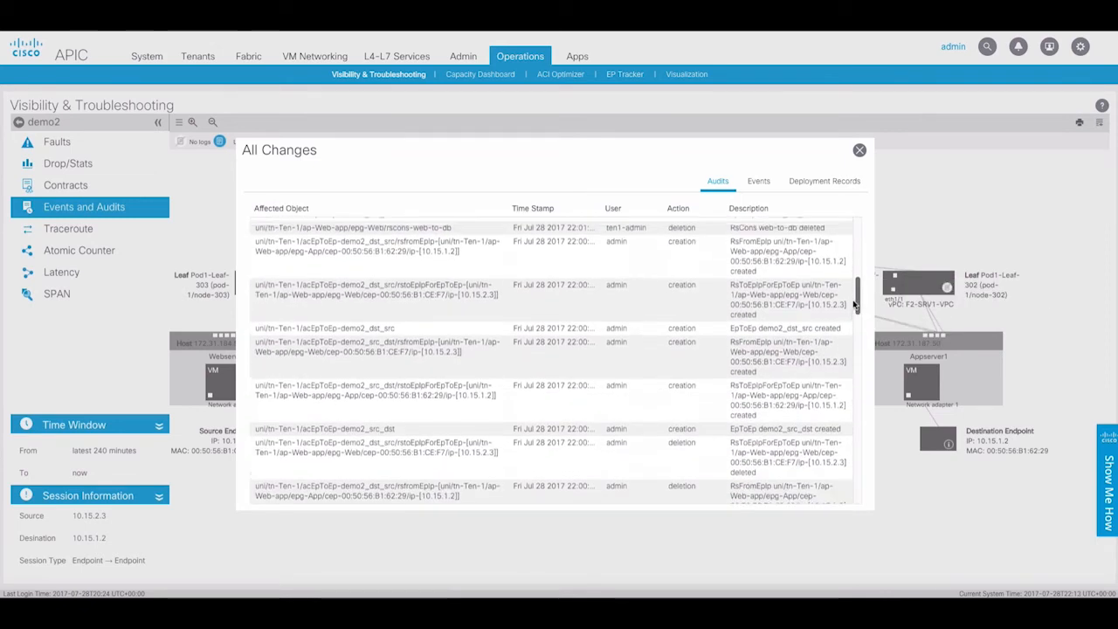
pyautogui.scroll(-3)
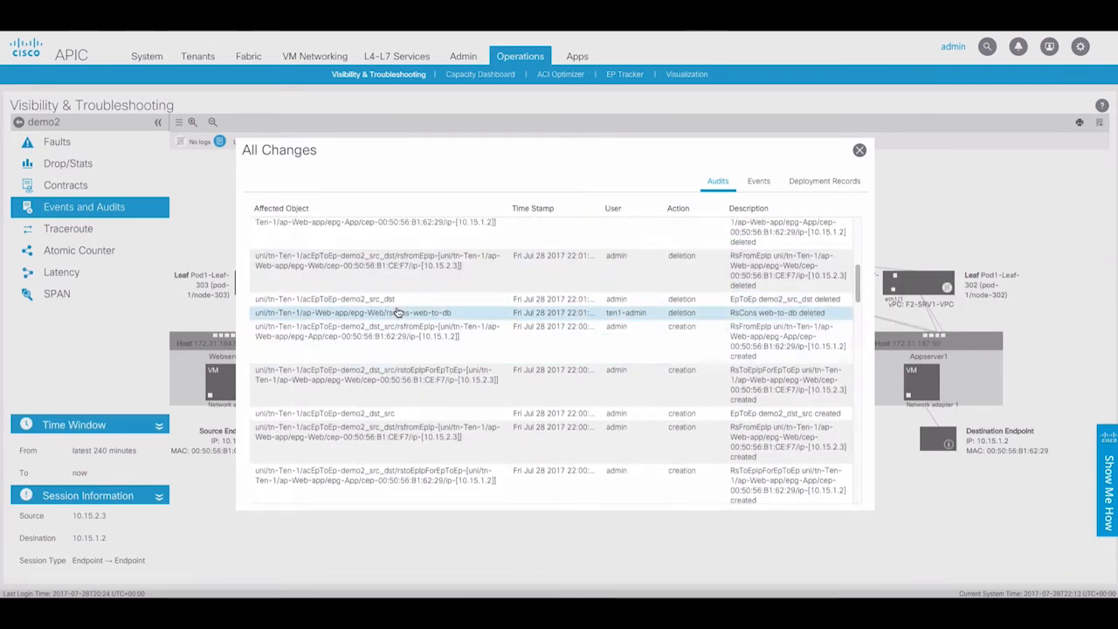
pyautogui.moveTo(625, 313)
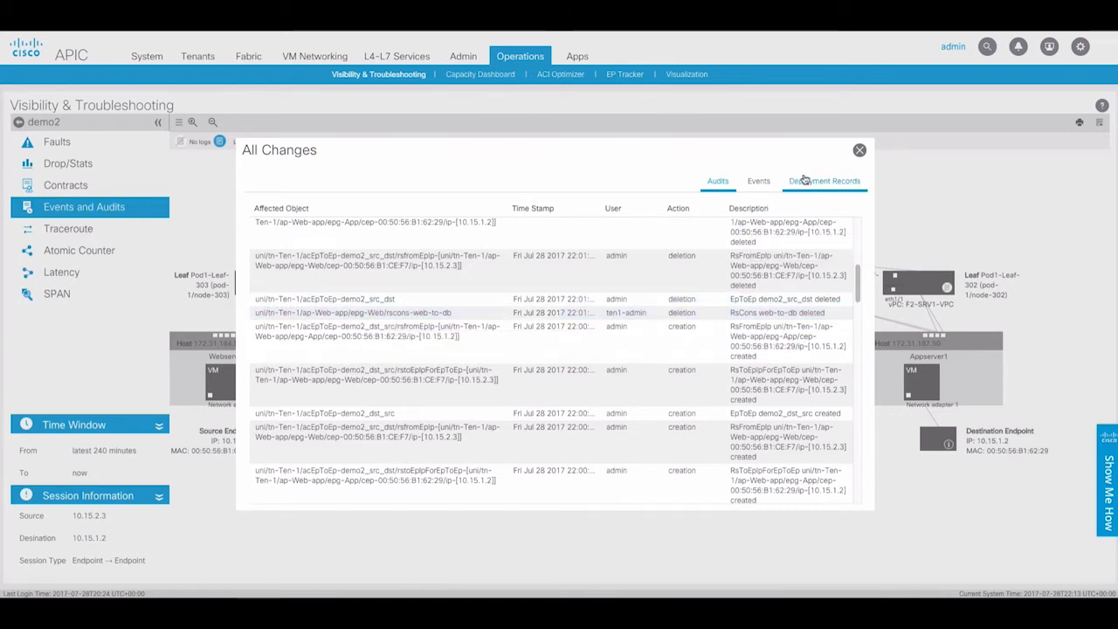
pyautogui.click(858, 150)
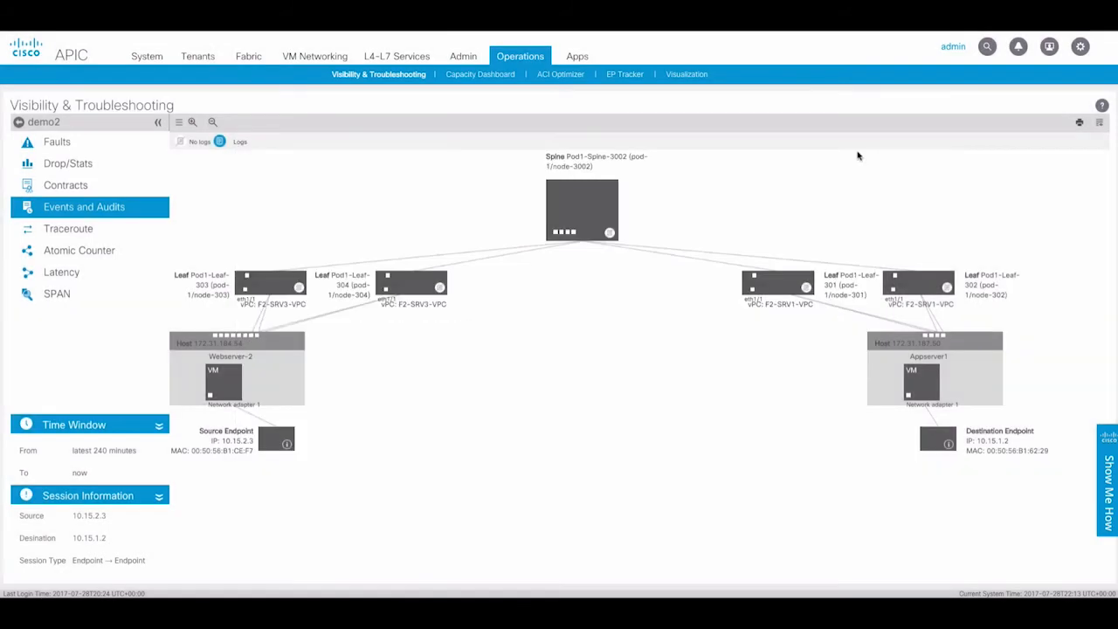
pyautogui.moveTo(79, 251)
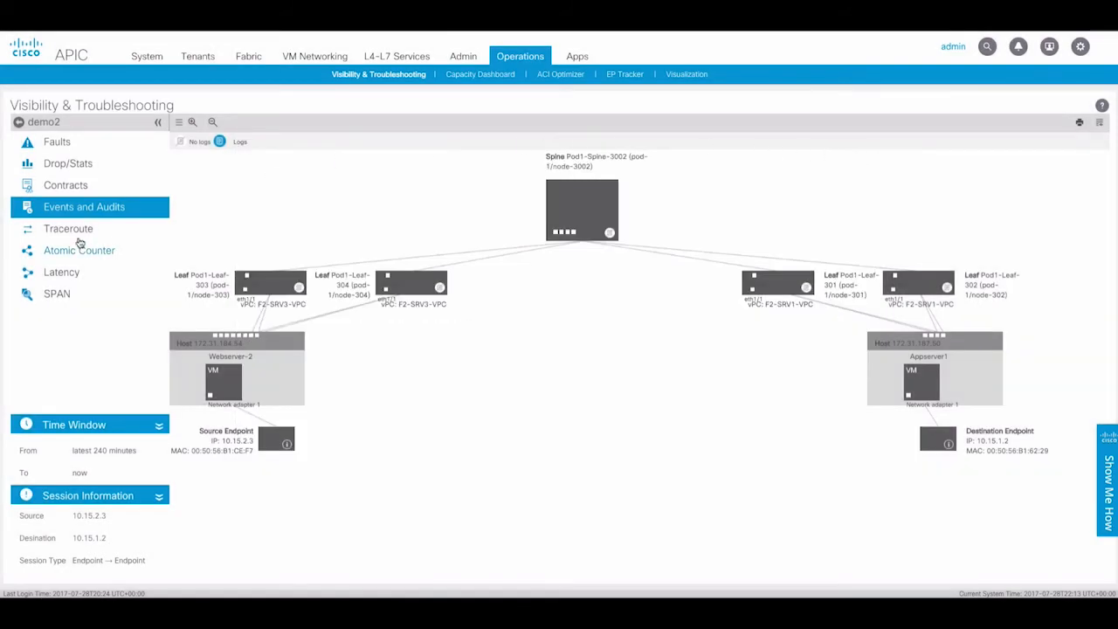
# - Run a TCP traceroute on destination port 80 between the demo2 endpoints
pyautogui.click(68, 228)
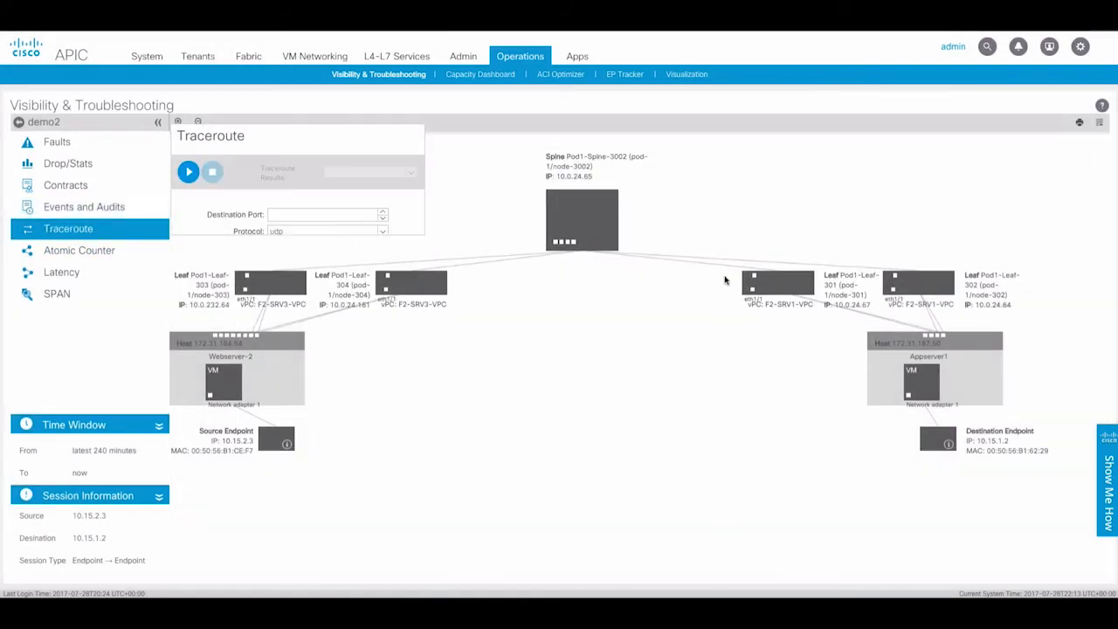
pyautogui.moveTo(452, 243)
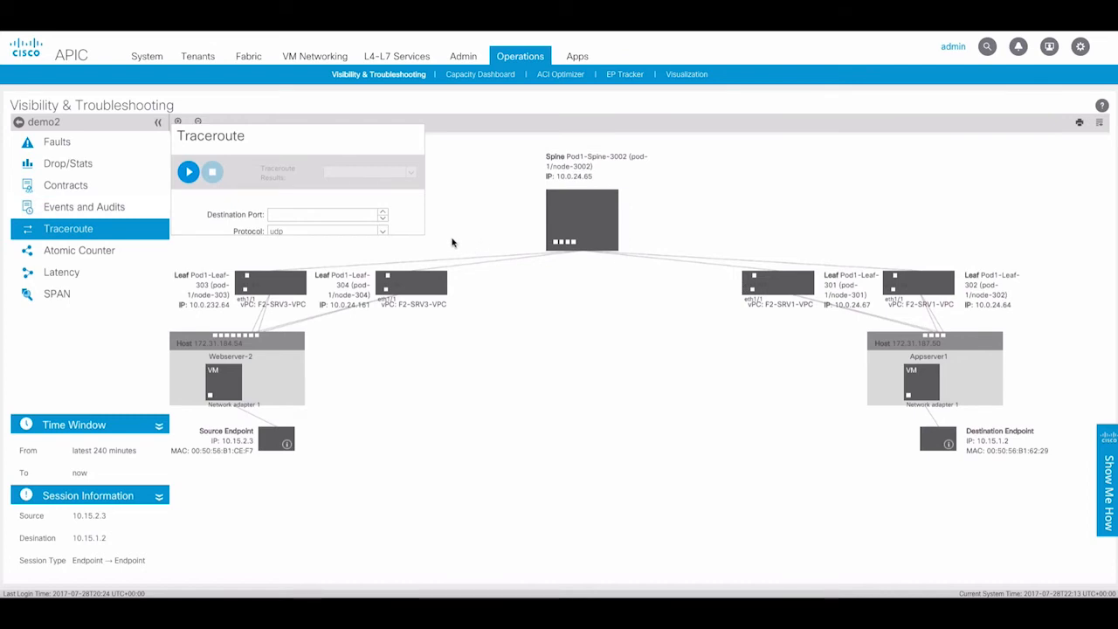
pyautogui.moveTo(430, 242)
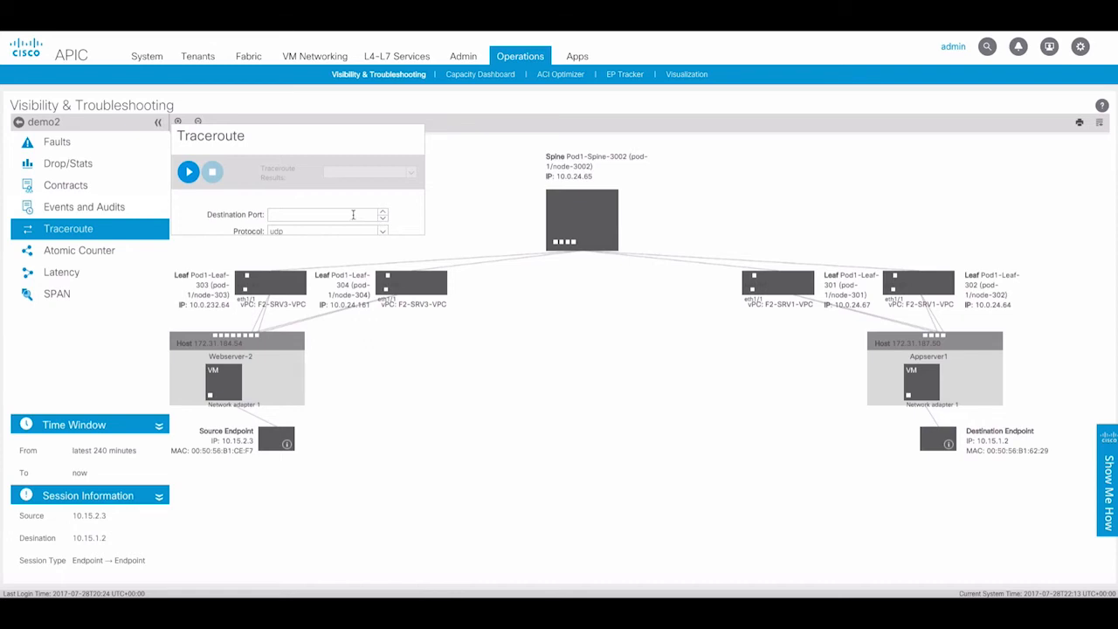
pyautogui.click(324, 214)
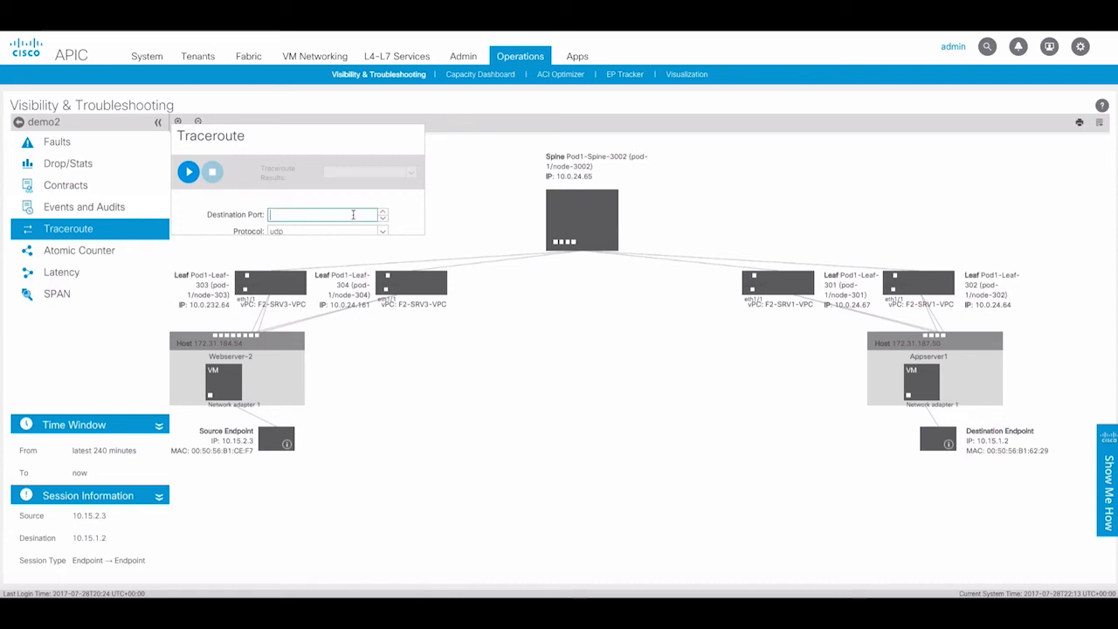
pyautogui.click(323, 214)
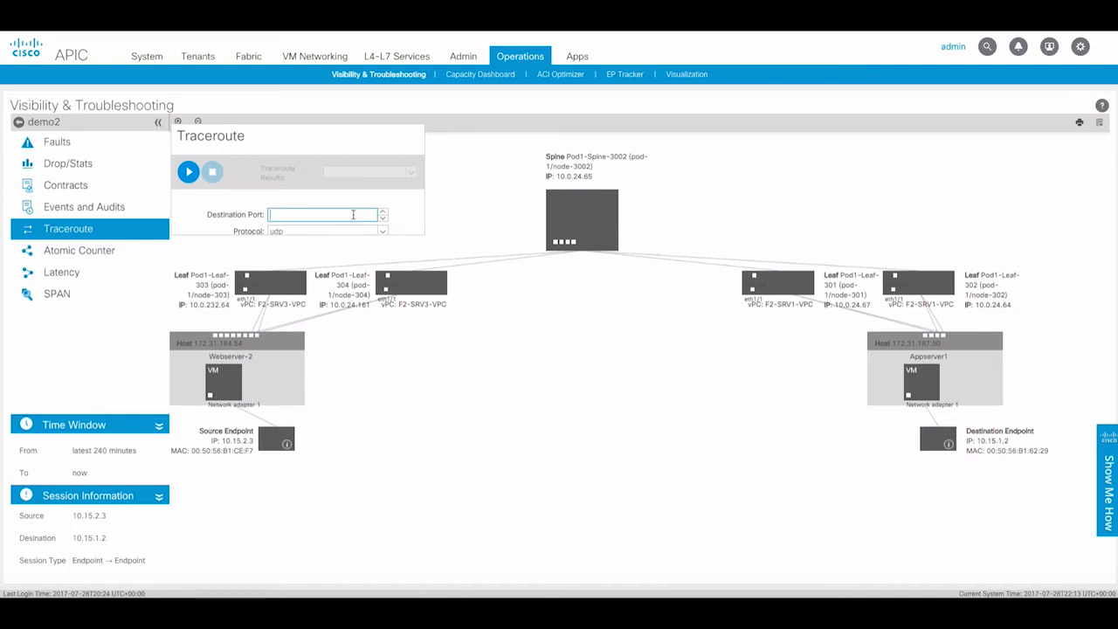
pyautogui.write('80')
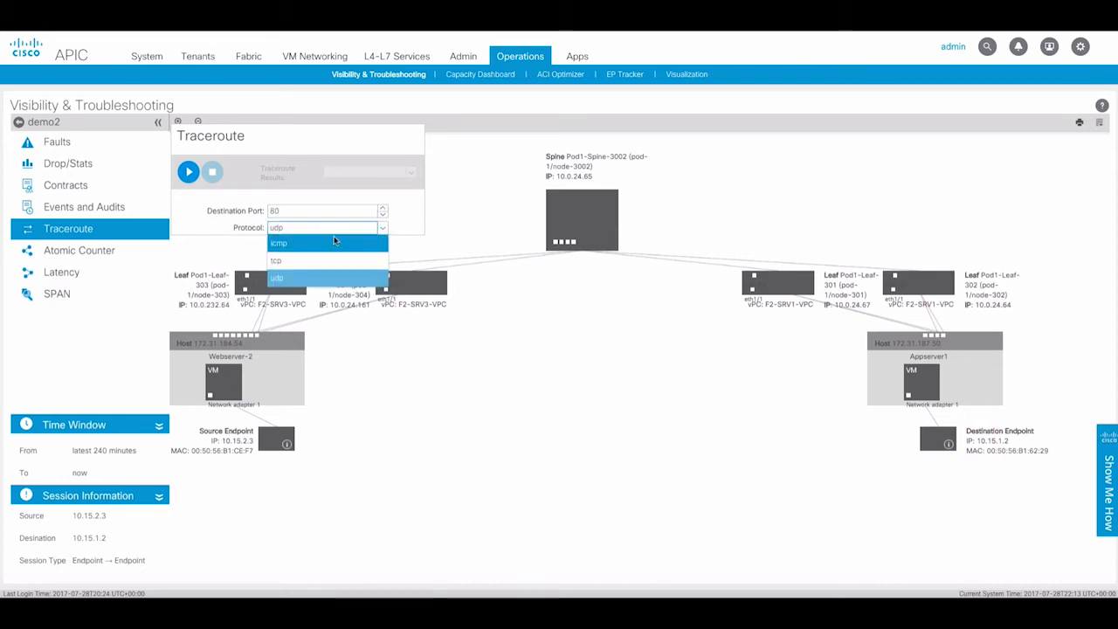
pyautogui.click(276, 261)
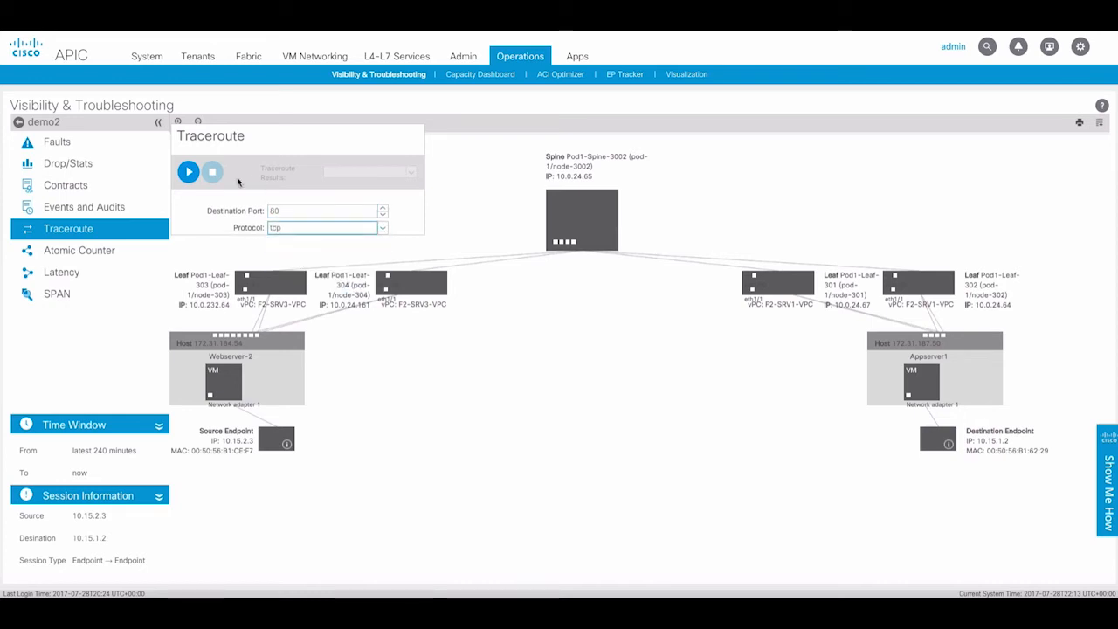
pyautogui.click(188, 171)
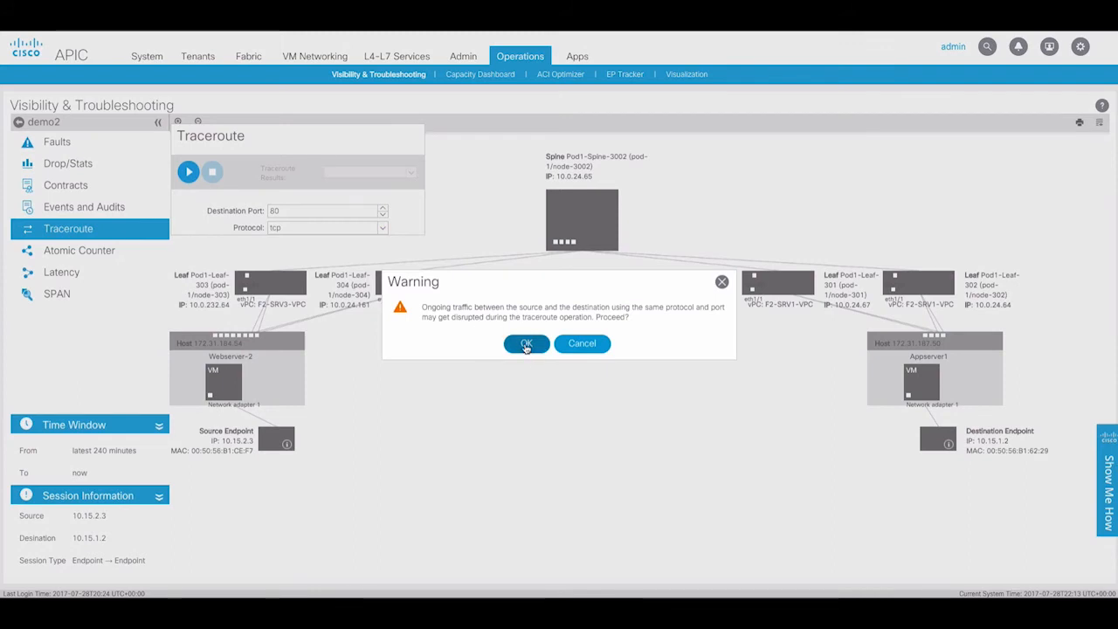
pyautogui.click(525, 343)
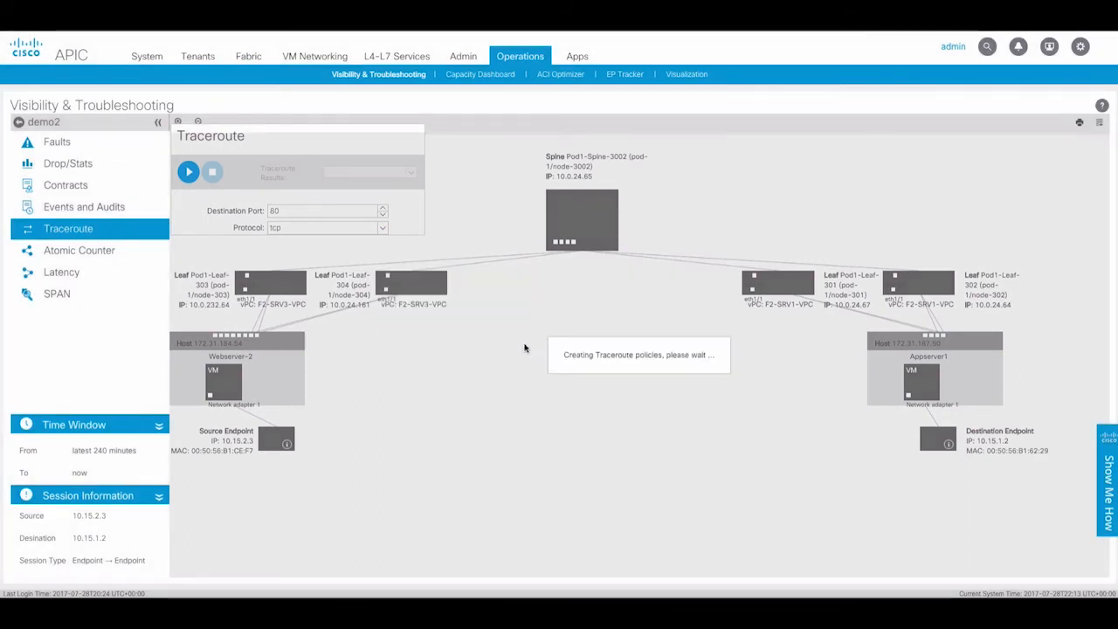
pyautogui.click(187, 171)
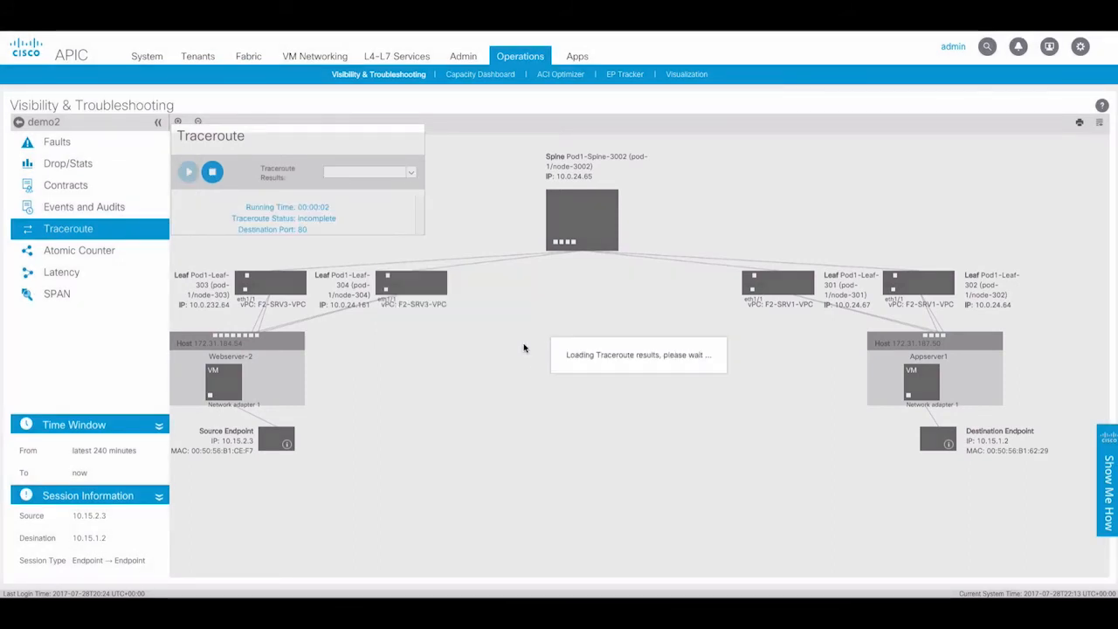
pyautogui.moveTo(487, 353)
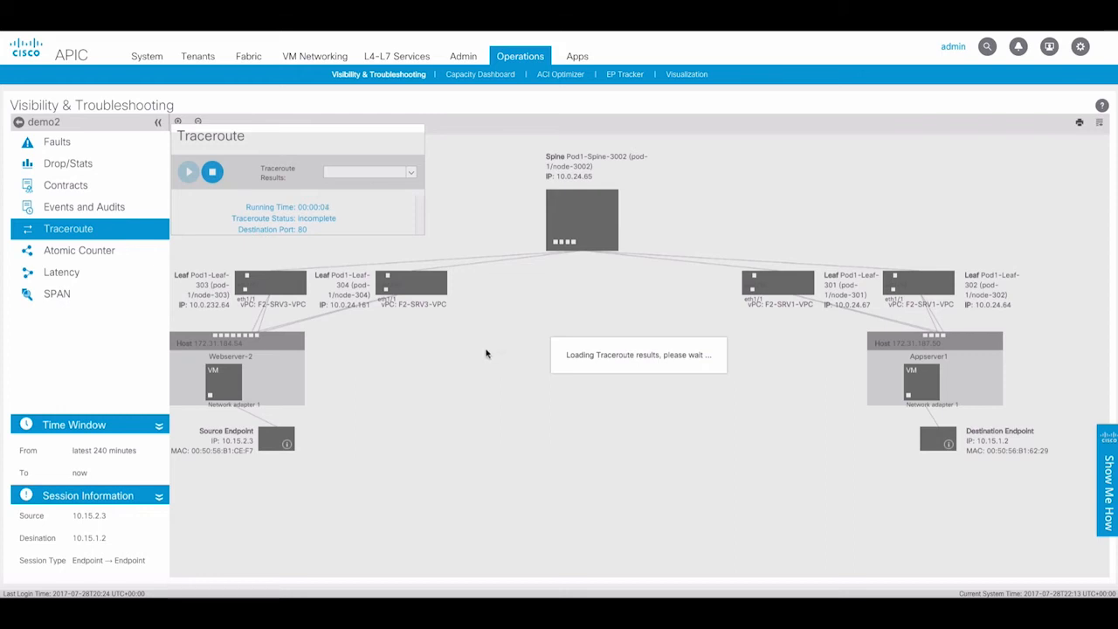
pyautogui.moveTo(480, 351)
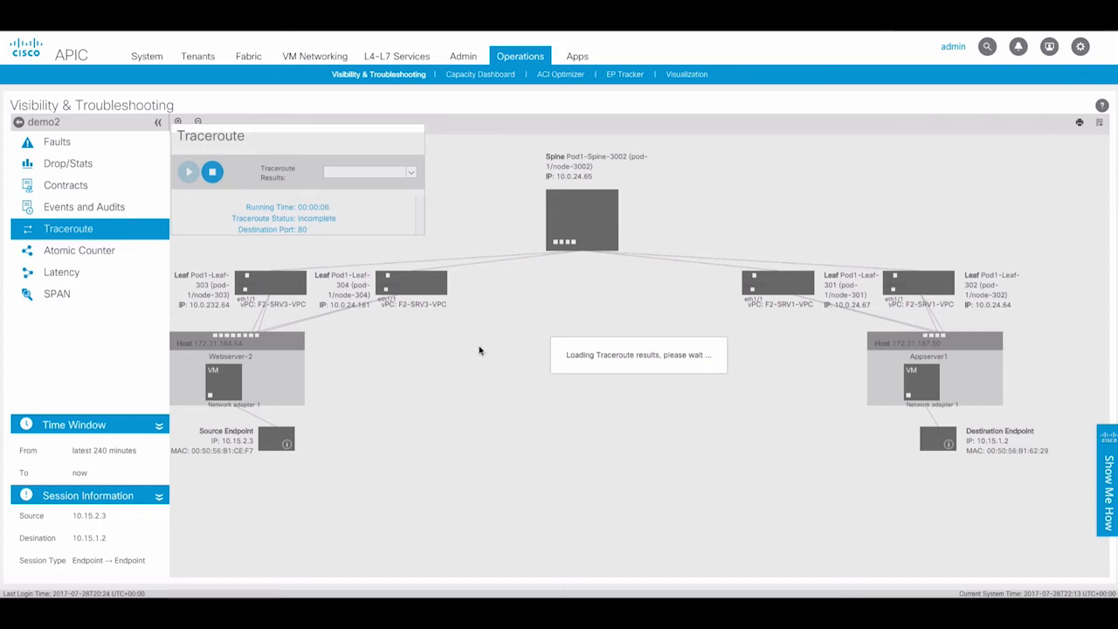
pyautogui.moveTo(480, 355)
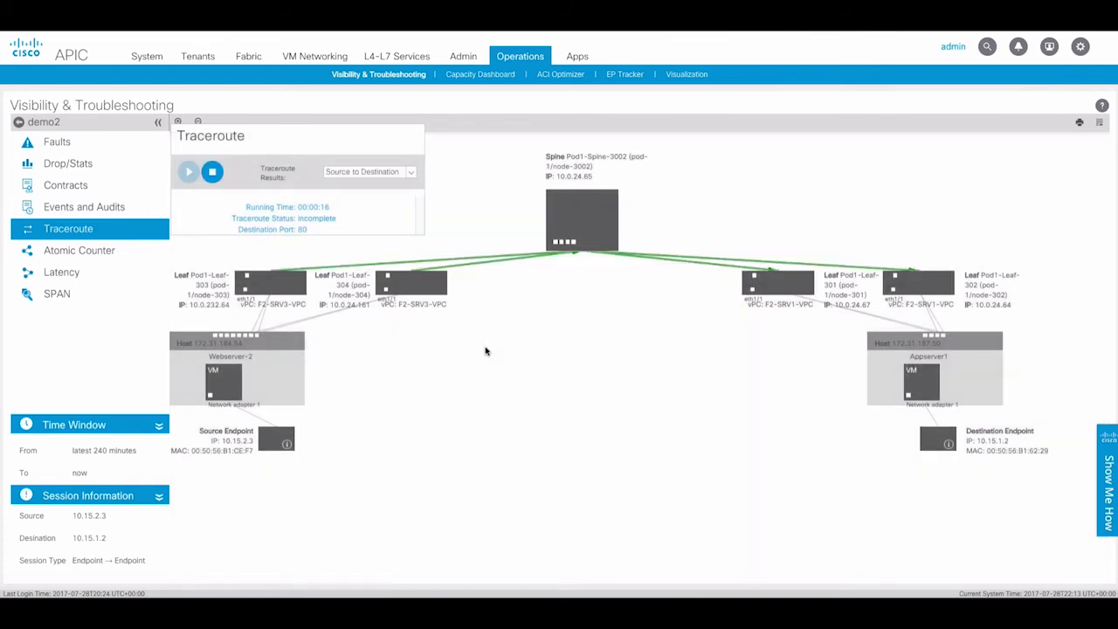
pyautogui.moveTo(431, 262)
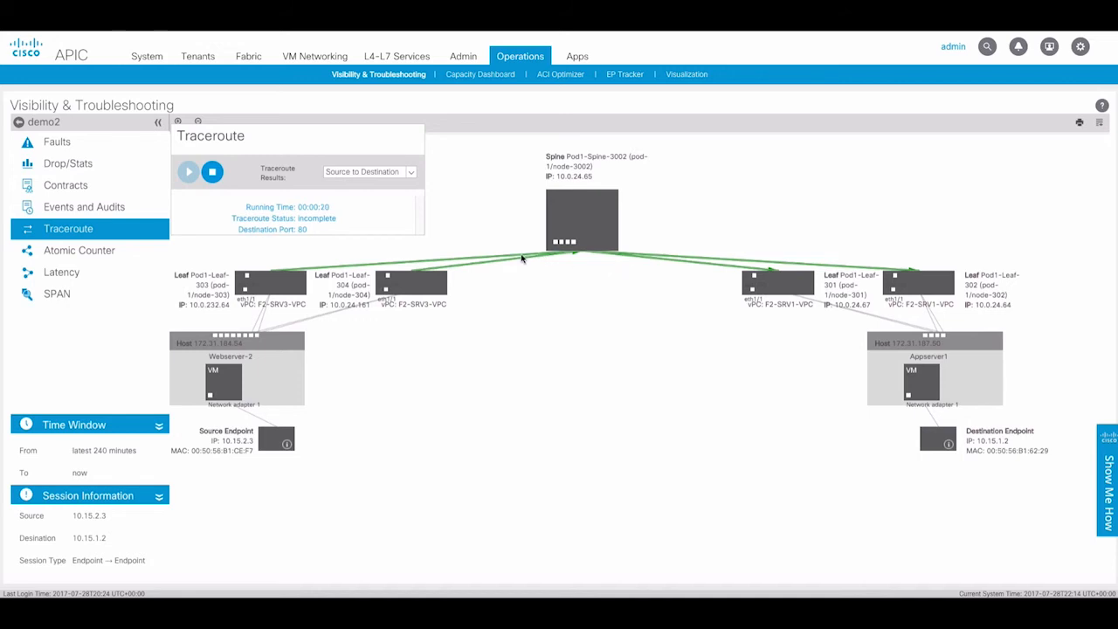
pyautogui.moveTo(437, 265)
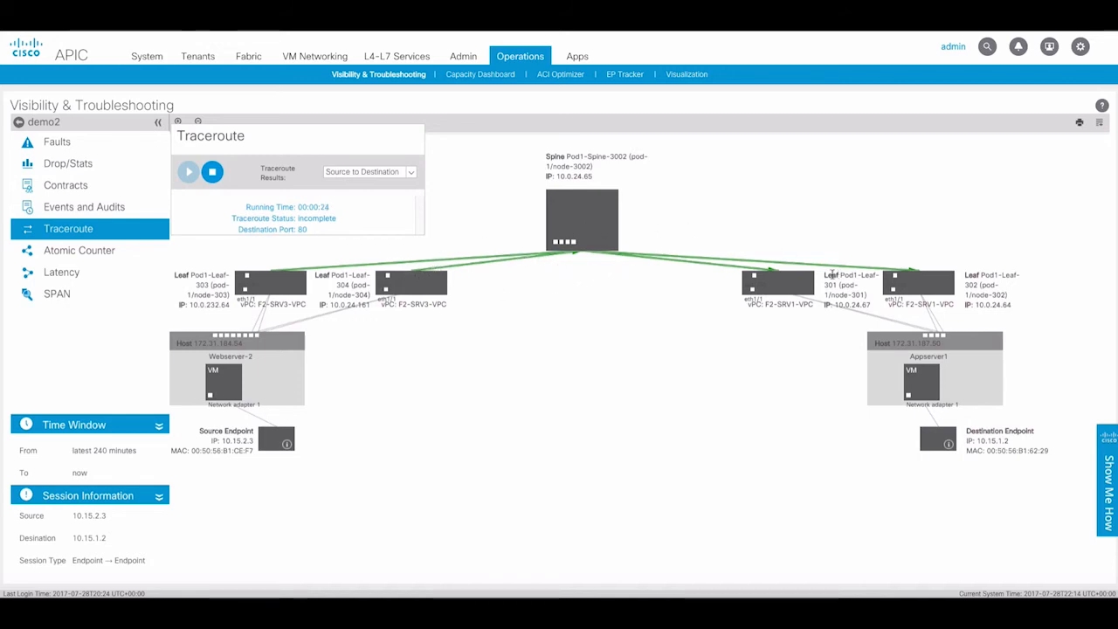
pyautogui.moveTo(314, 294)
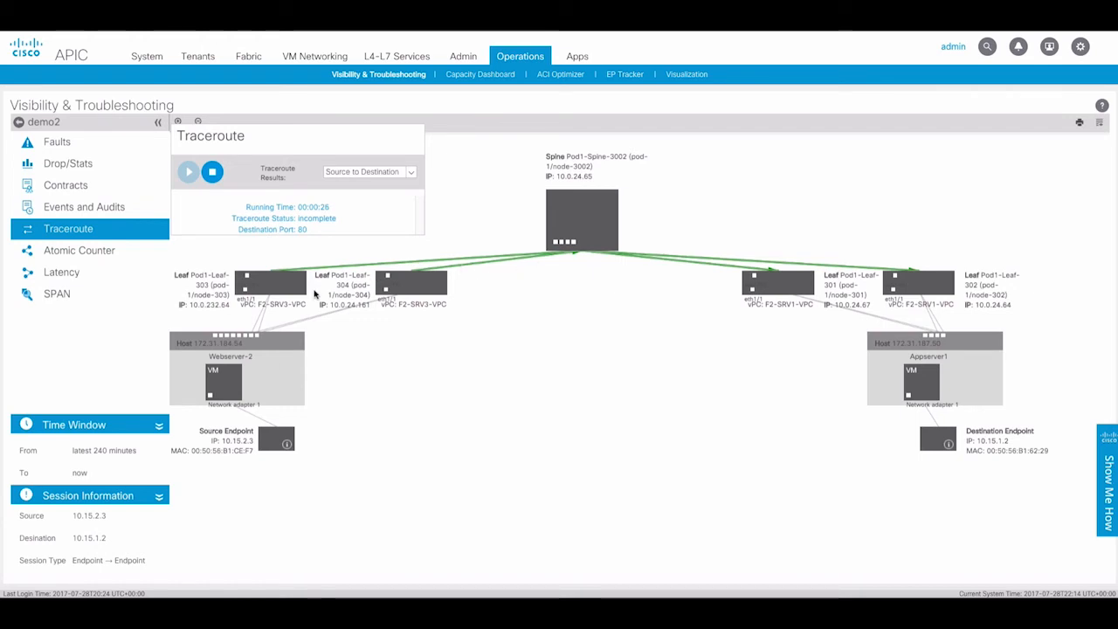
pyautogui.moveTo(470, 248)
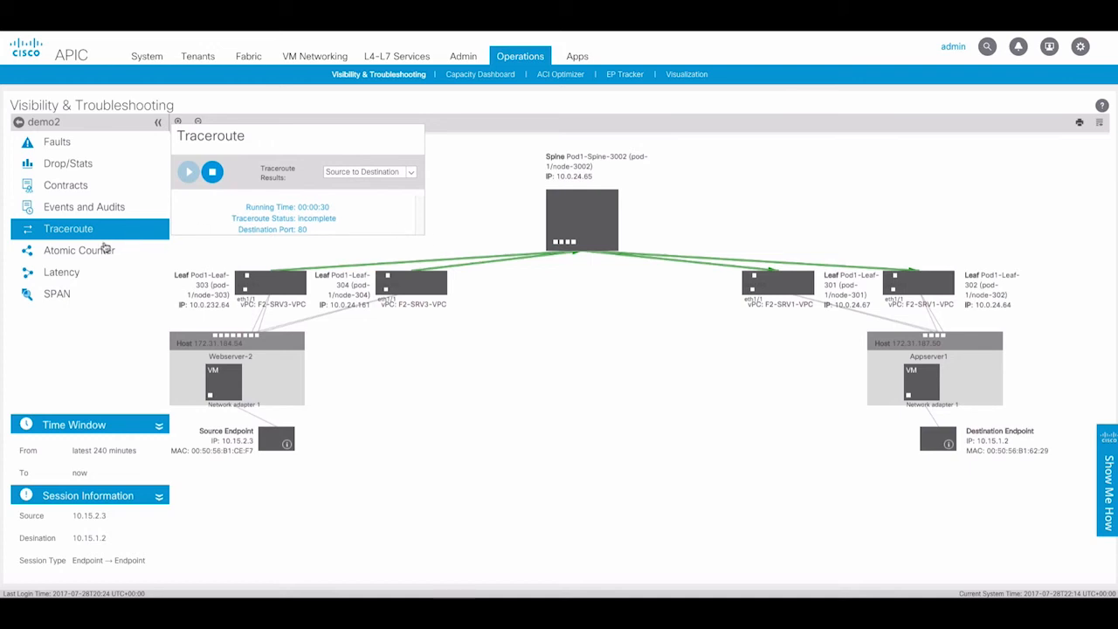
# - Run an atomic counter between the endpoints: 160 sent, 320 received, zero drops
pyautogui.click(79, 250)
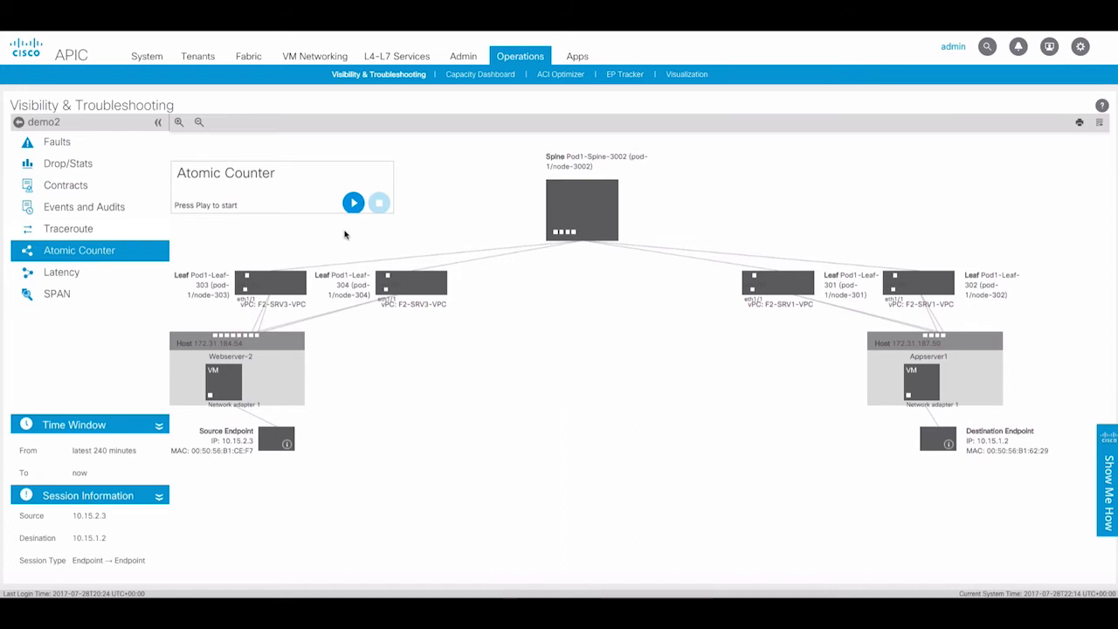
pyautogui.moveTo(352, 202)
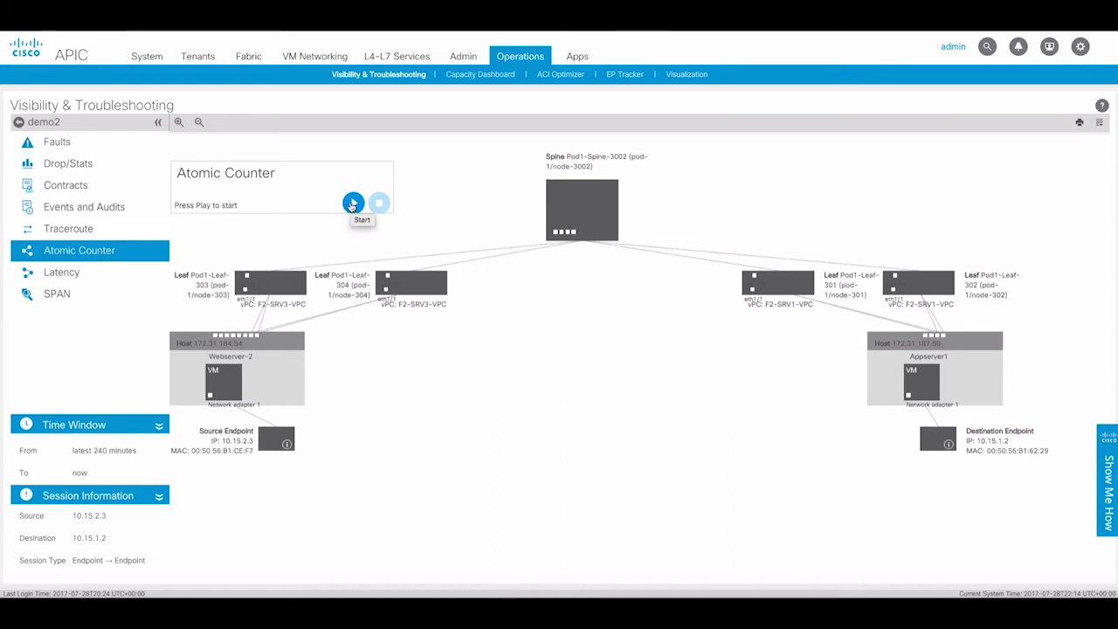
pyautogui.click(353, 203)
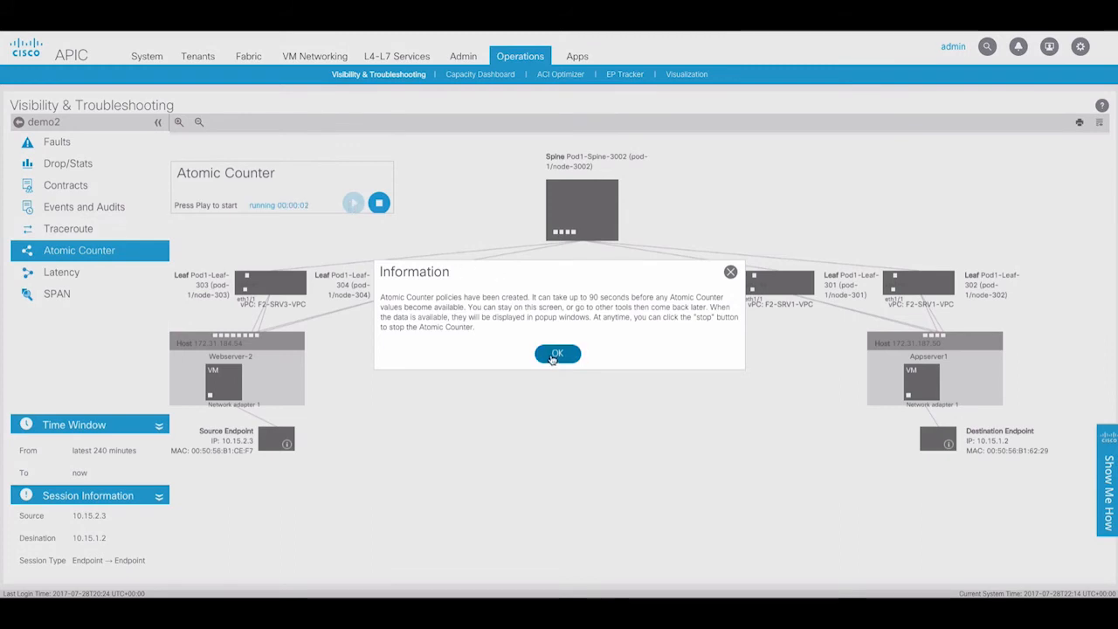
pyautogui.click(557, 353)
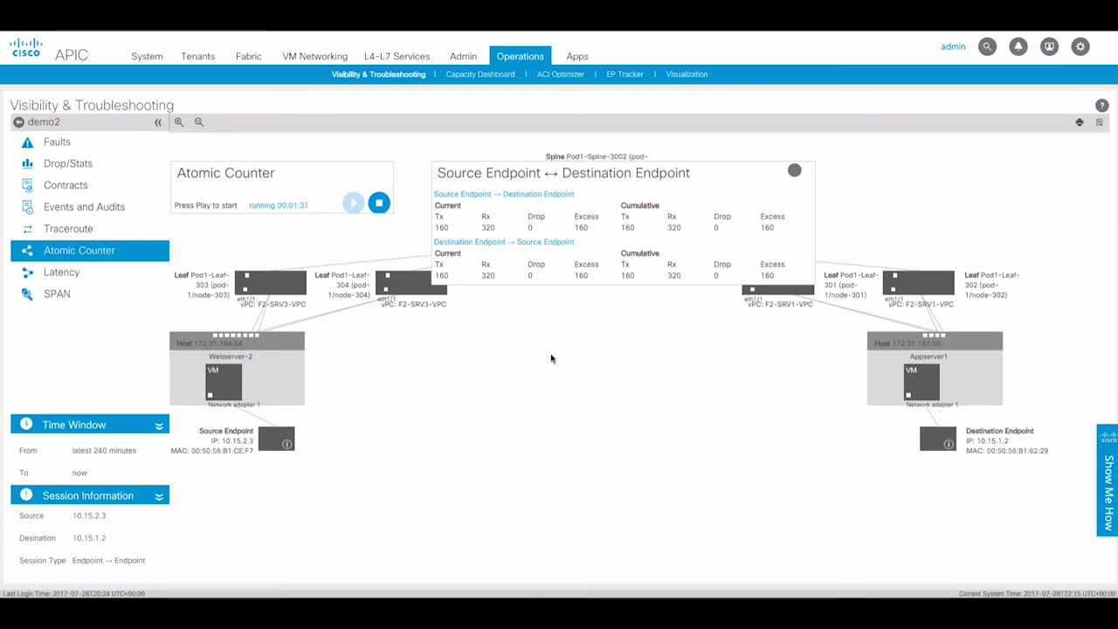
pyautogui.moveTo(521, 356)
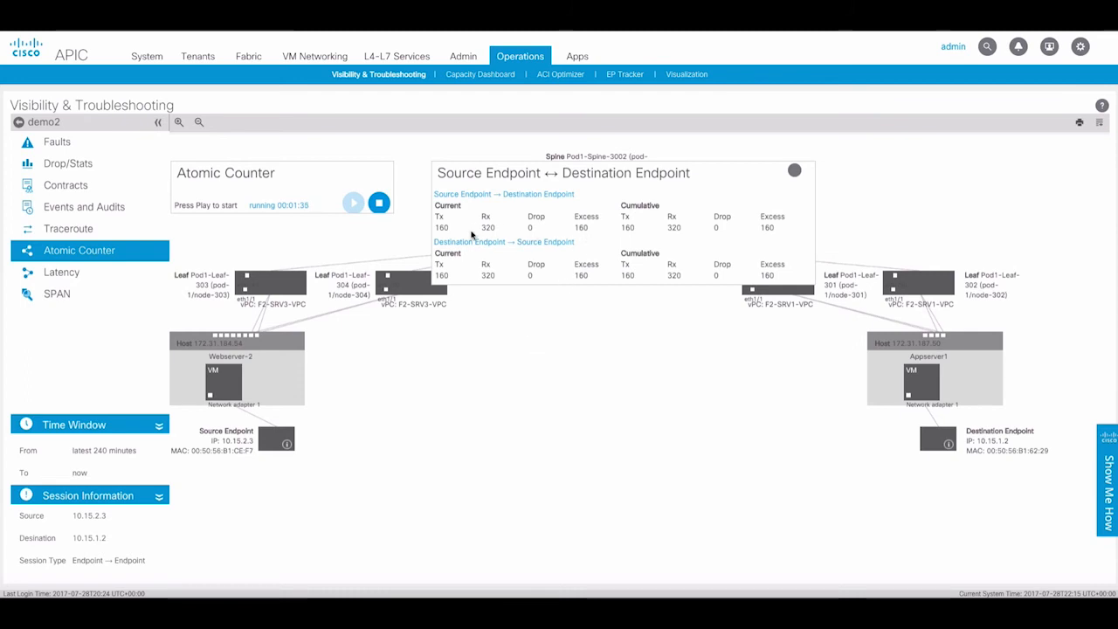
pyautogui.moveTo(467, 236)
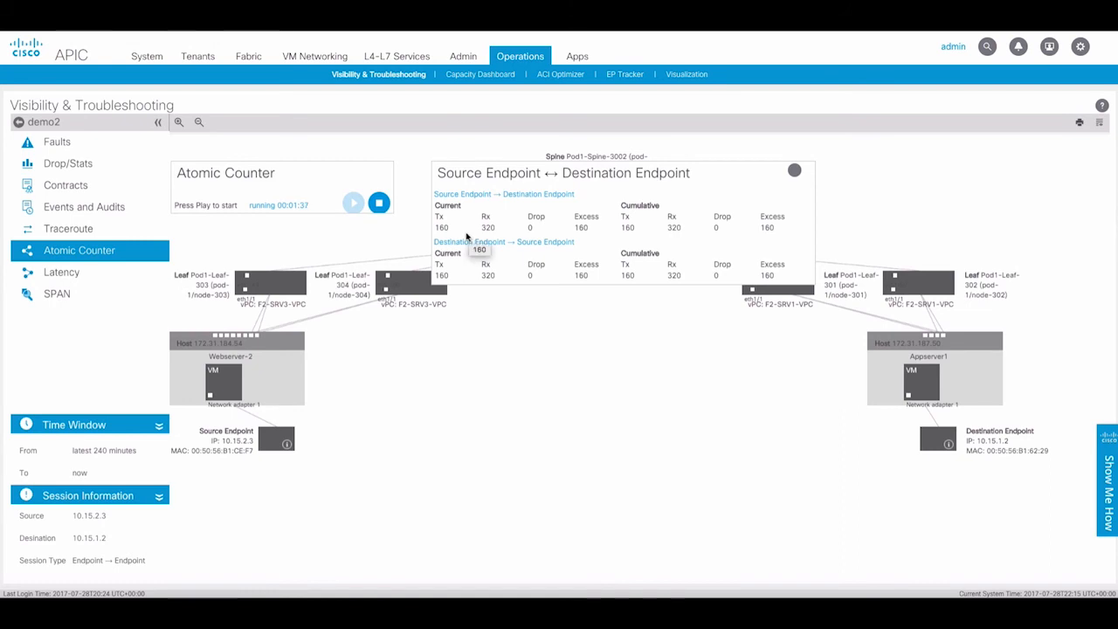
pyautogui.moveTo(489, 235)
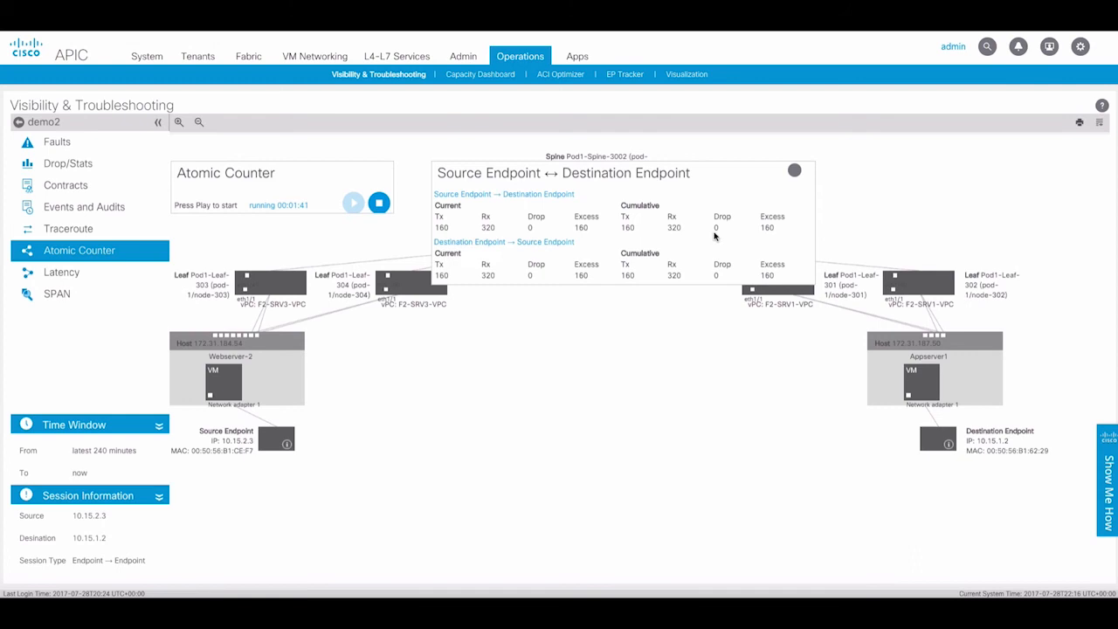
pyautogui.moveTo(471, 238)
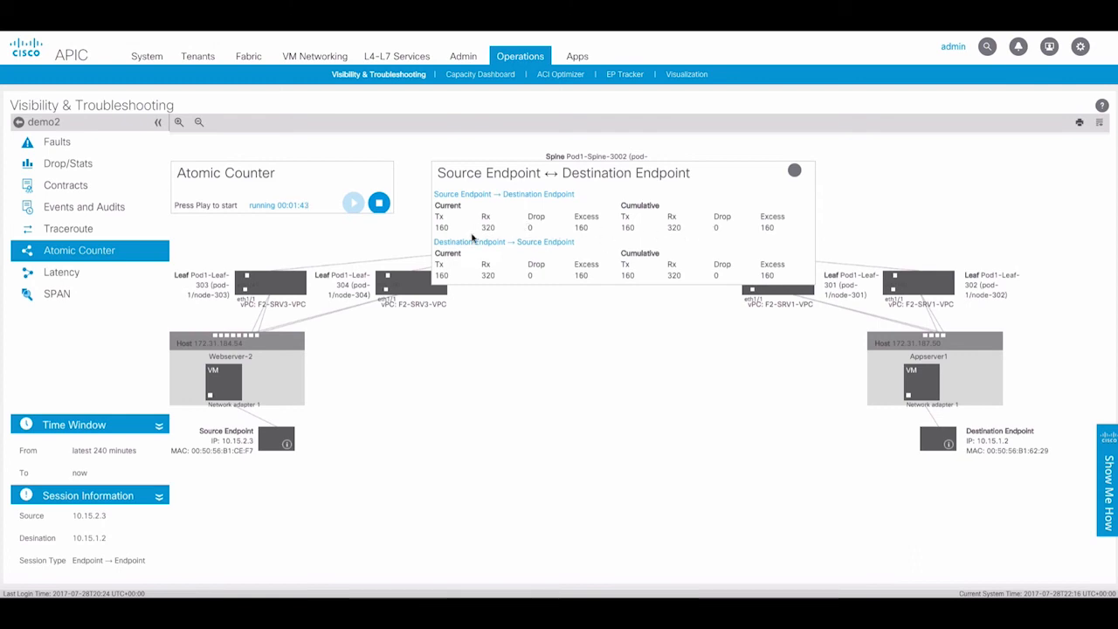
pyautogui.moveTo(467, 234)
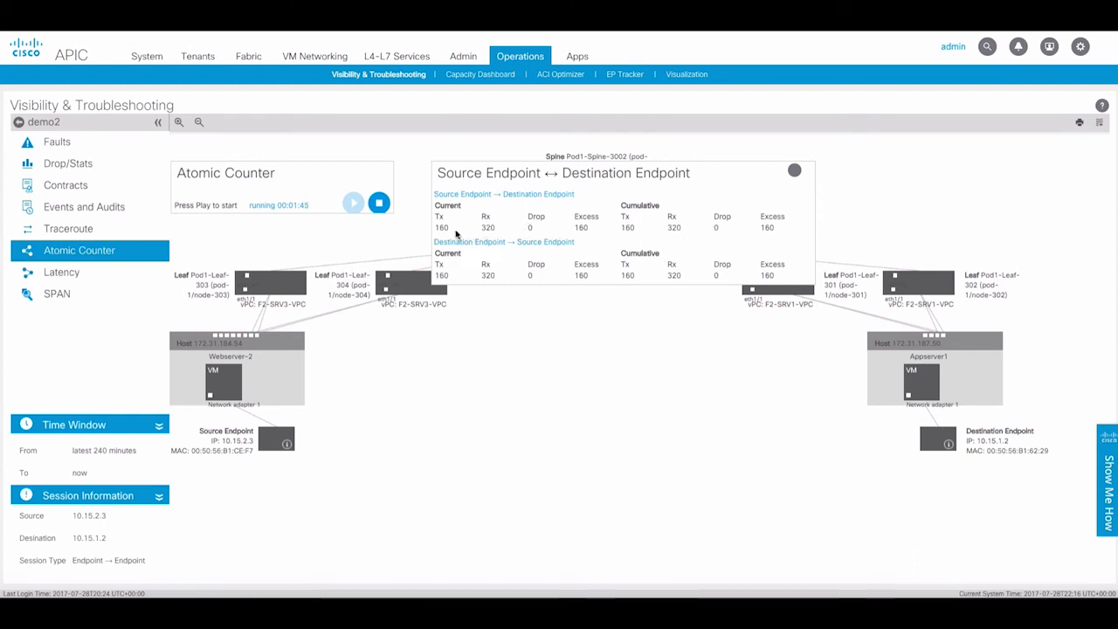
pyautogui.moveTo(476, 240)
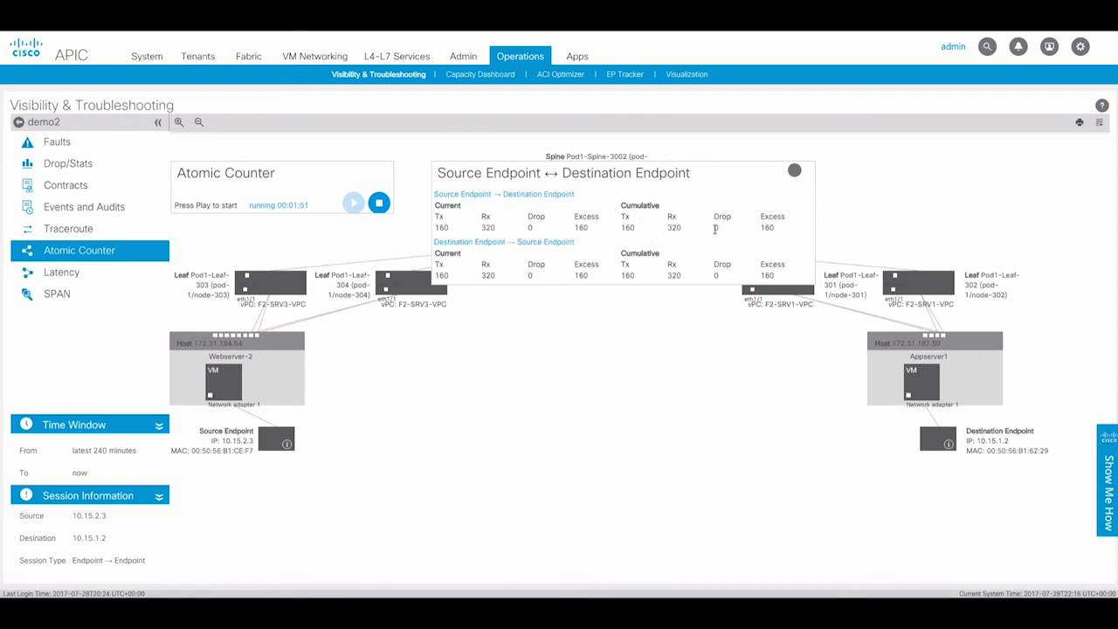
pyautogui.moveTo(708, 221)
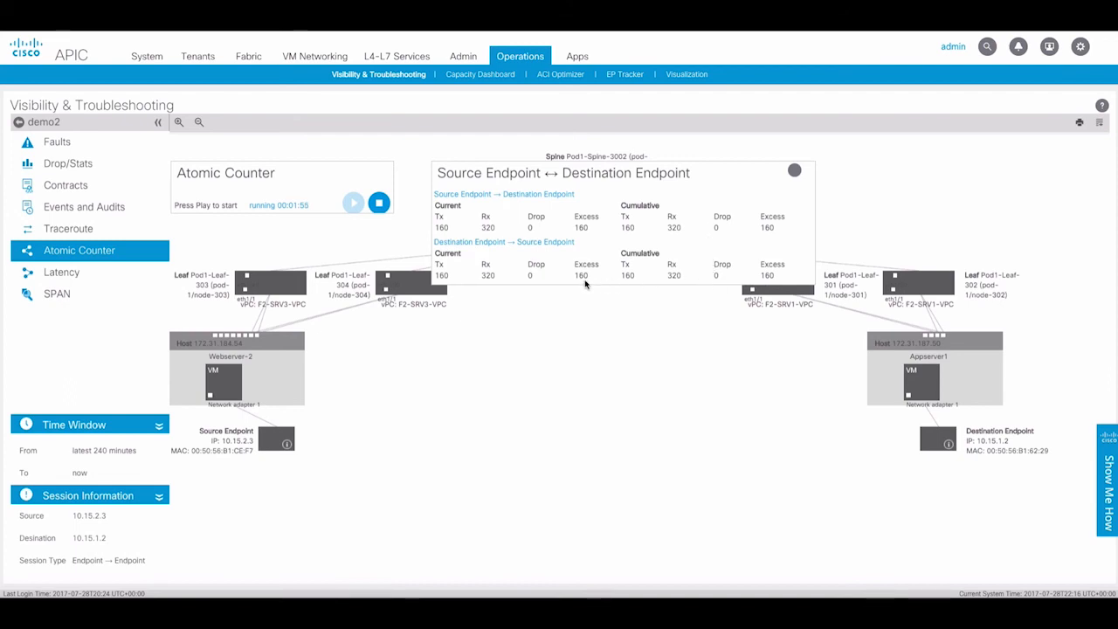
pyautogui.moveTo(739, 260)
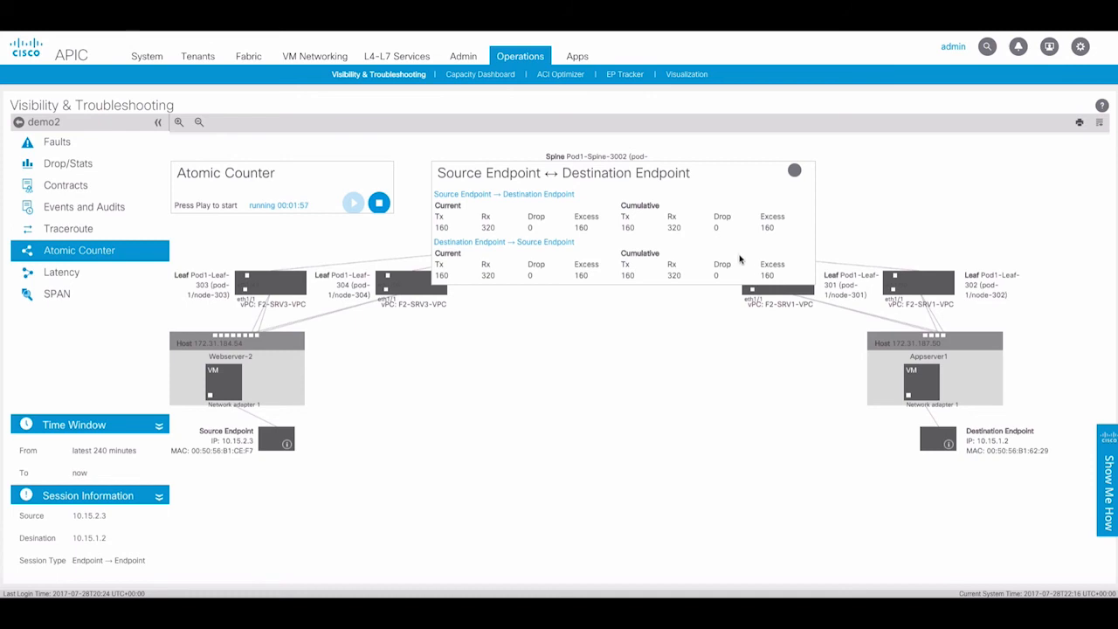
# - Show the latency view for the demo2 endpoint-to-endpoint path
pyautogui.click(61, 271)
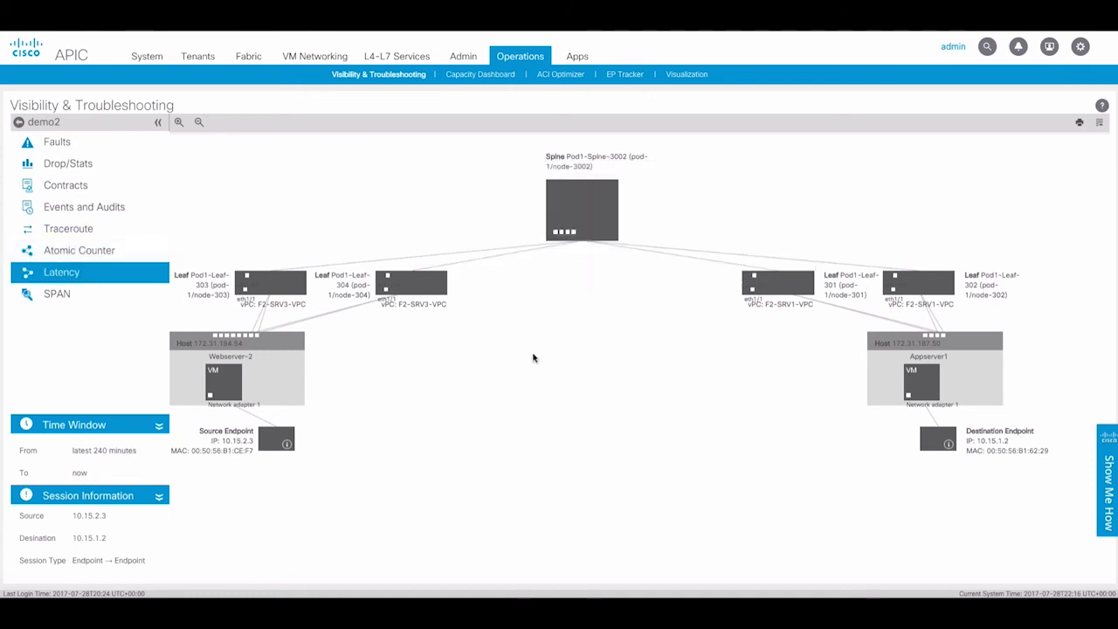
pyautogui.moveTo(518, 352)
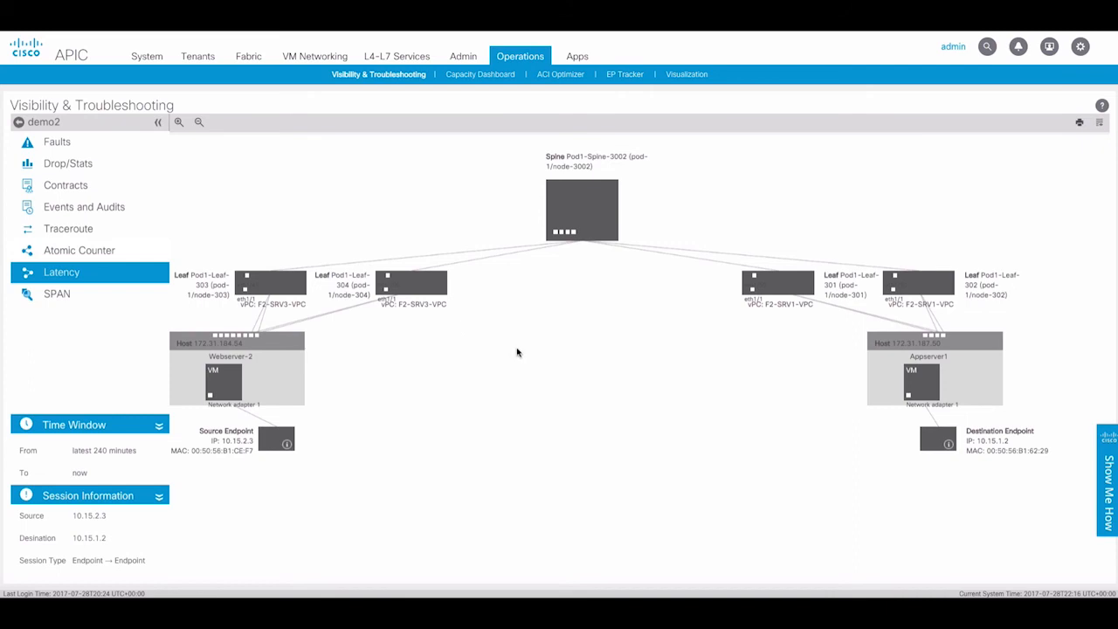
pyautogui.moveTo(536, 357)
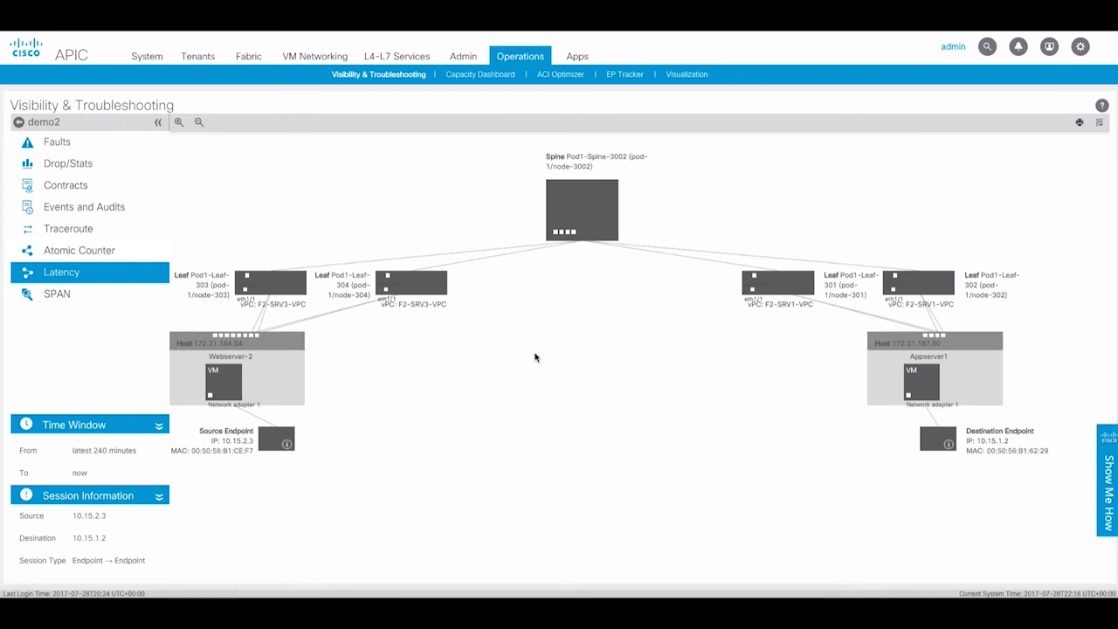
pyautogui.moveTo(552, 356)
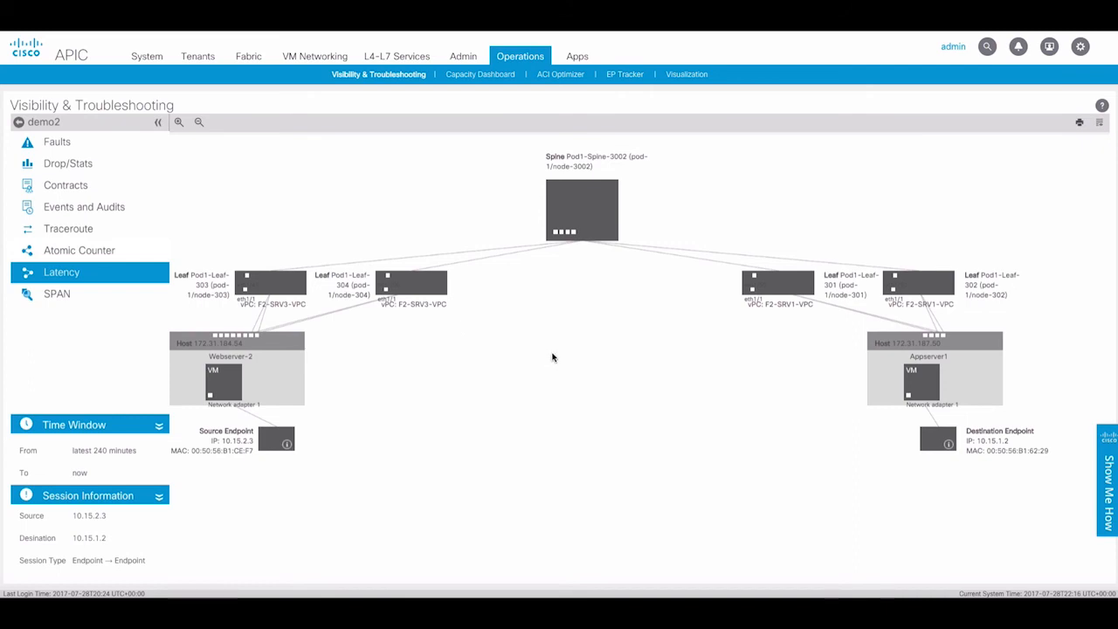
pyautogui.moveTo(217, 257)
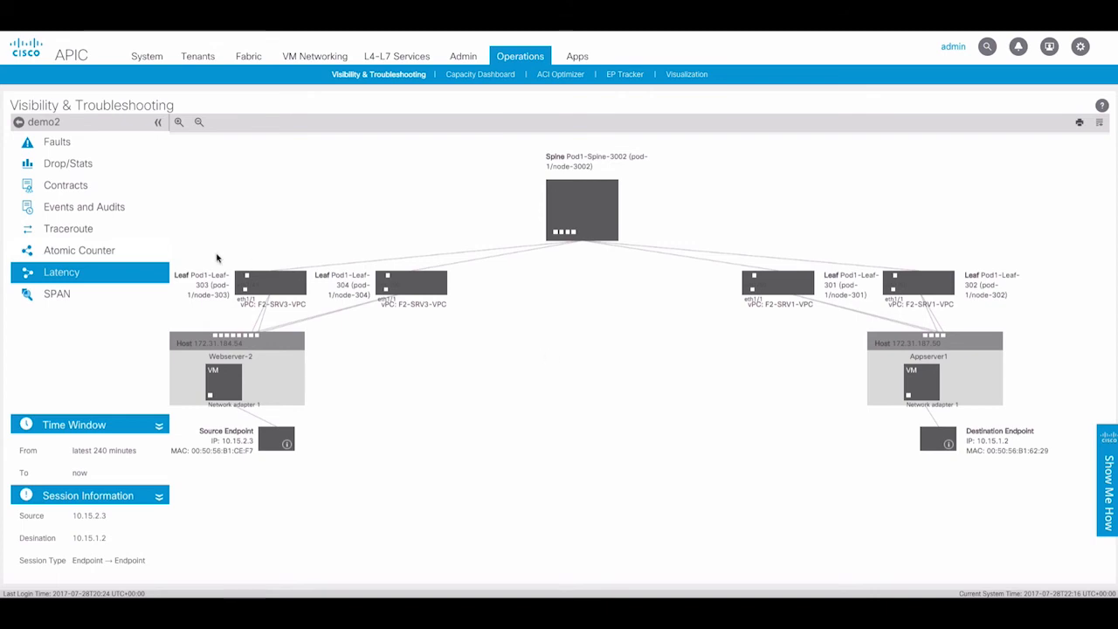
# - Send bidirectional ERSPAN to EPG common/common-services/SPAN-destinations, IP 10.30.1.2, source 1.1.1.0/24
pyautogui.click(57, 293)
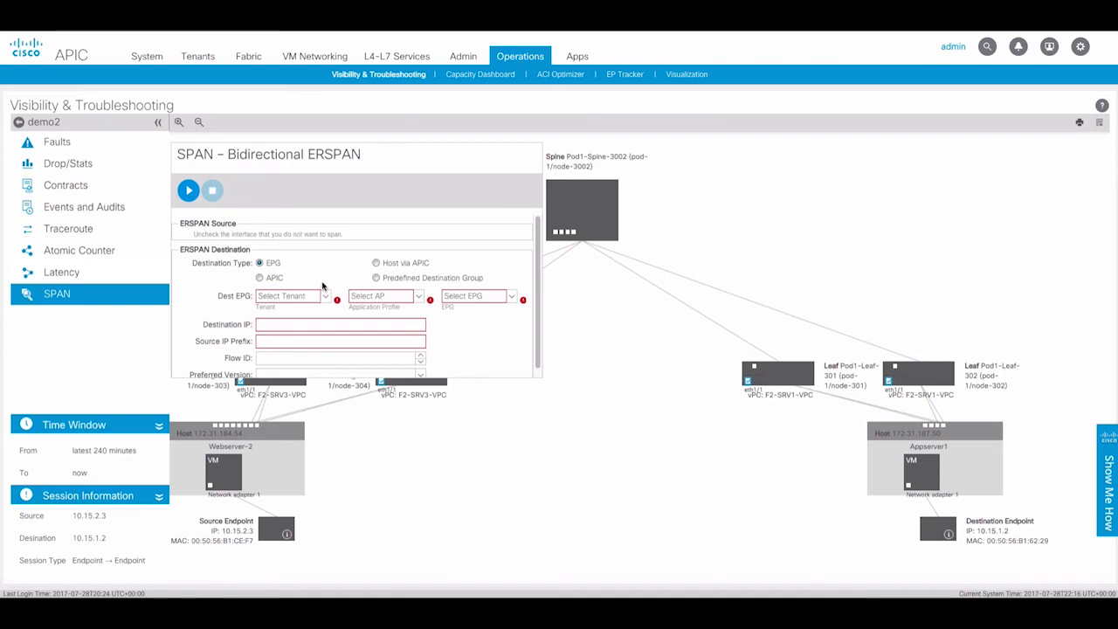
pyautogui.moveTo(440, 256)
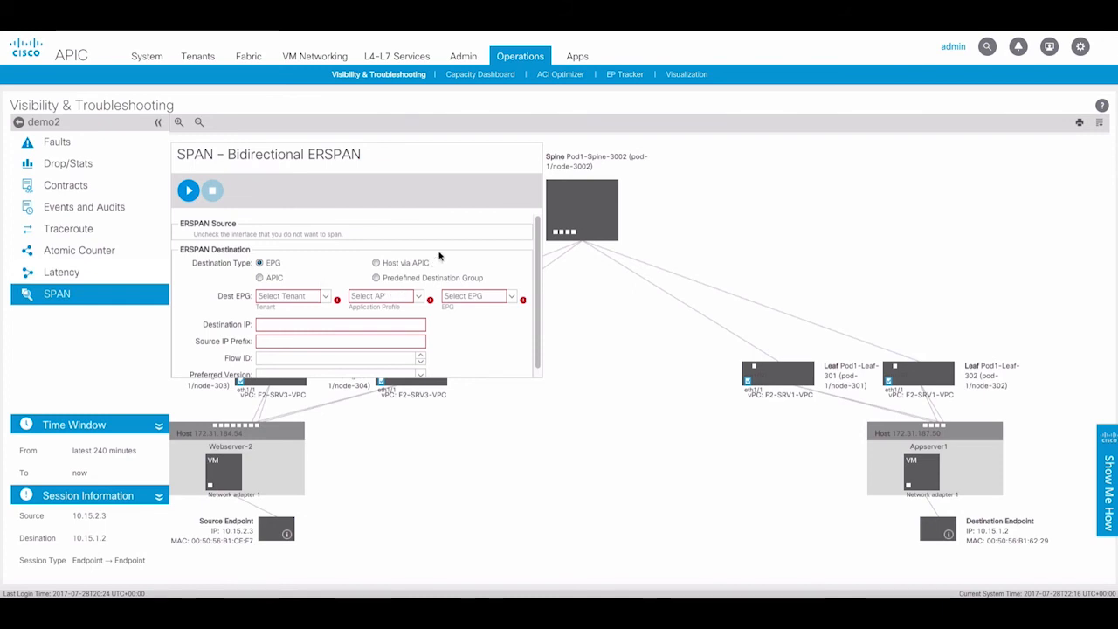
pyautogui.moveTo(452, 251)
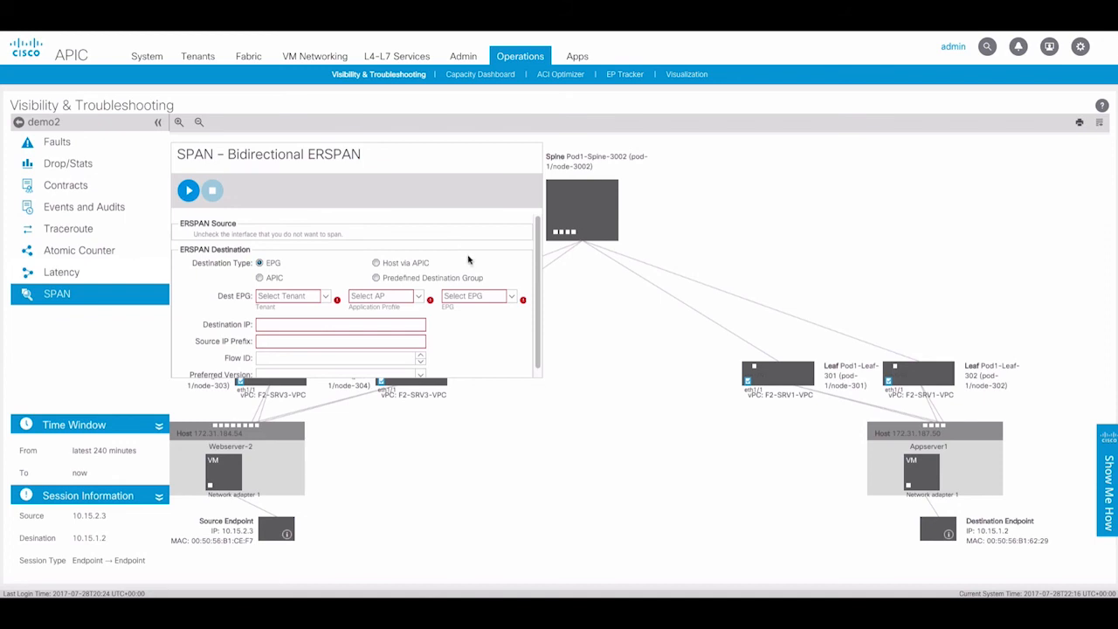
pyautogui.moveTo(471, 256)
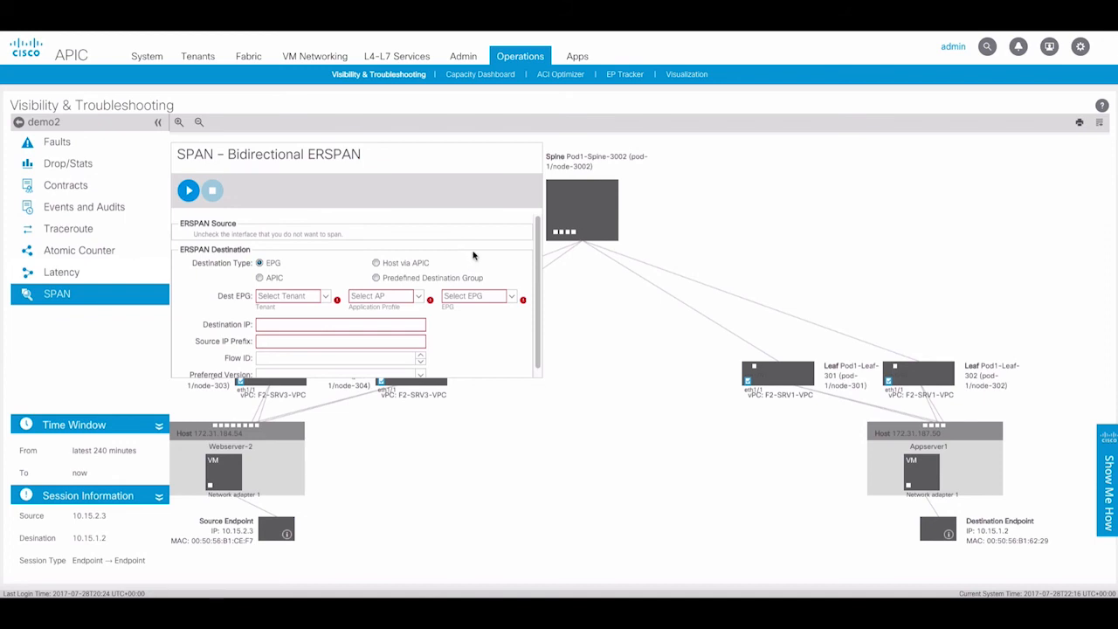
pyautogui.moveTo(327, 301)
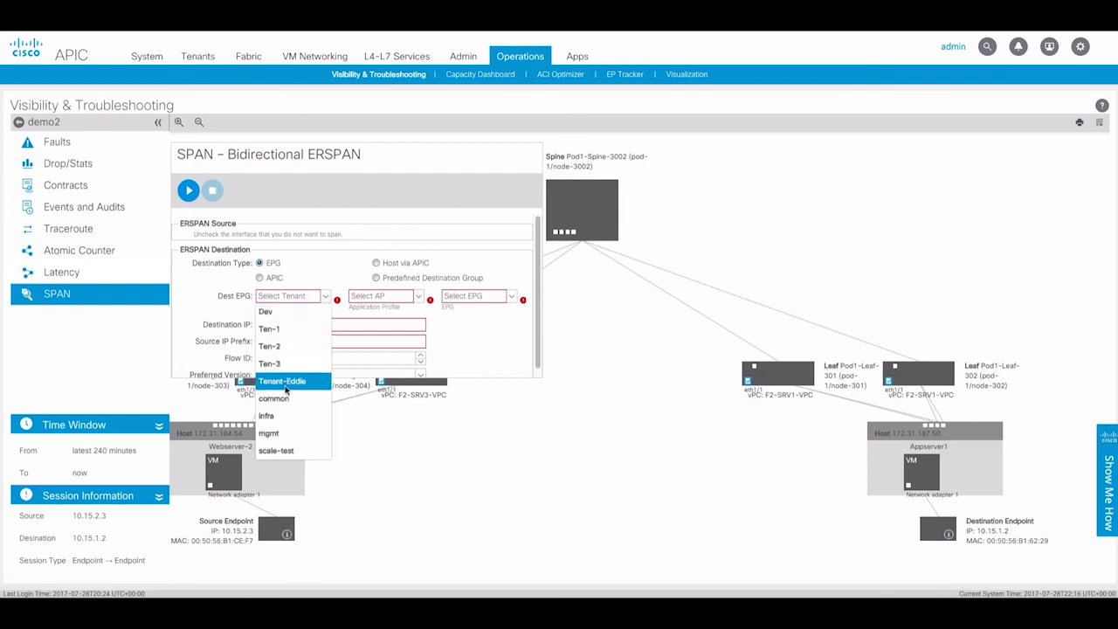
pyautogui.click(273, 398)
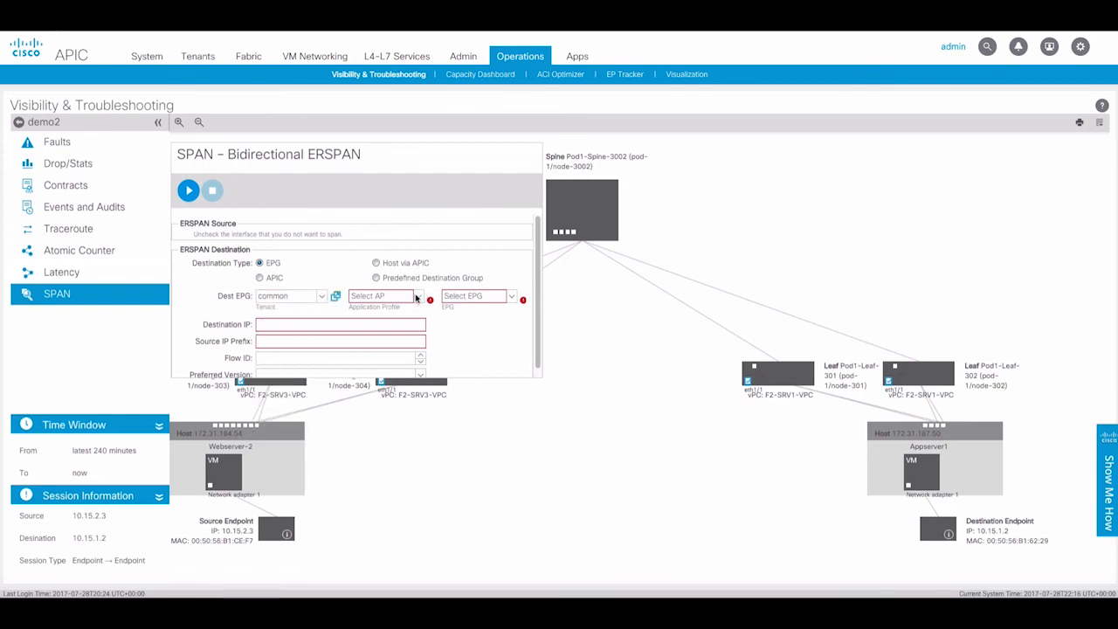
pyautogui.click(384, 295)
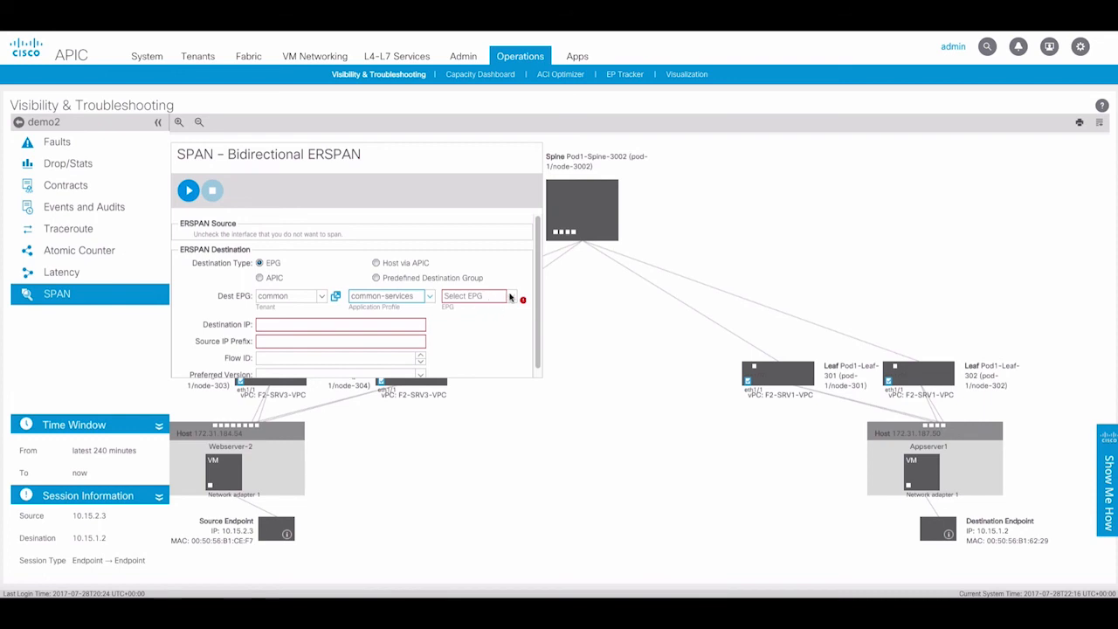
pyautogui.click(473, 295)
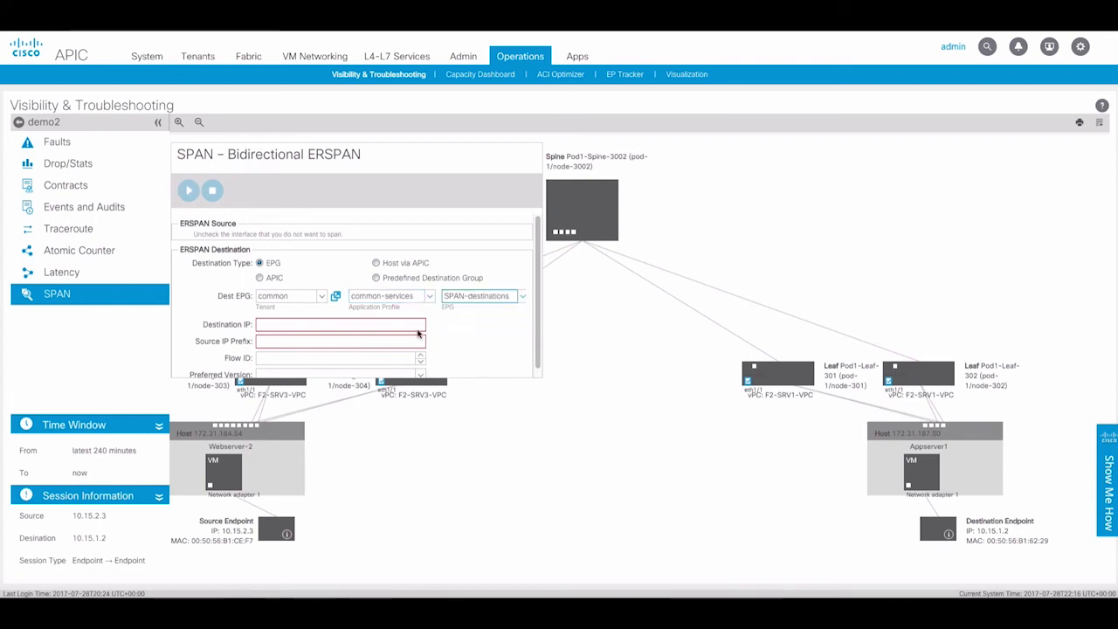
pyautogui.write('10.30.')
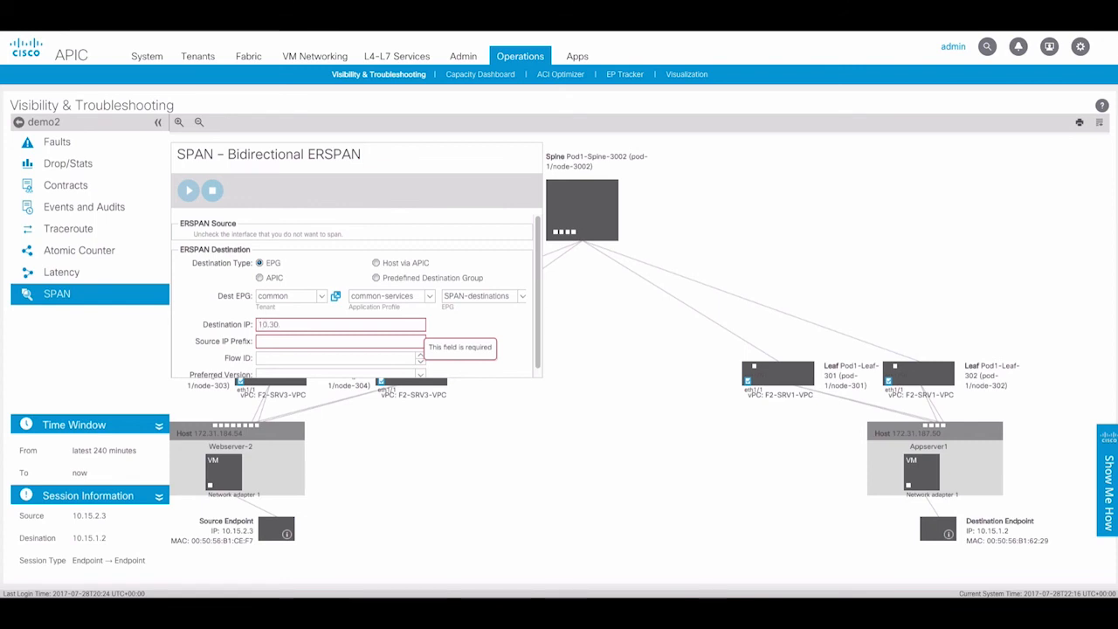
pyautogui.write('1.2')
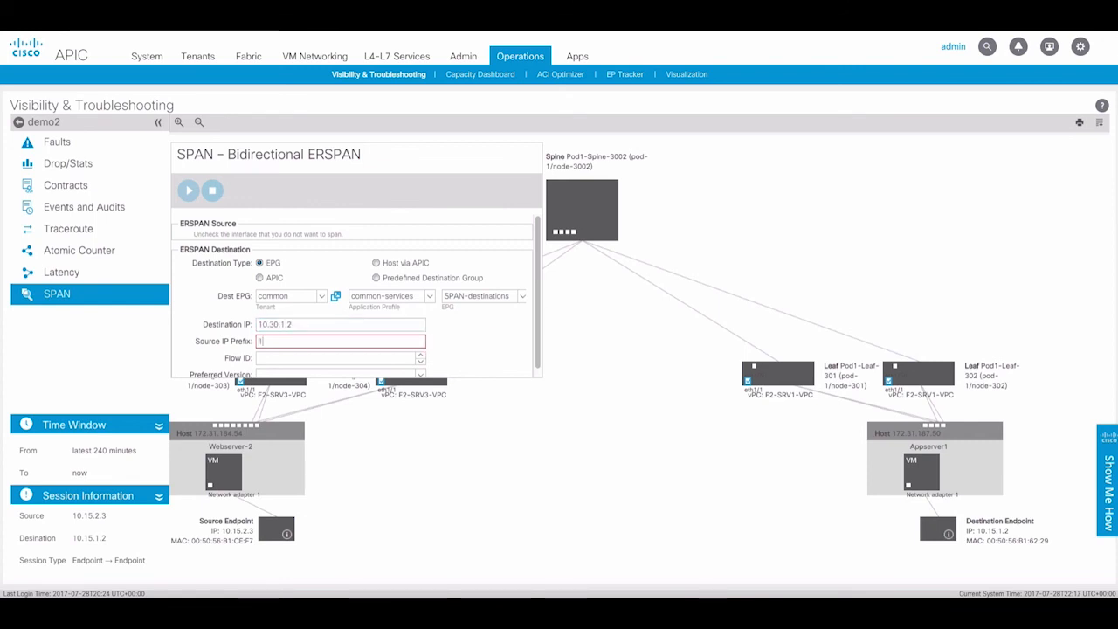
pyautogui.write('.1.1.0/')
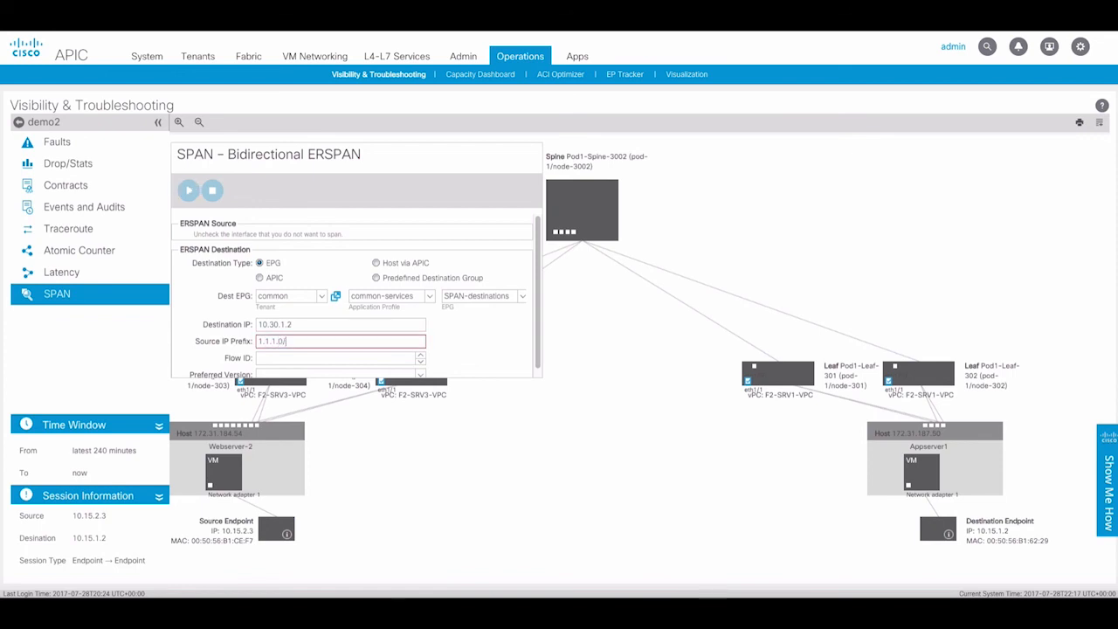
pyautogui.write('24')
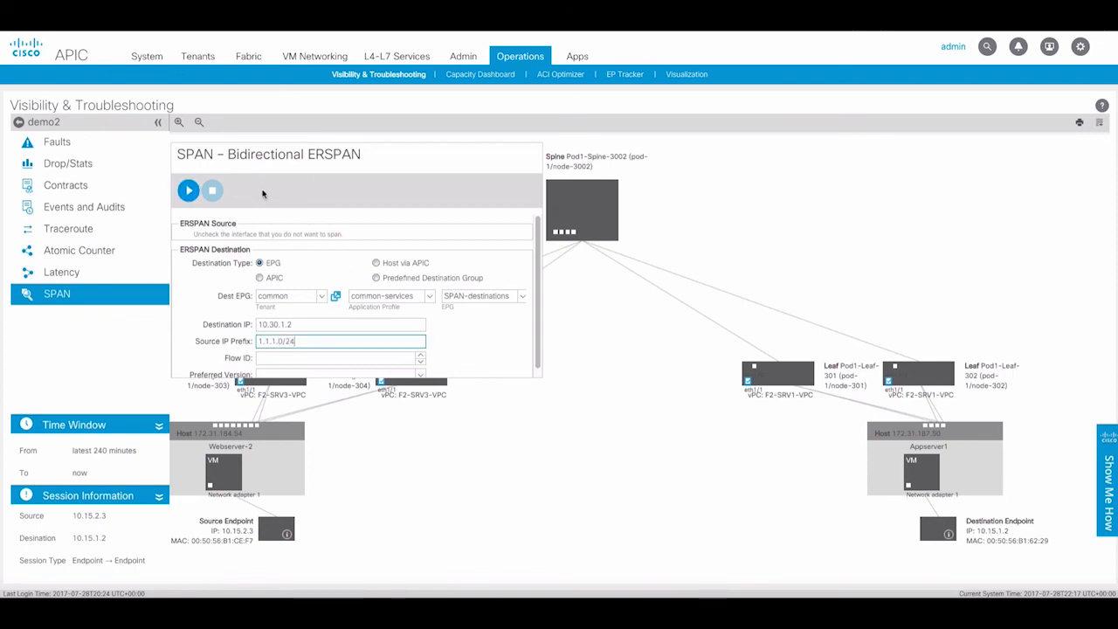
# - Start the bidirectional ERSPAN session so switch status is retrieved
pyautogui.click(188, 190)
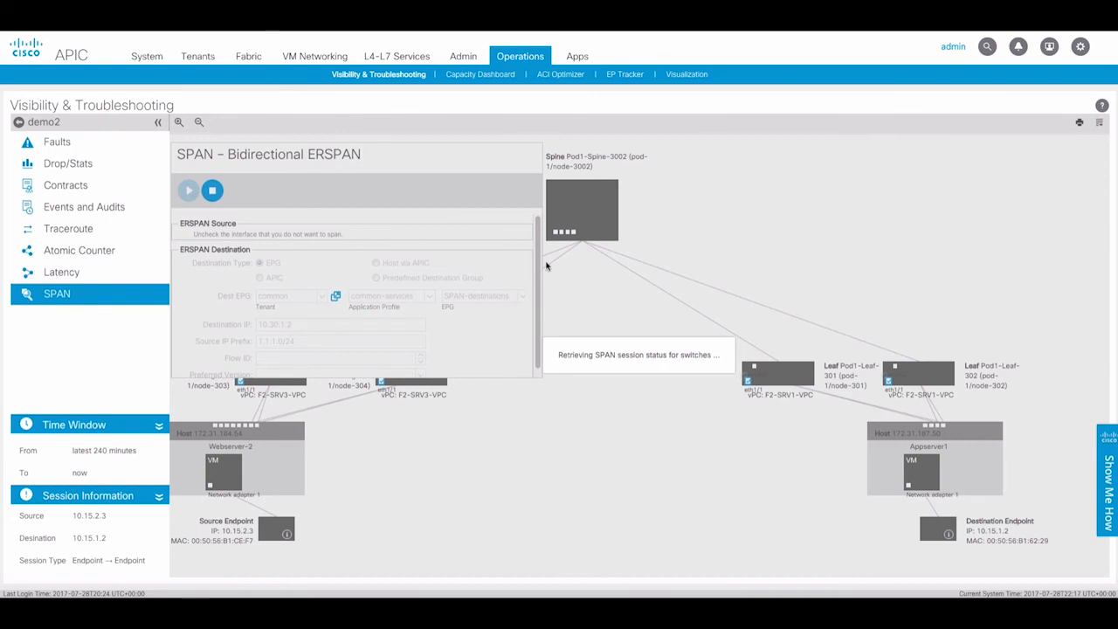
pyautogui.moveTo(762, 268)
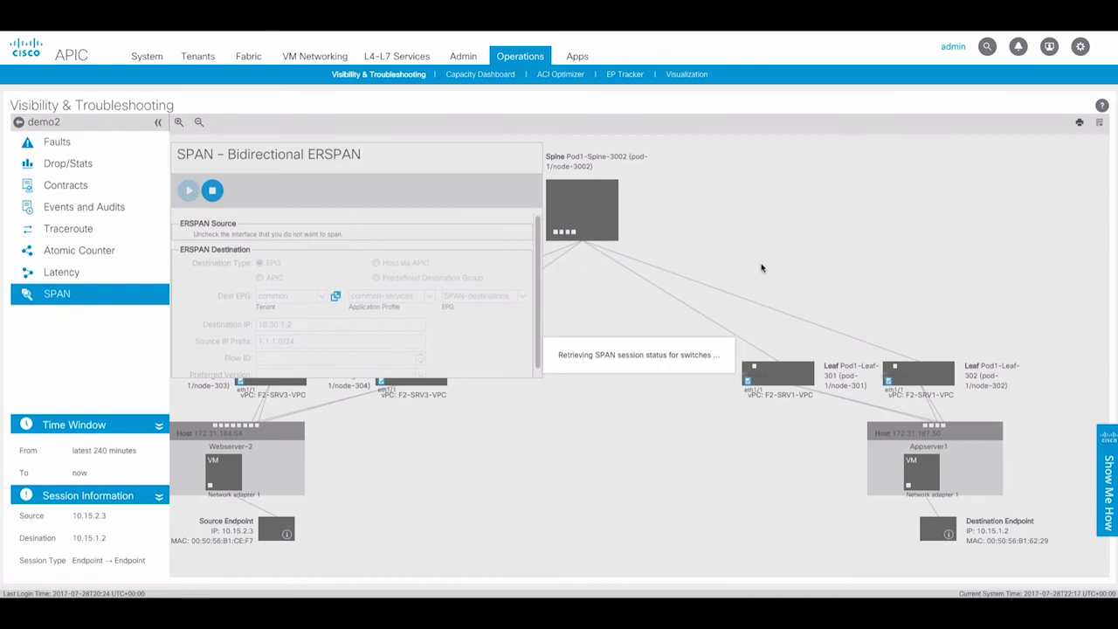
pyautogui.moveTo(754, 268)
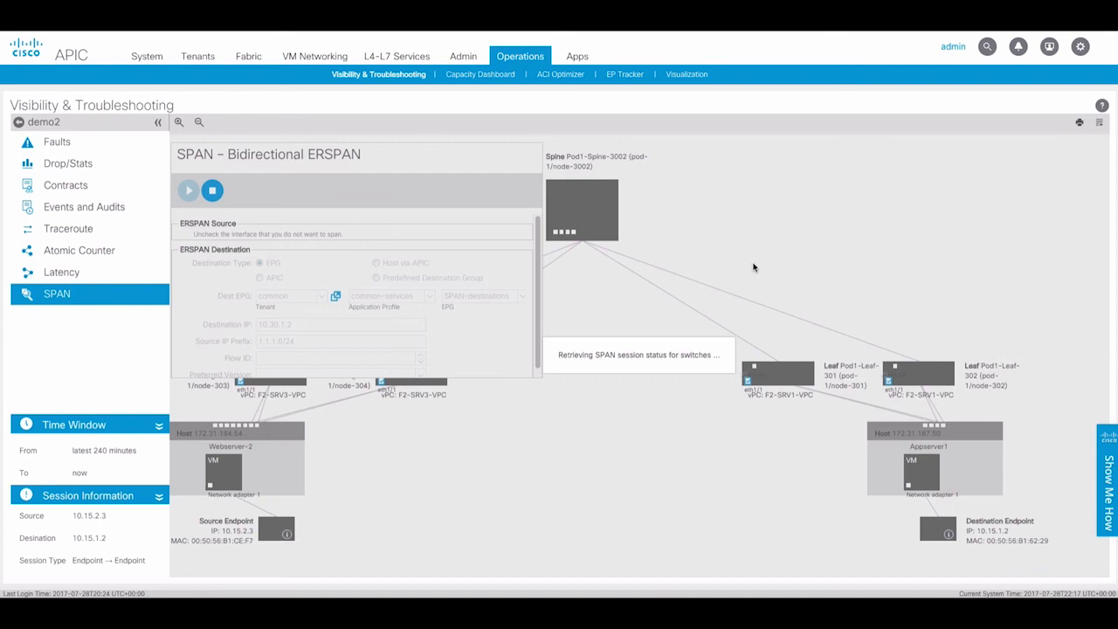
pyautogui.moveTo(764, 271)
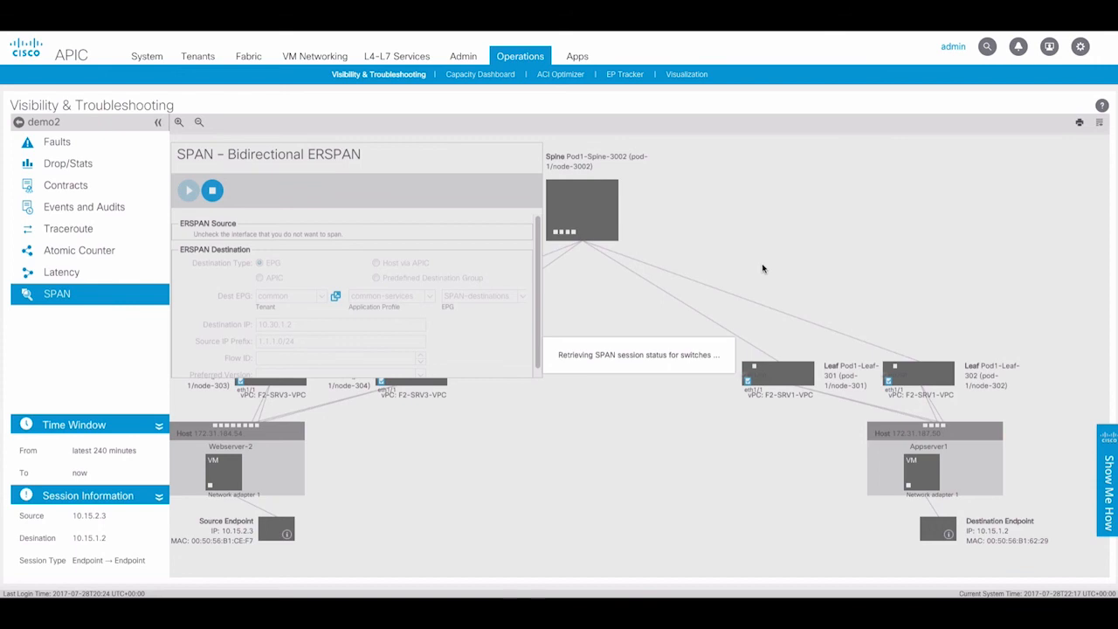
pyautogui.moveTo(810, 328)
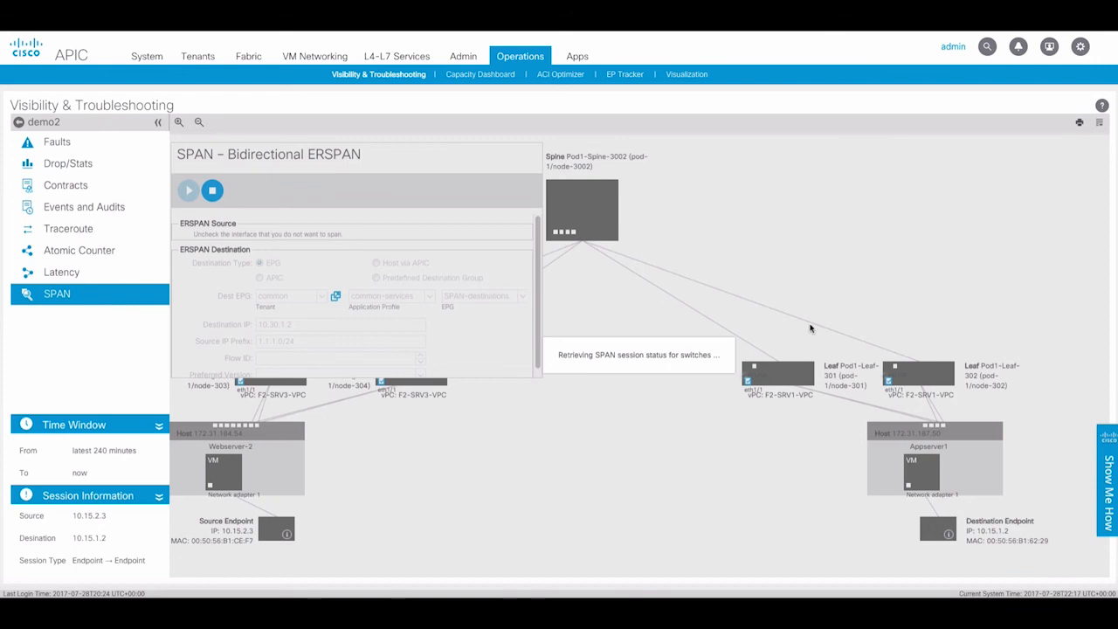